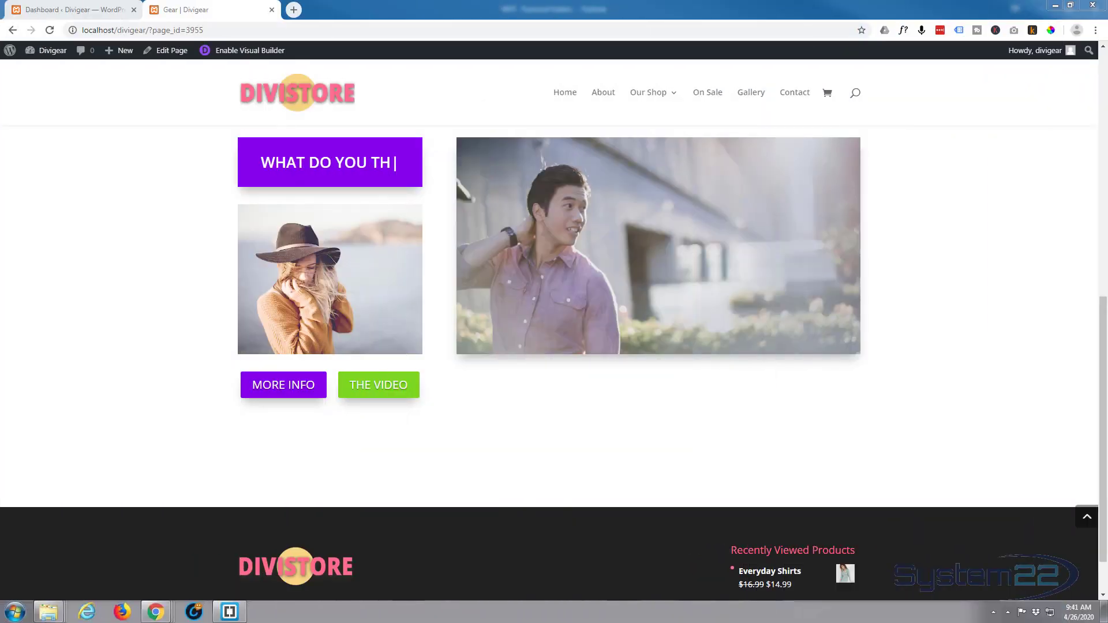
# Test the finished demo: the email link's draft and the video link's lightbox
pyautogui.write('INK')
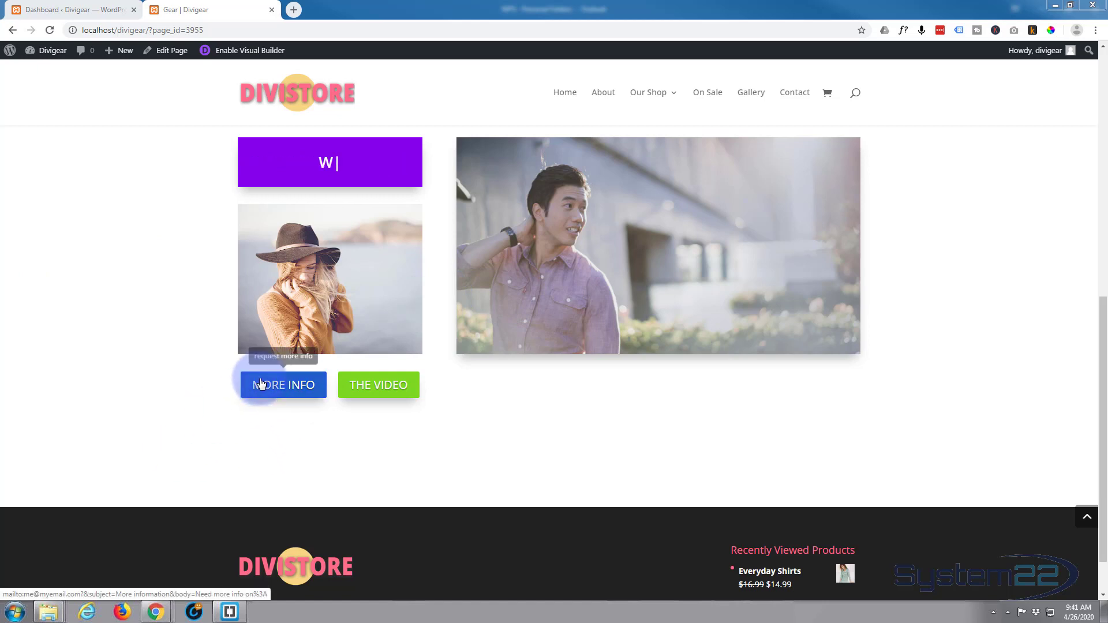
pyautogui.click(284, 386)
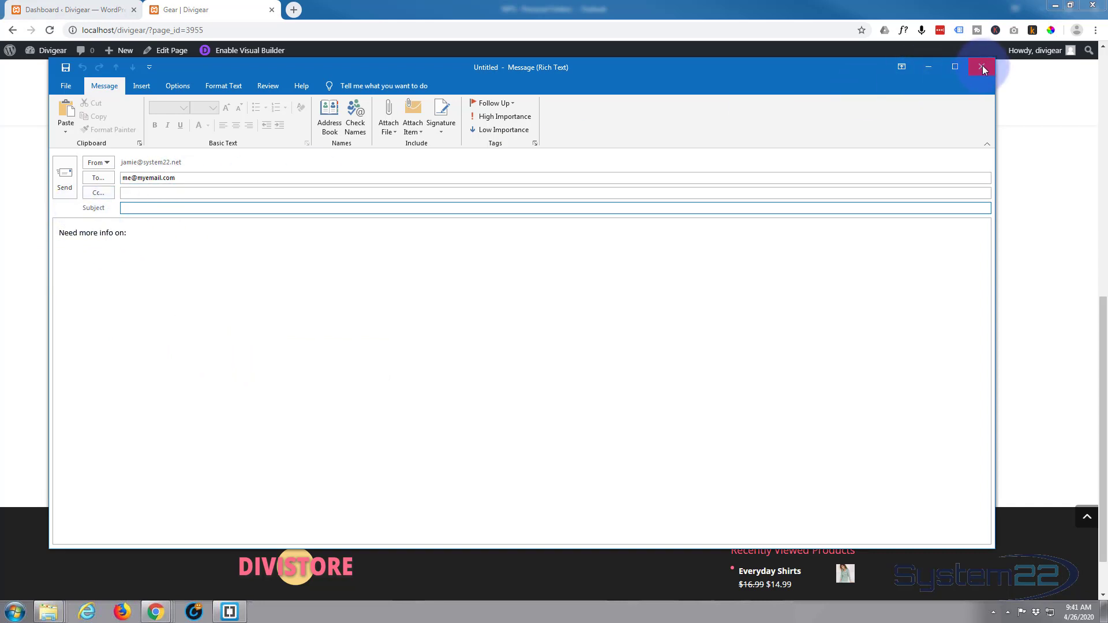
pyautogui.click(981, 66)
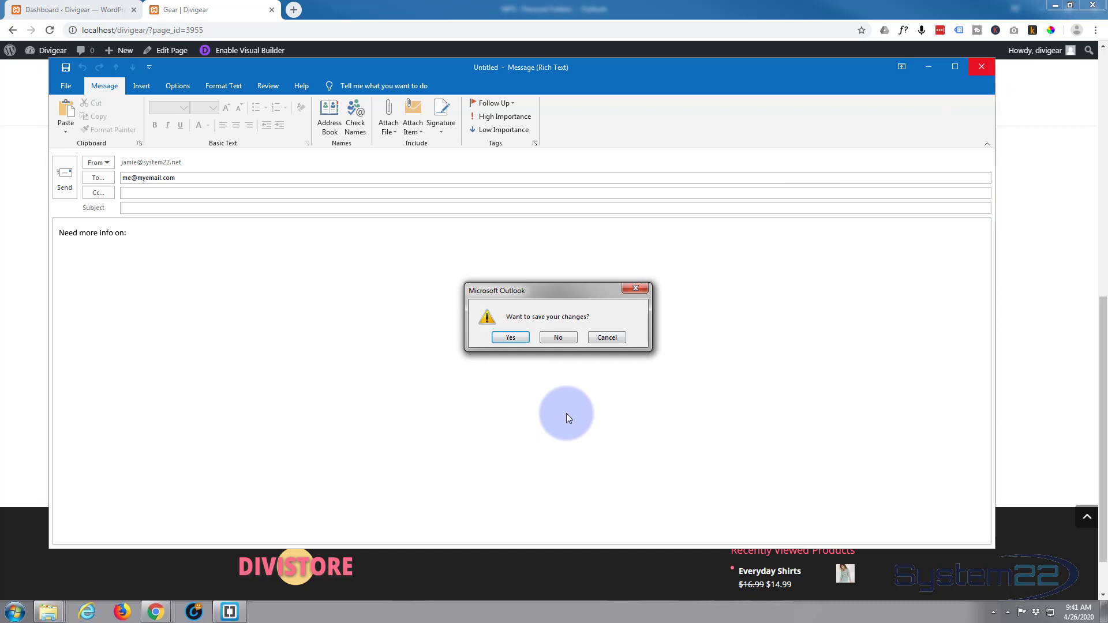
pyautogui.click(556, 336)
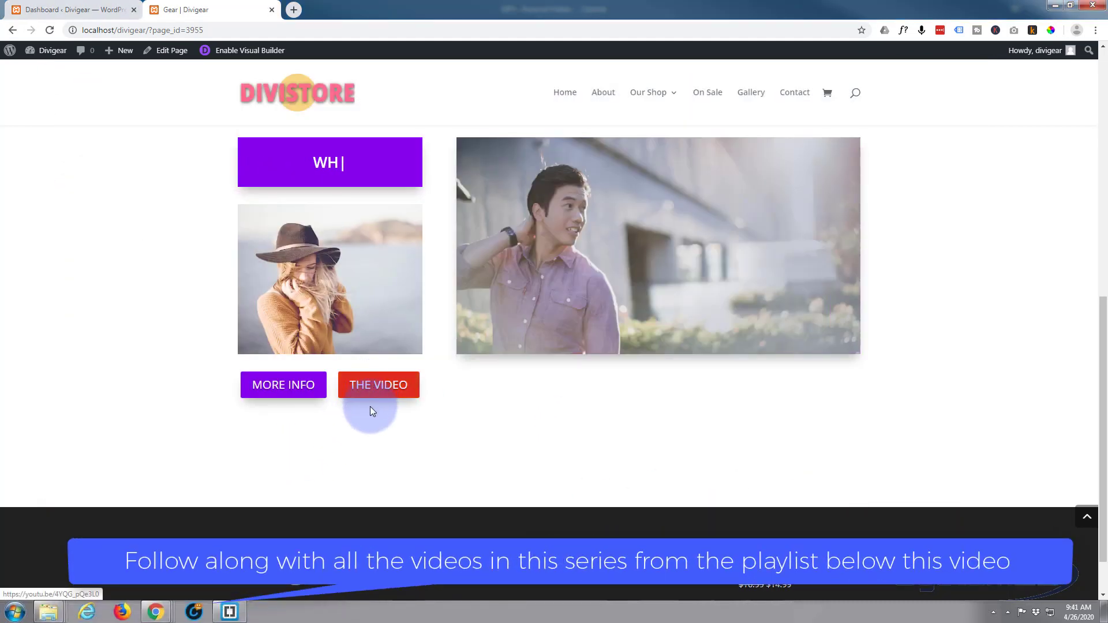
pyautogui.click(378, 384)
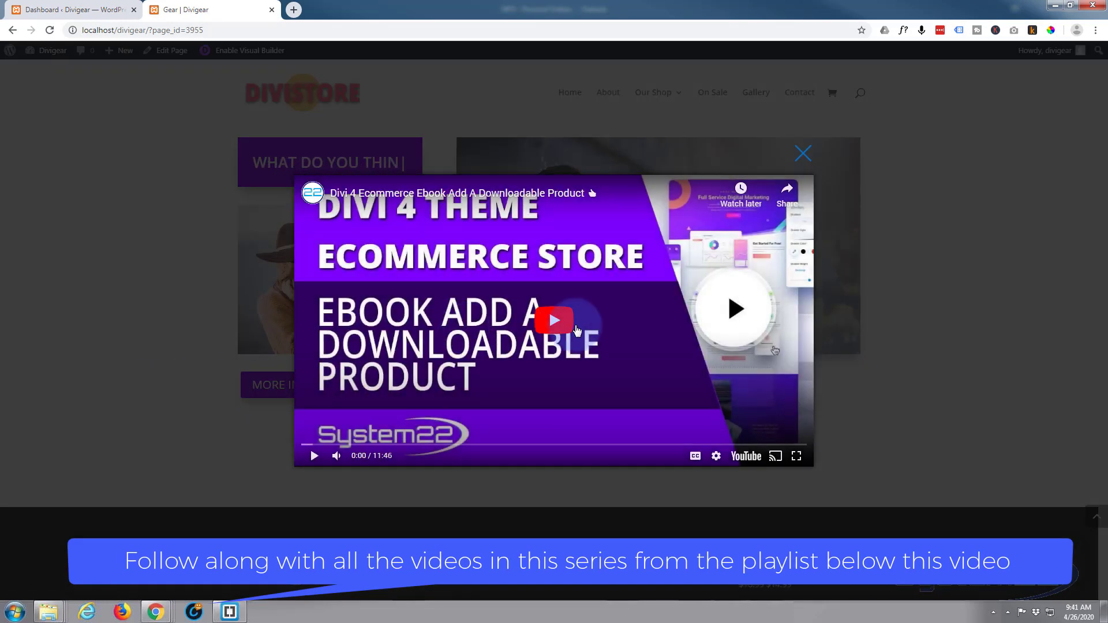
pyautogui.click(553, 320)
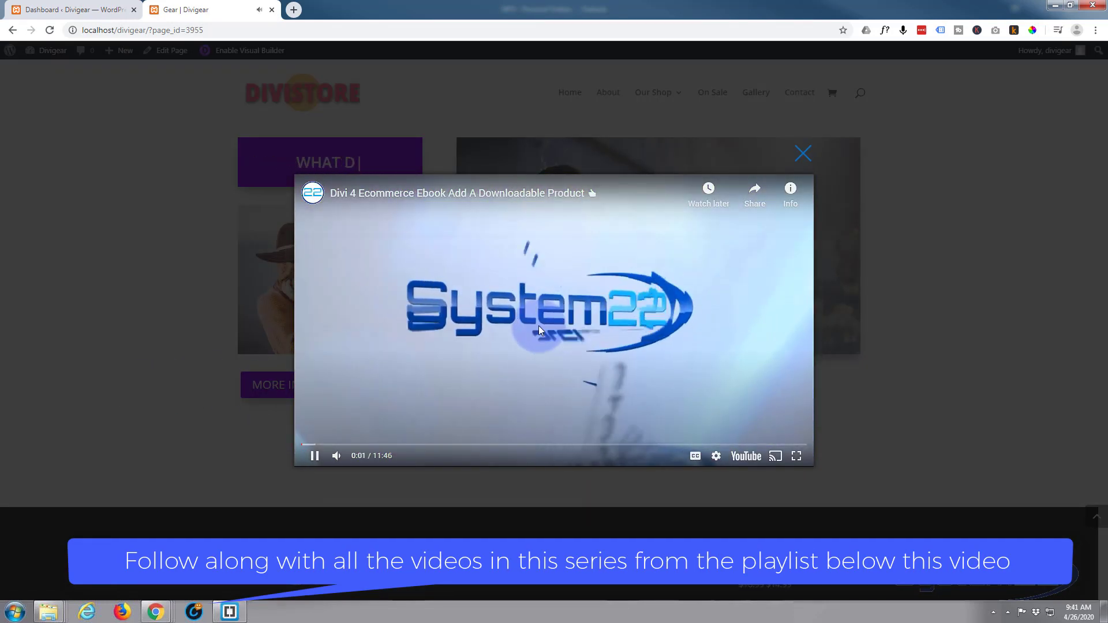
pyautogui.moveTo(803, 153)
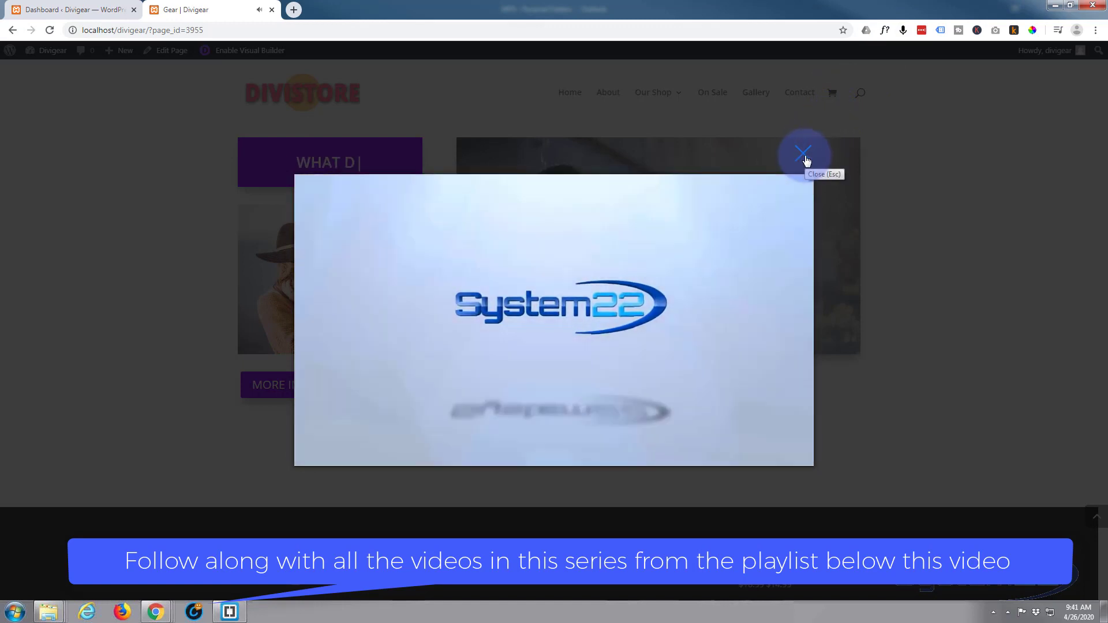
pyautogui.click(802, 153)
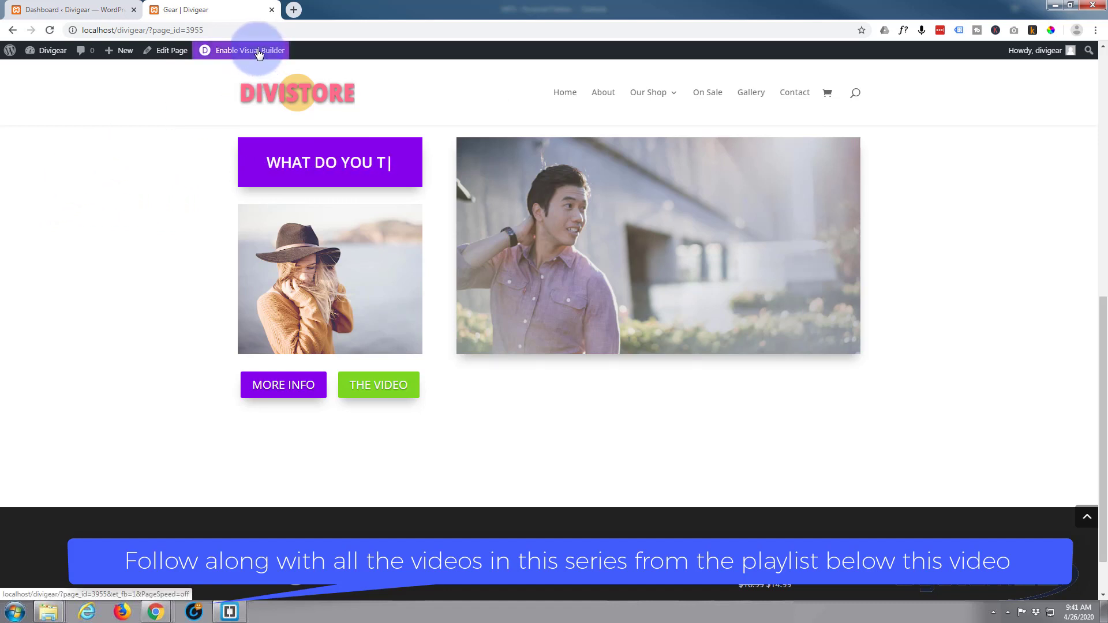
# Enable the Visual Builder and start inserting a module in the photo's column
pyautogui.click(249, 50)
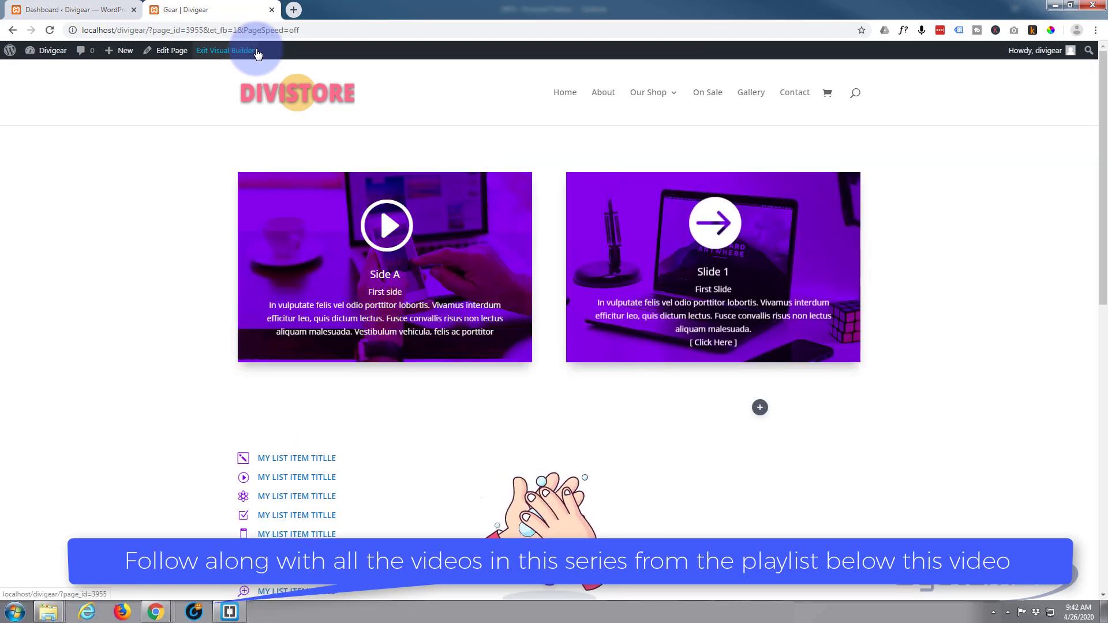
pyautogui.scroll(-3)
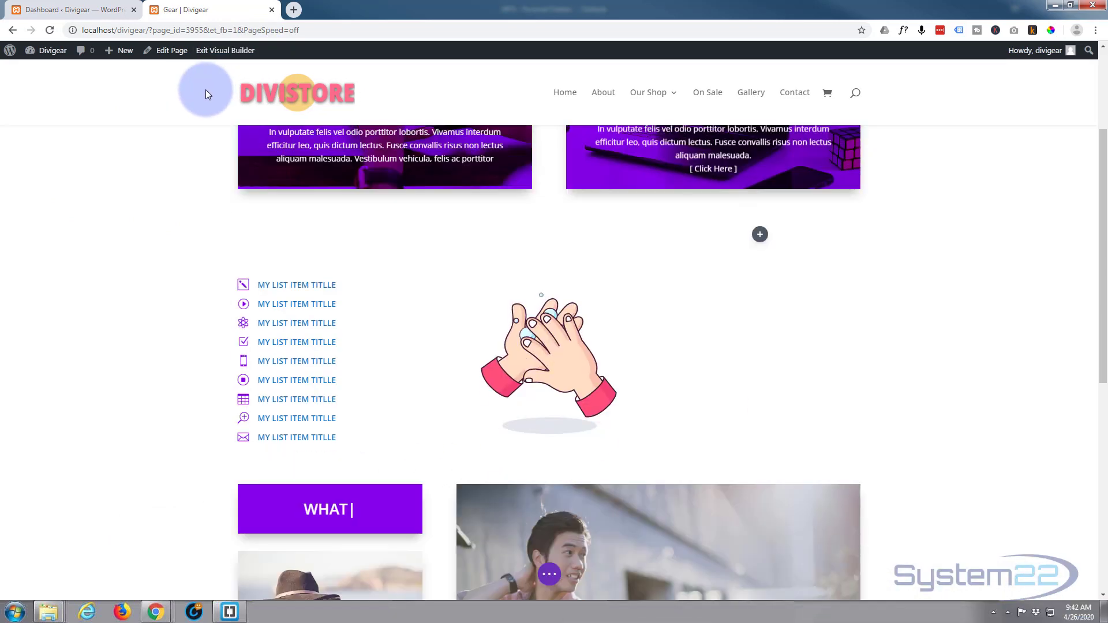
pyautogui.scroll(-3)
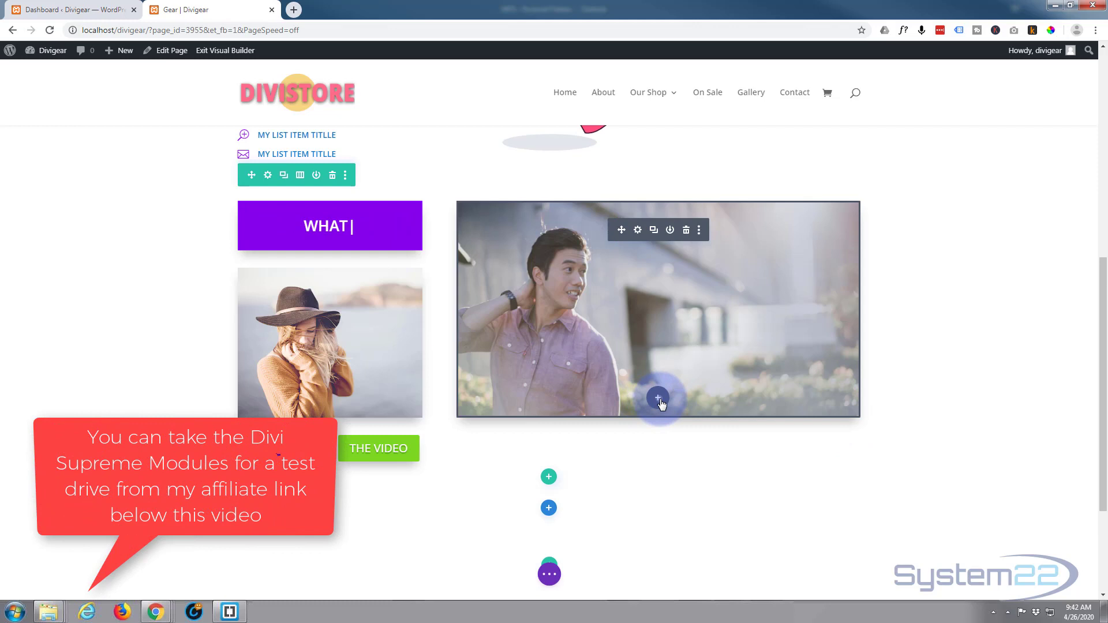
pyautogui.click(656, 398)
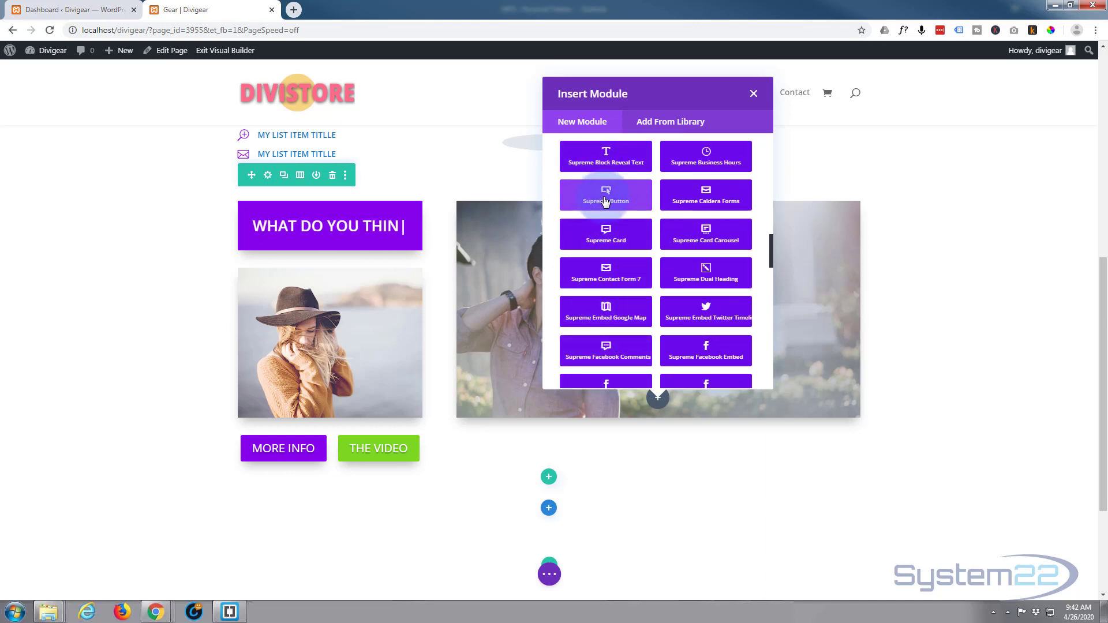
# Insert a Supreme Button module with Button #1 'Contact Us' and Button #2 'Watch Video'
pyautogui.click(605, 195)
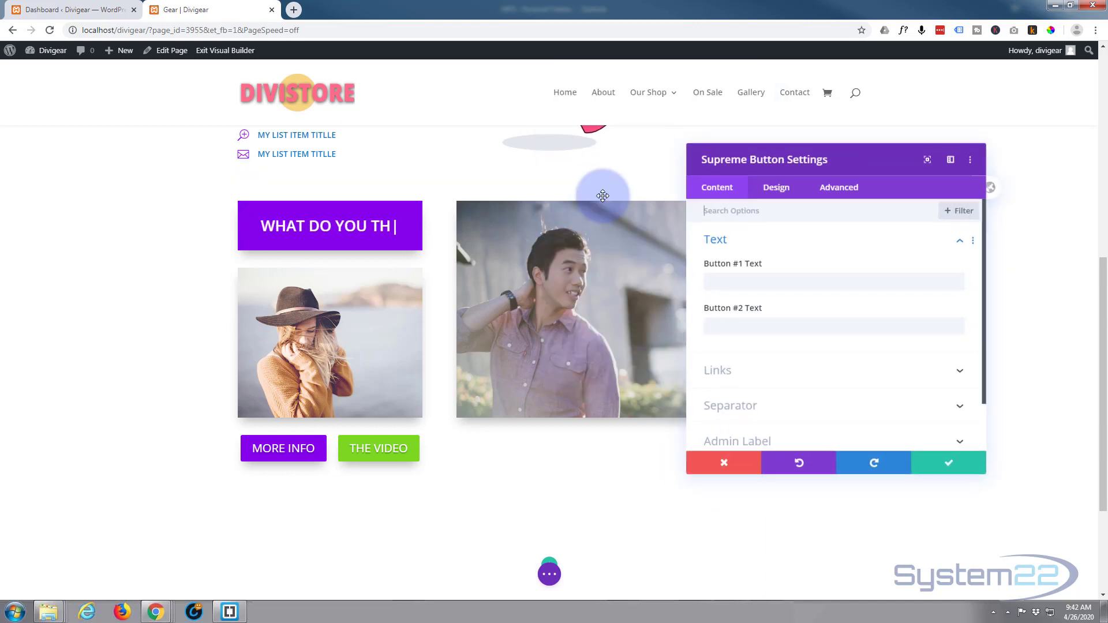
pyautogui.moveTo(763, 159); pyautogui.dragTo(83, 201)
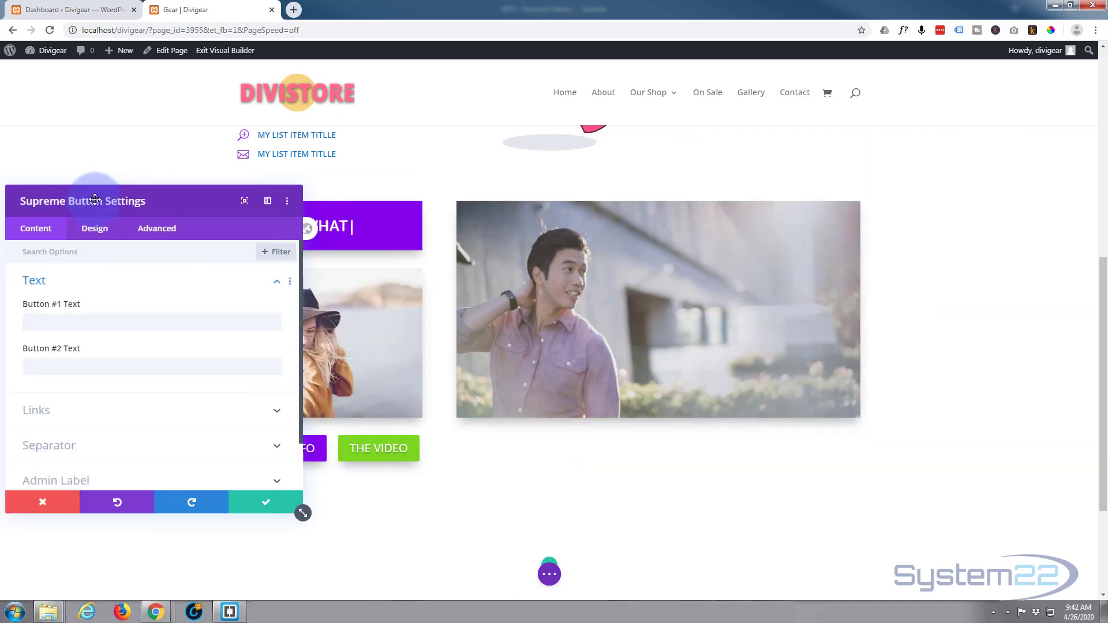
pyautogui.moveTo(96, 201); pyautogui.dragTo(780, 77)
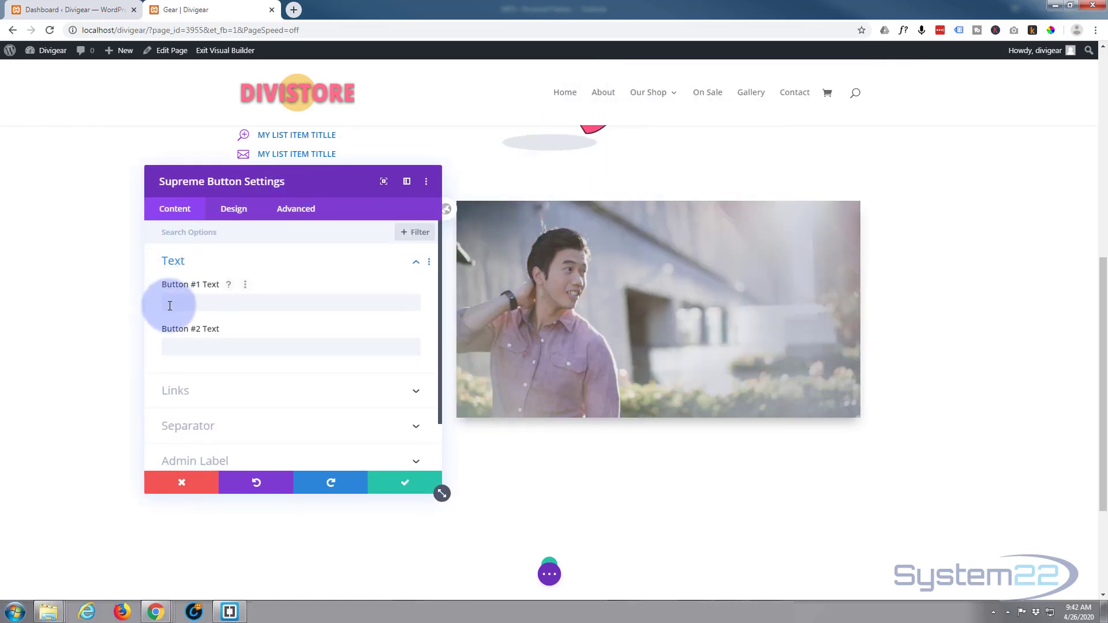
pyautogui.write('Contact Us')
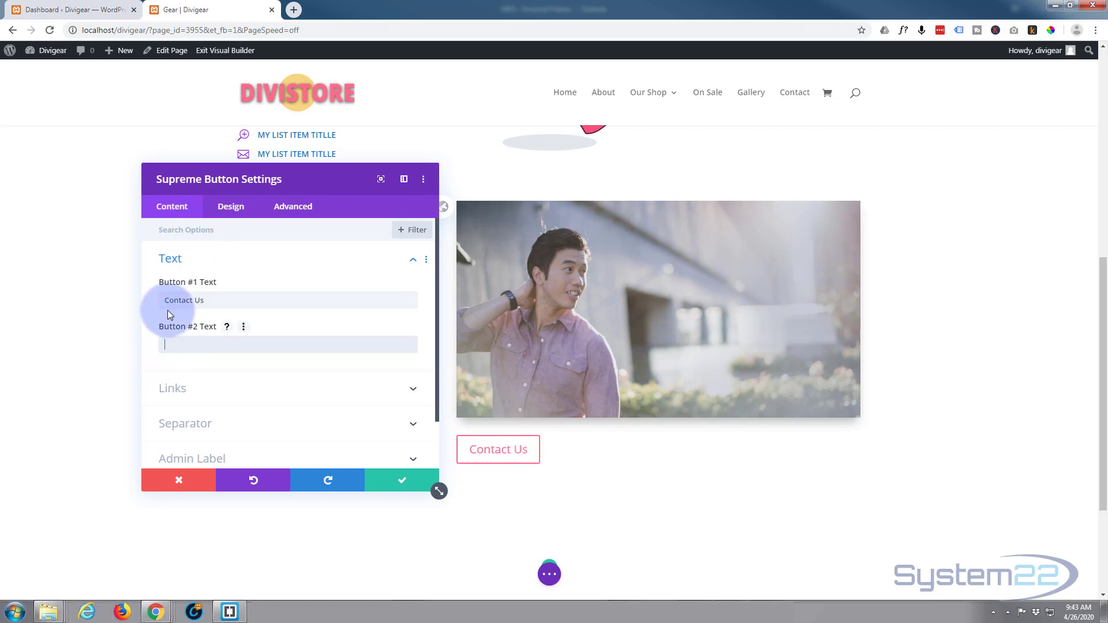
pyautogui.write('Watch Video')
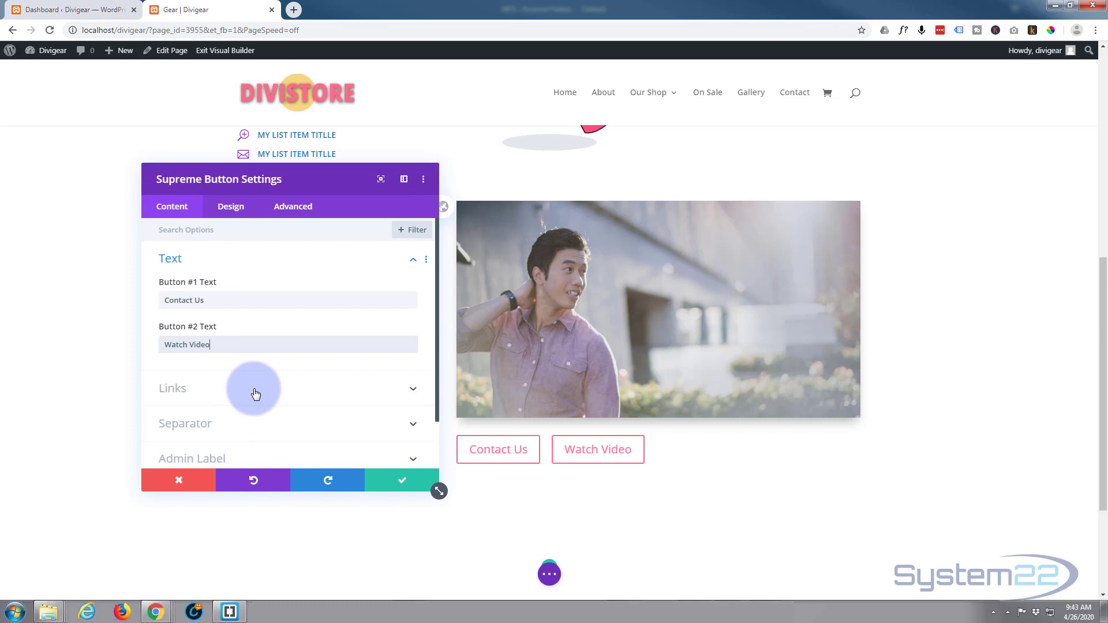
pyautogui.scroll(-3)
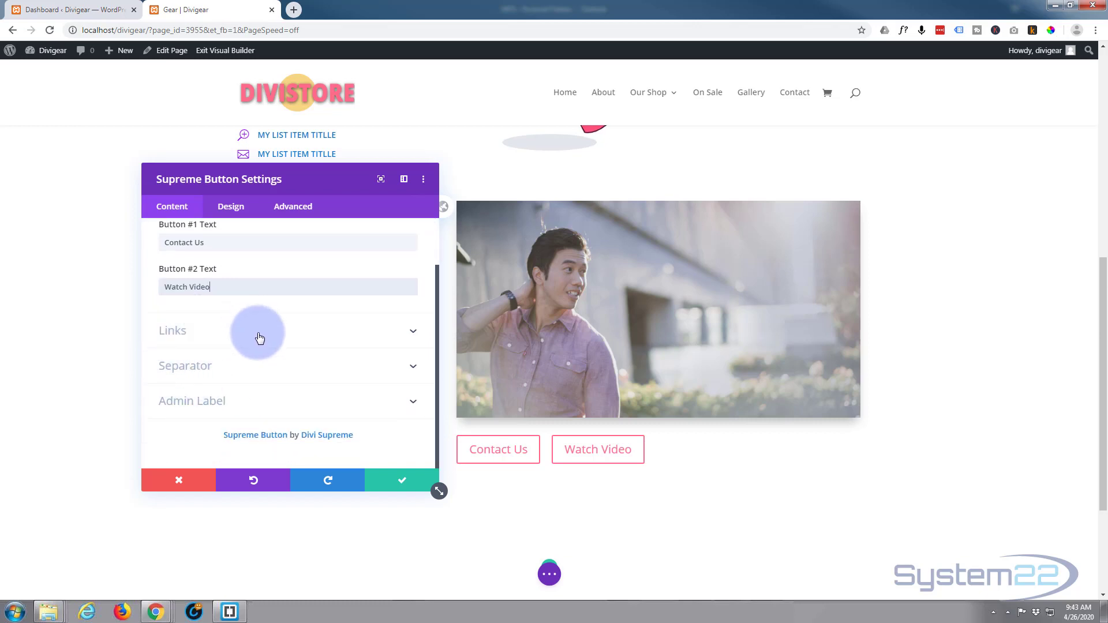
pyautogui.click(259, 331)
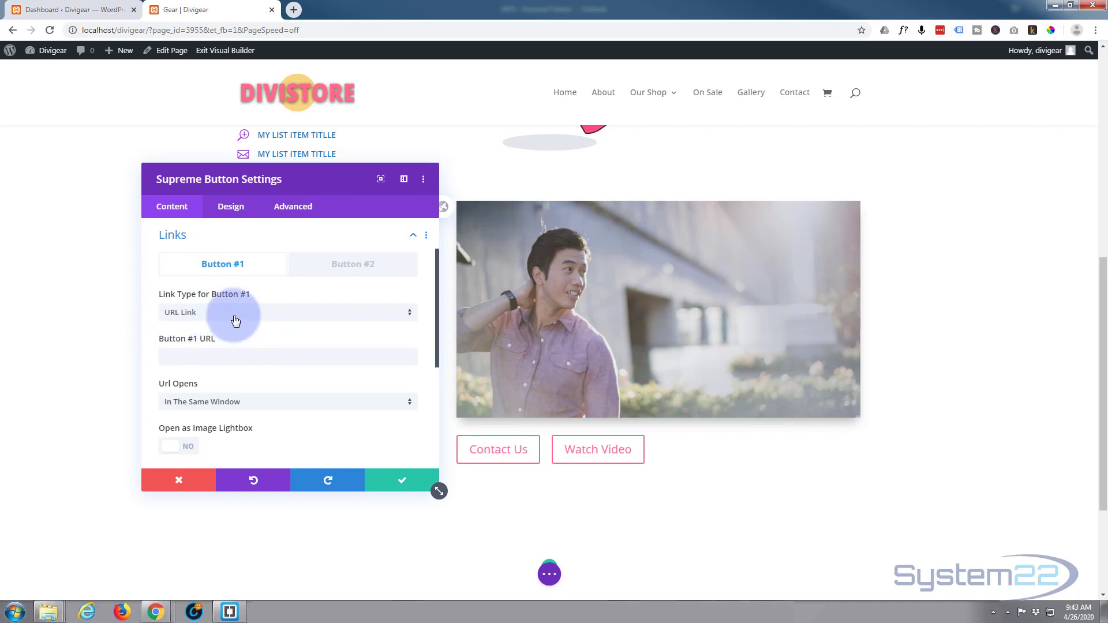
pyautogui.click(286, 313)
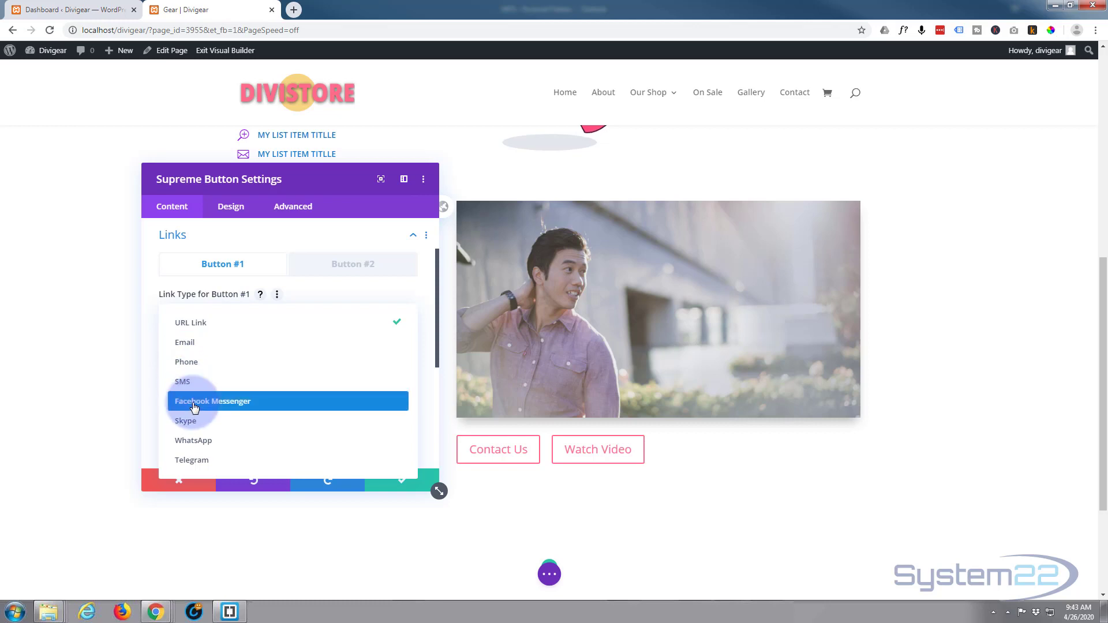
pyautogui.moveTo(218, 461)
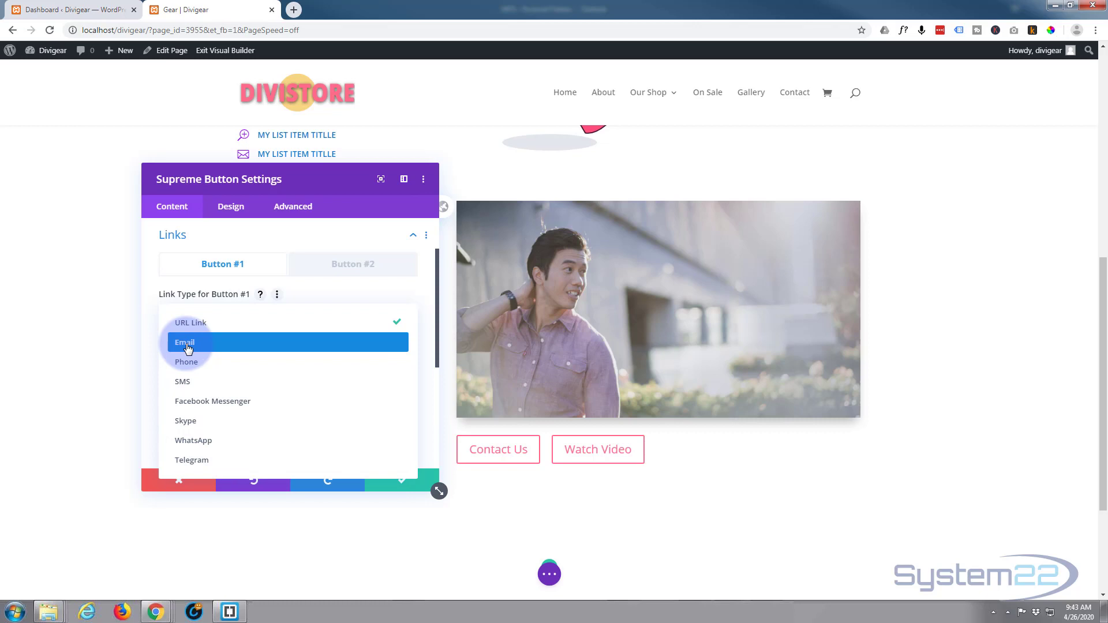
pyautogui.click(184, 342)
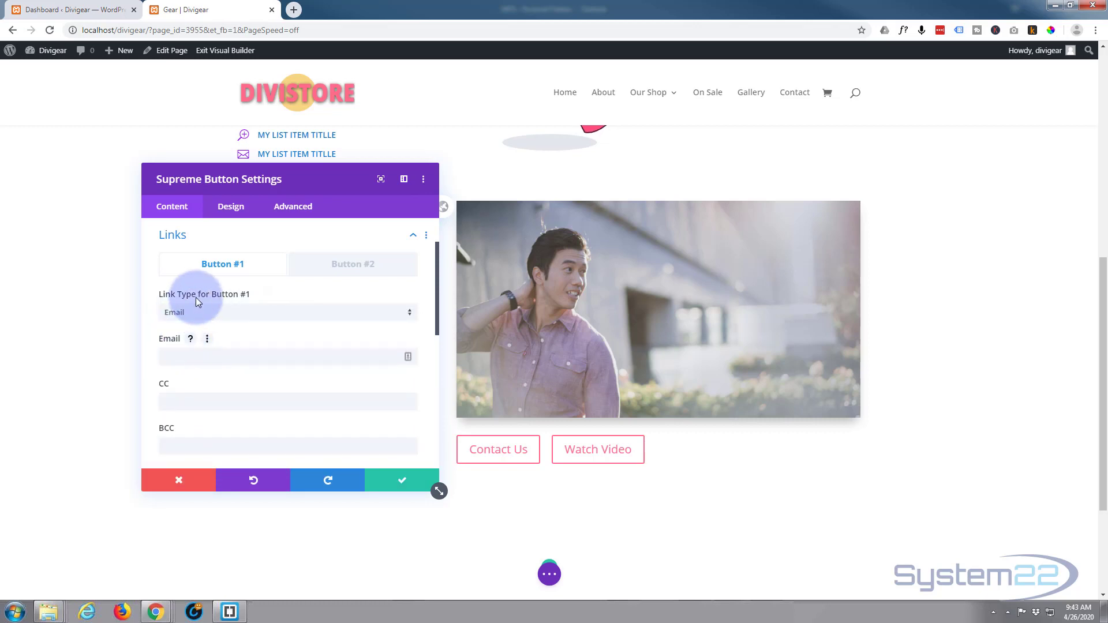
pyautogui.click(283, 357)
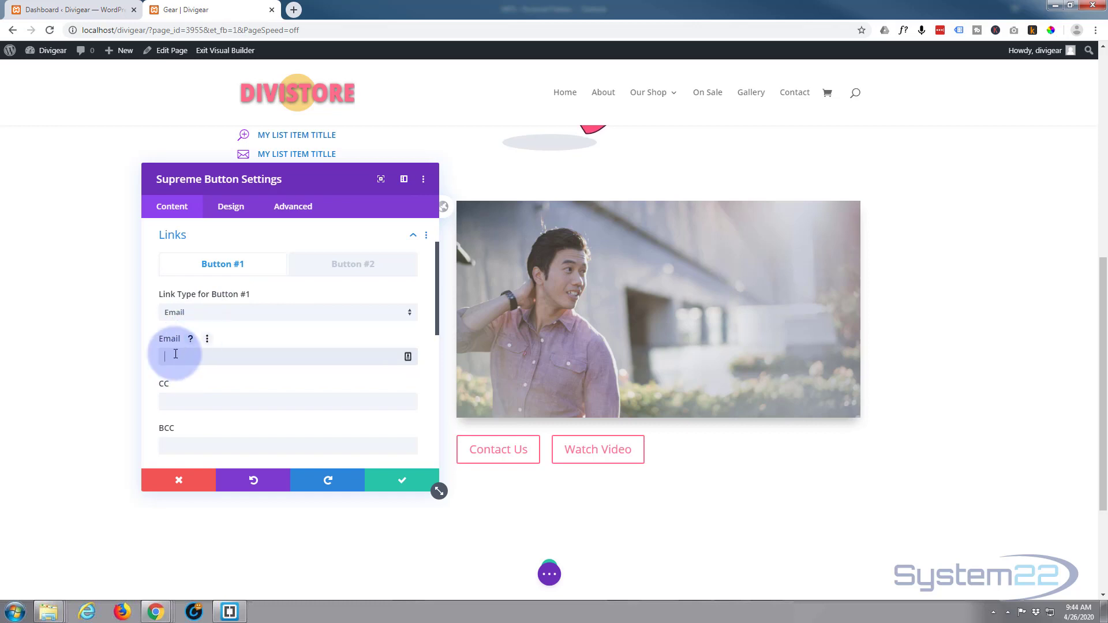
pyautogui.write('me@myemail')
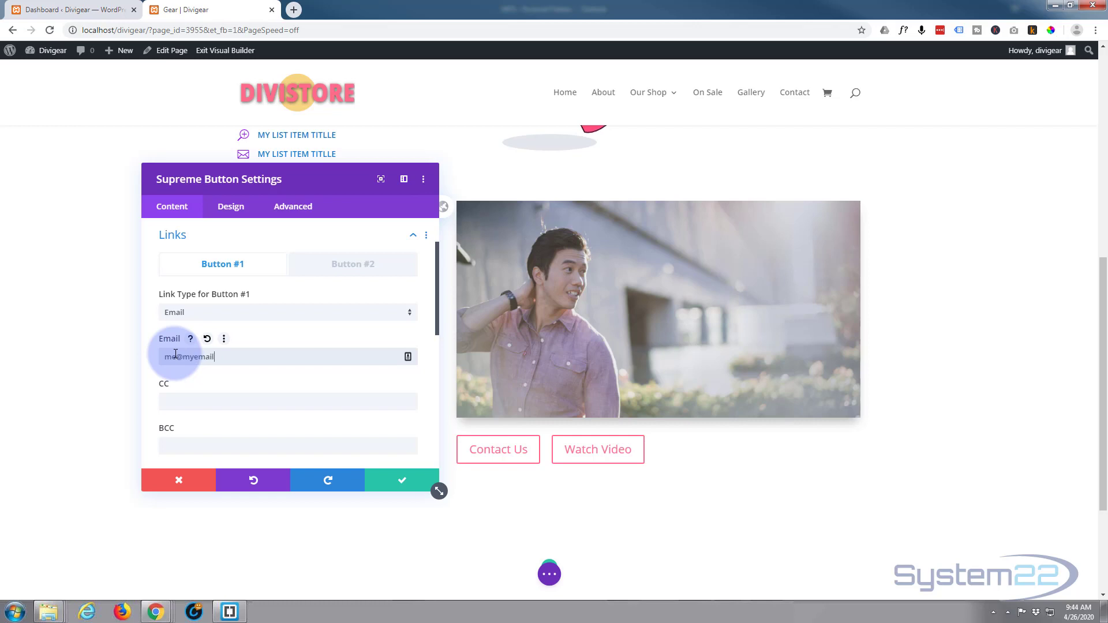
pyautogui.write('.com')
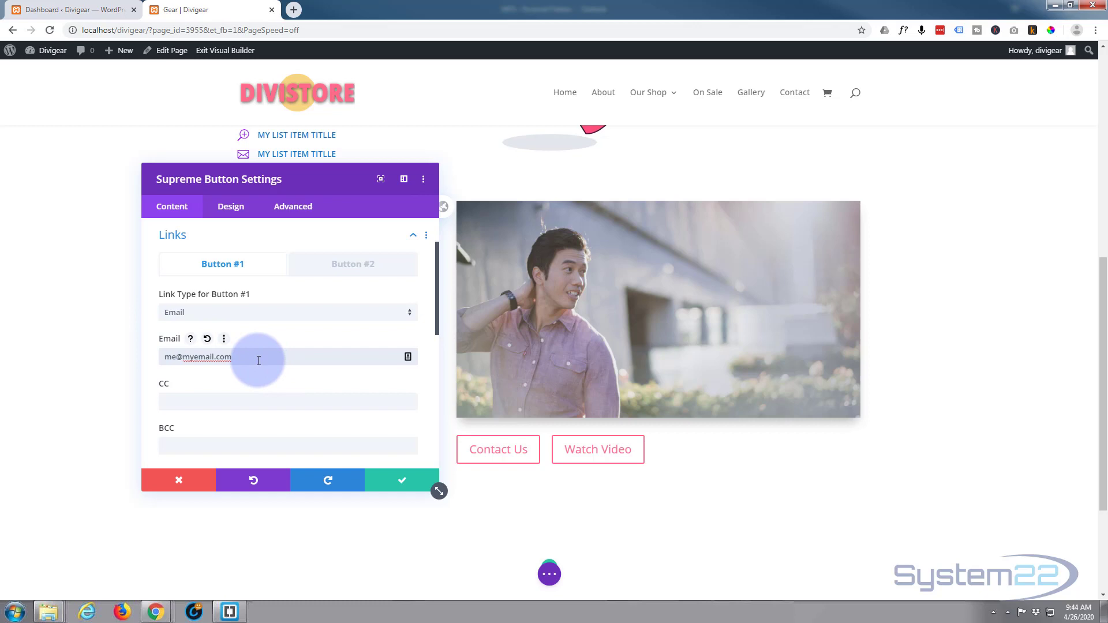
# Fill the mailto subject 'Morem info on product' and message 'In need more info on this product!'
pyautogui.scroll(-3)
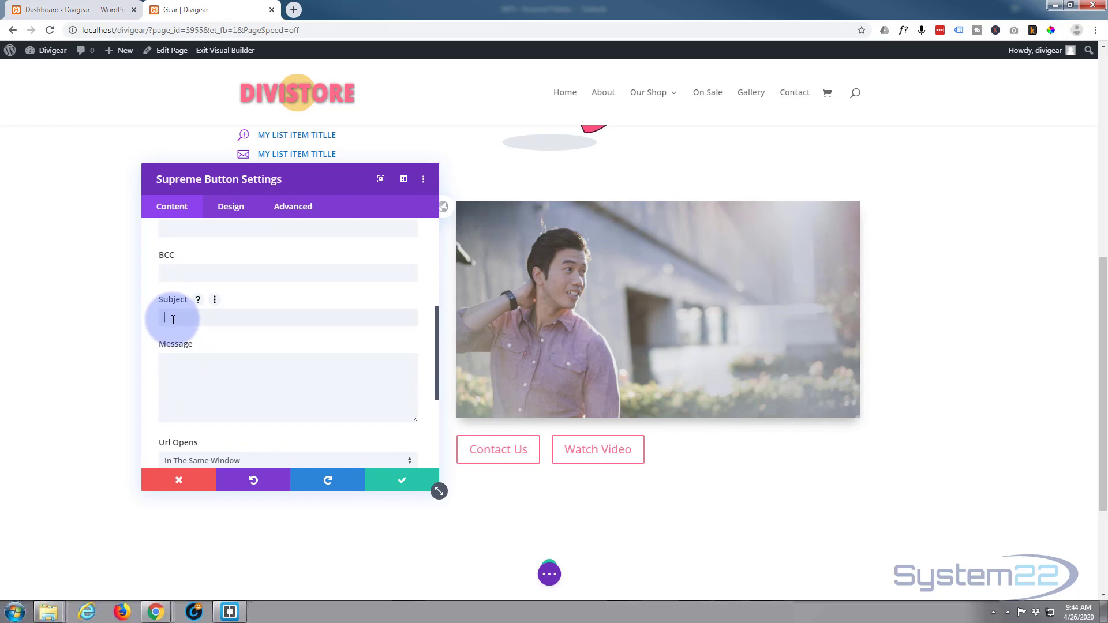
pyautogui.write('Morem info o')
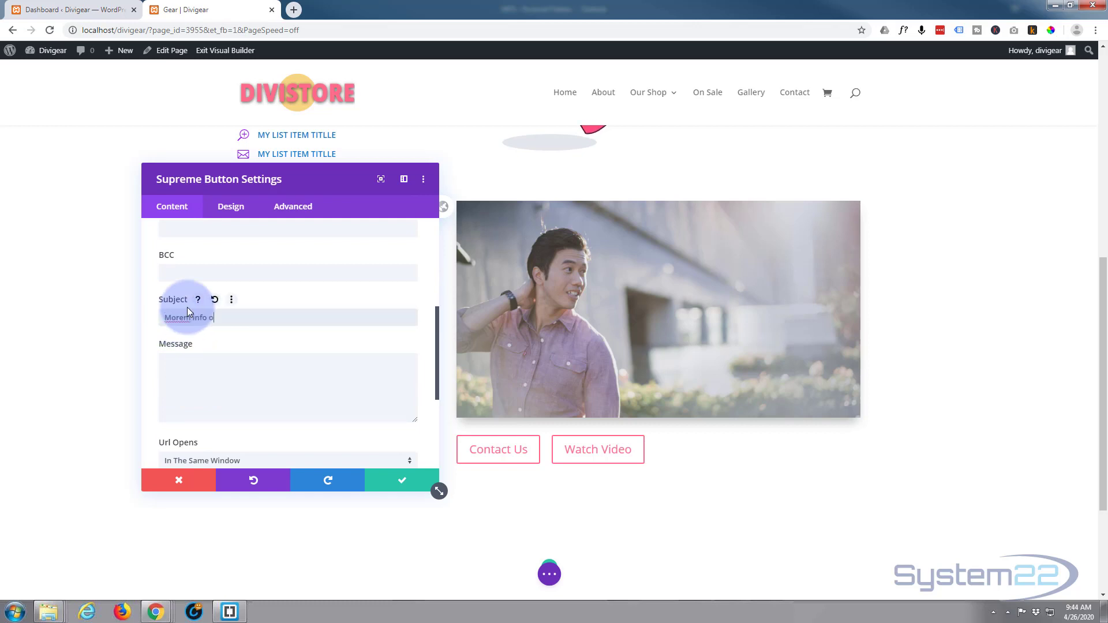
pyautogui.write('n product')
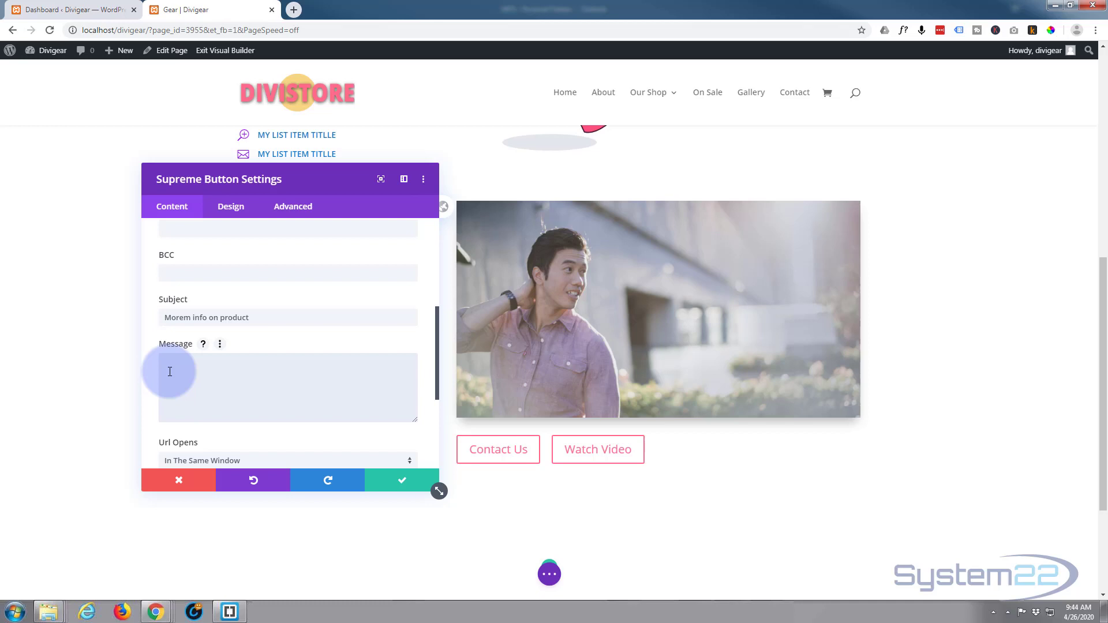
pyautogui.write('In need more info on this product!')
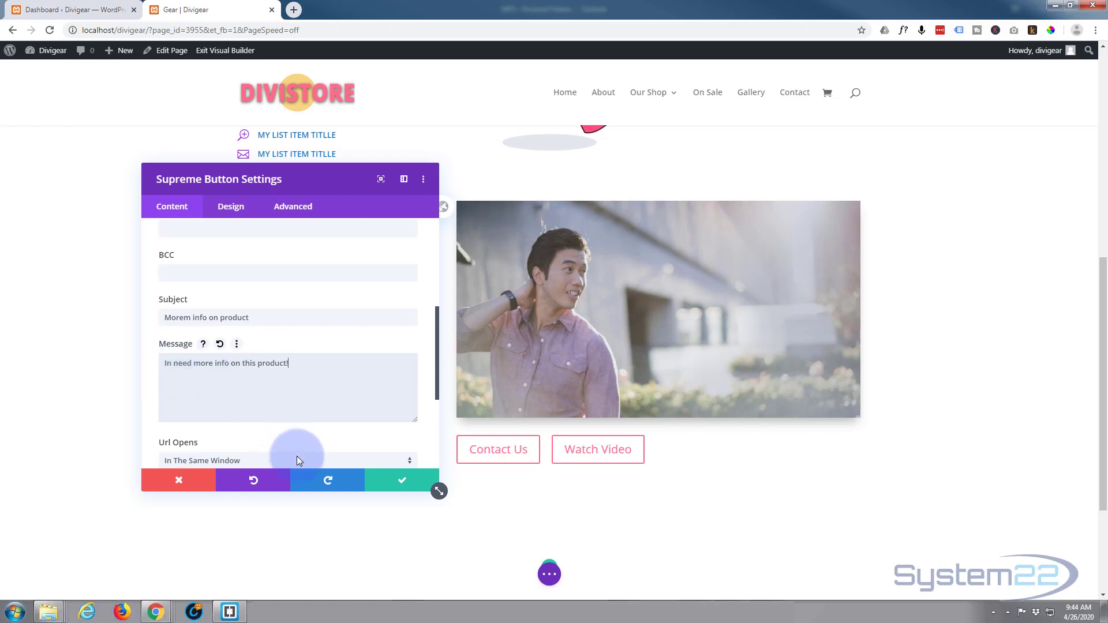
# Turn on a tooltip for Contact Us reading 'Email us for more info!'
pyautogui.scroll(-3)
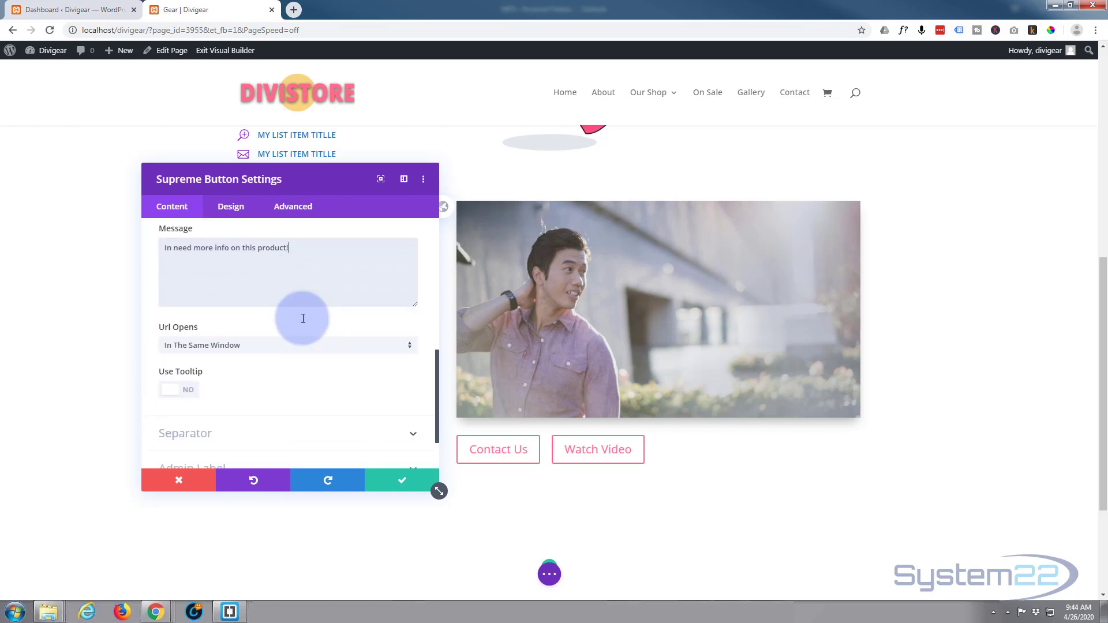
pyautogui.moveTo(216, 346)
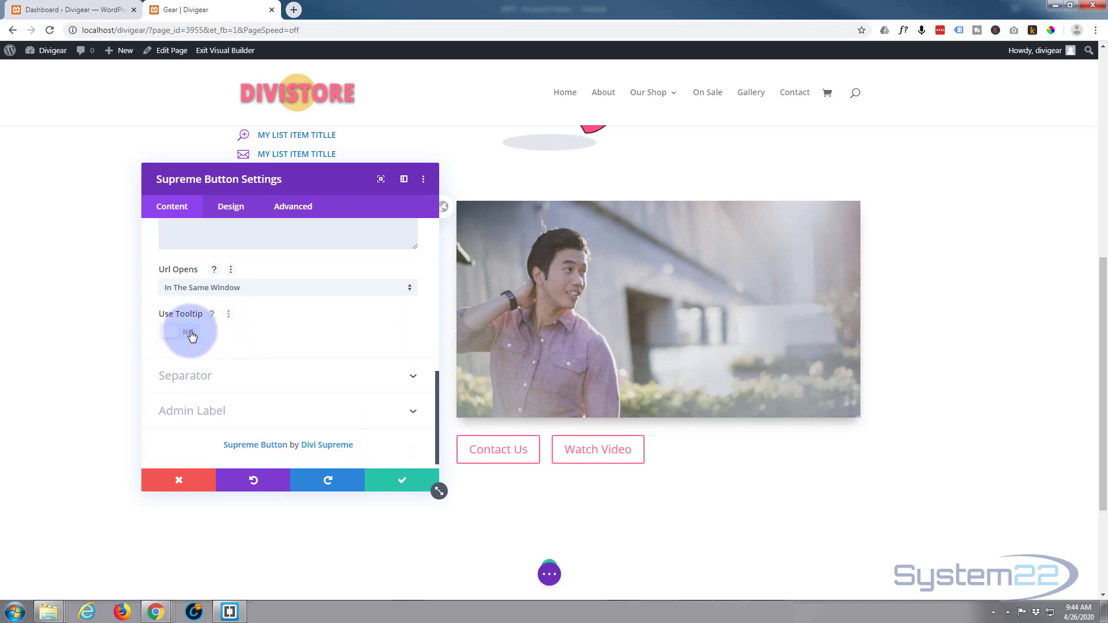
pyautogui.click(179, 331)
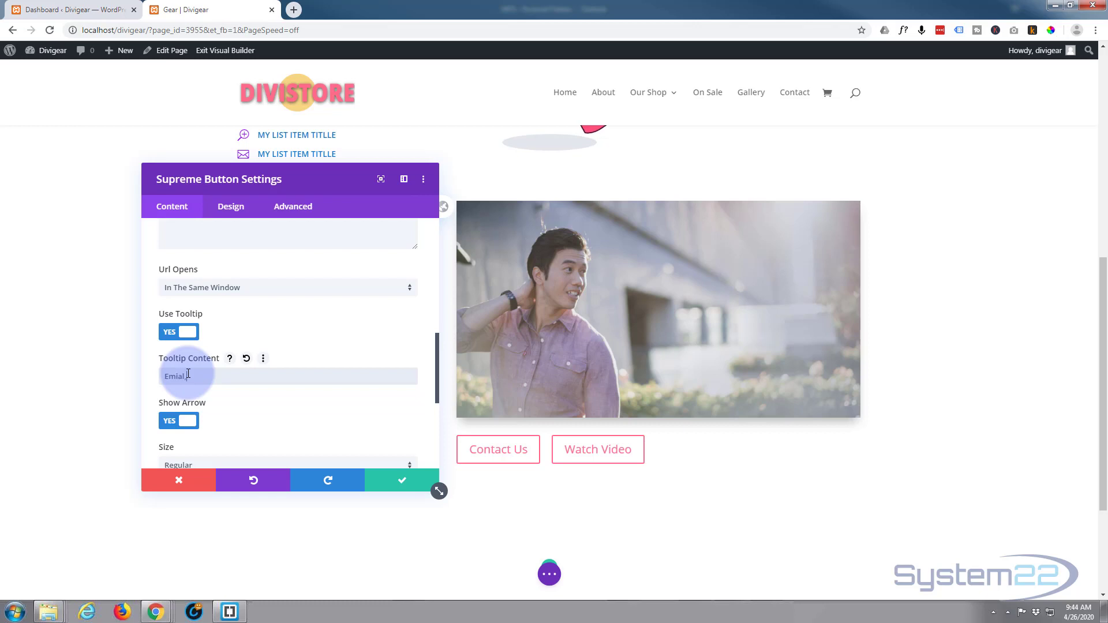
pyautogui.write('us for')
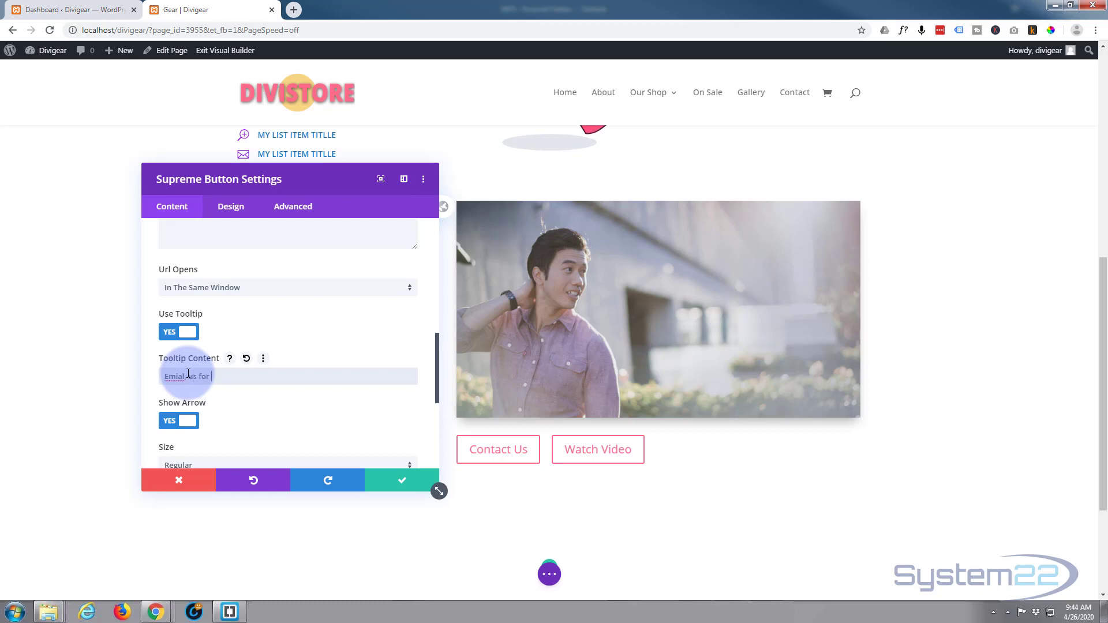
pyautogui.write('mor info!')
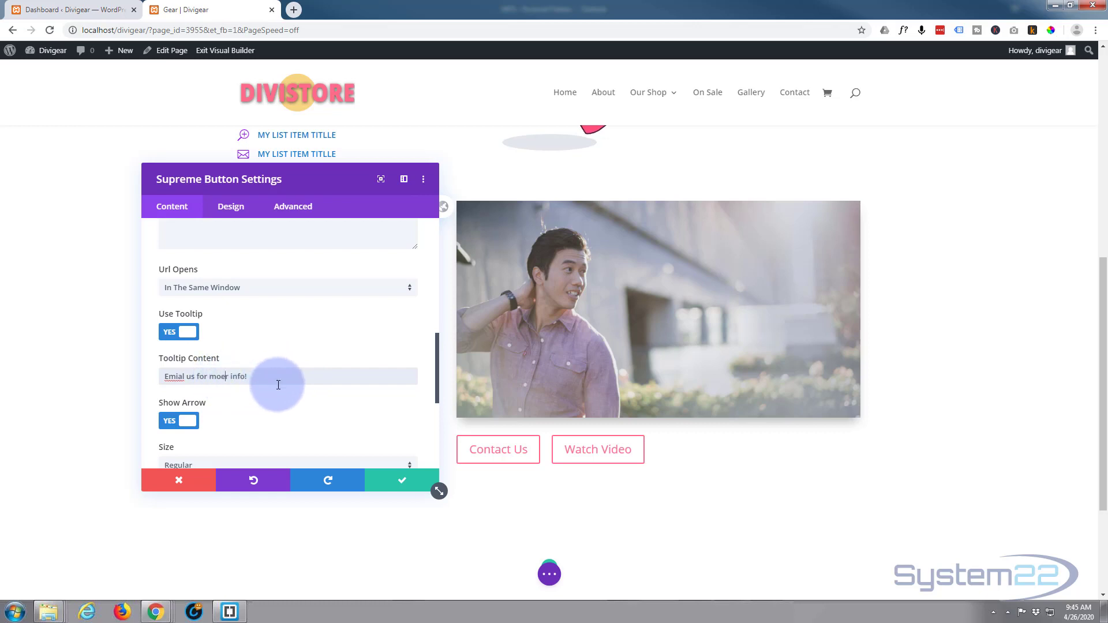
# Keep the tooltip arrow on, set placement to Bottom and leave the Fade animation
pyautogui.rightClick(220, 376)
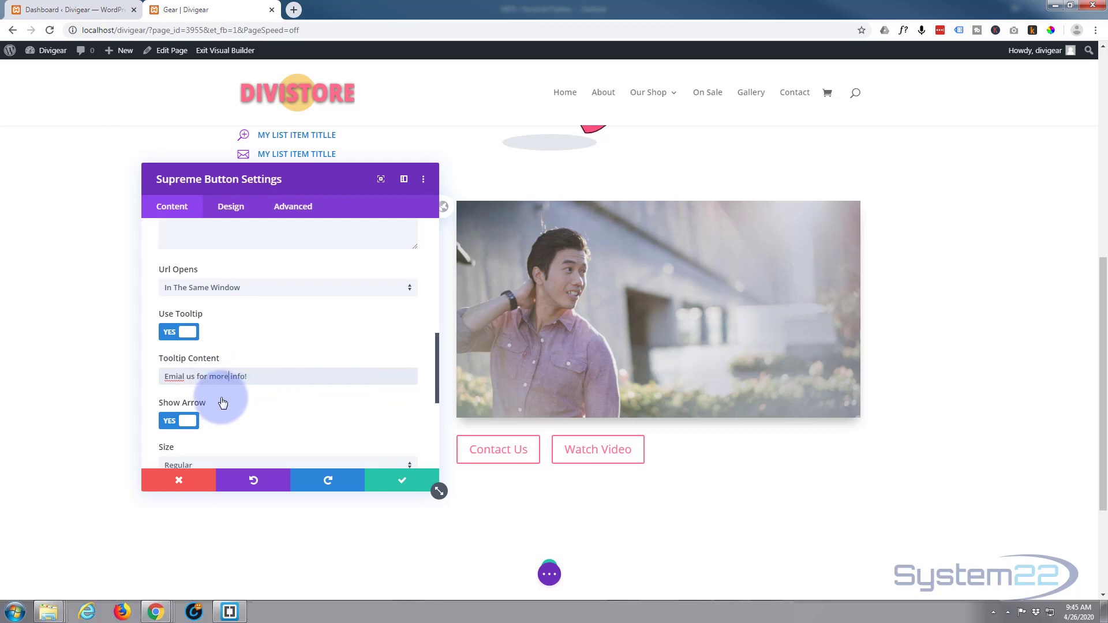
pyautogui.rightClick(173, 376)
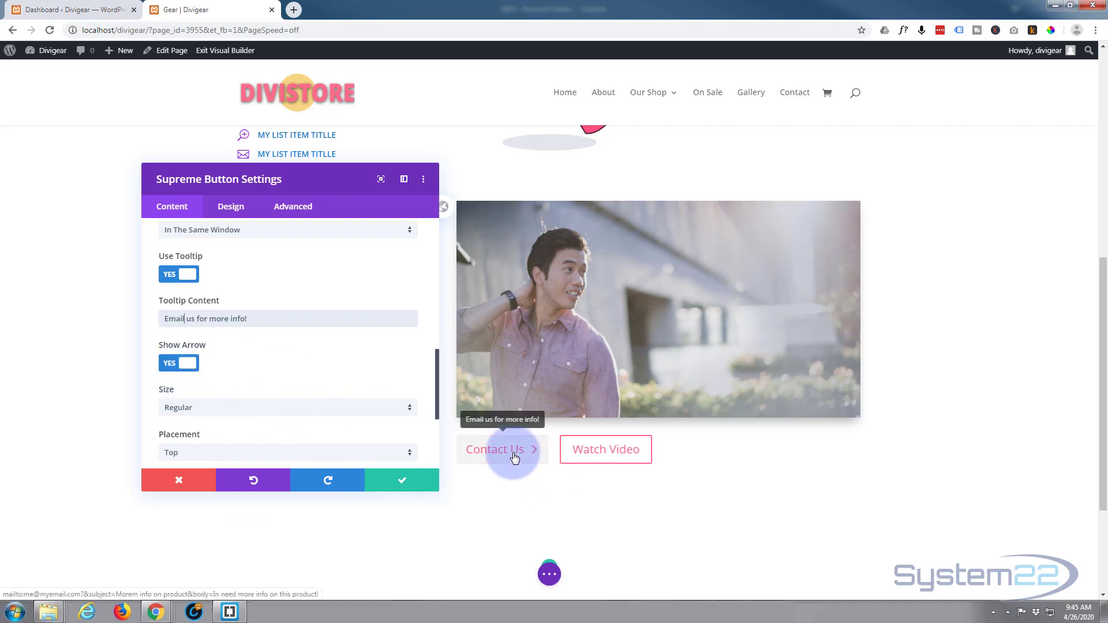
pyautogui.click(178, 362)
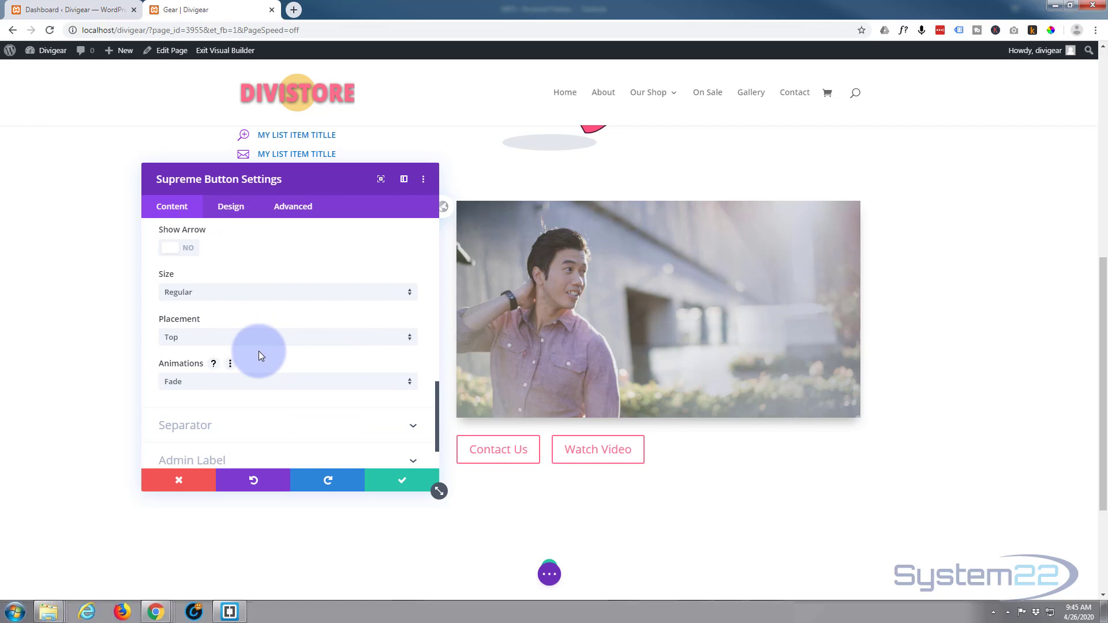
pyautogui.moveTo(212, 332)
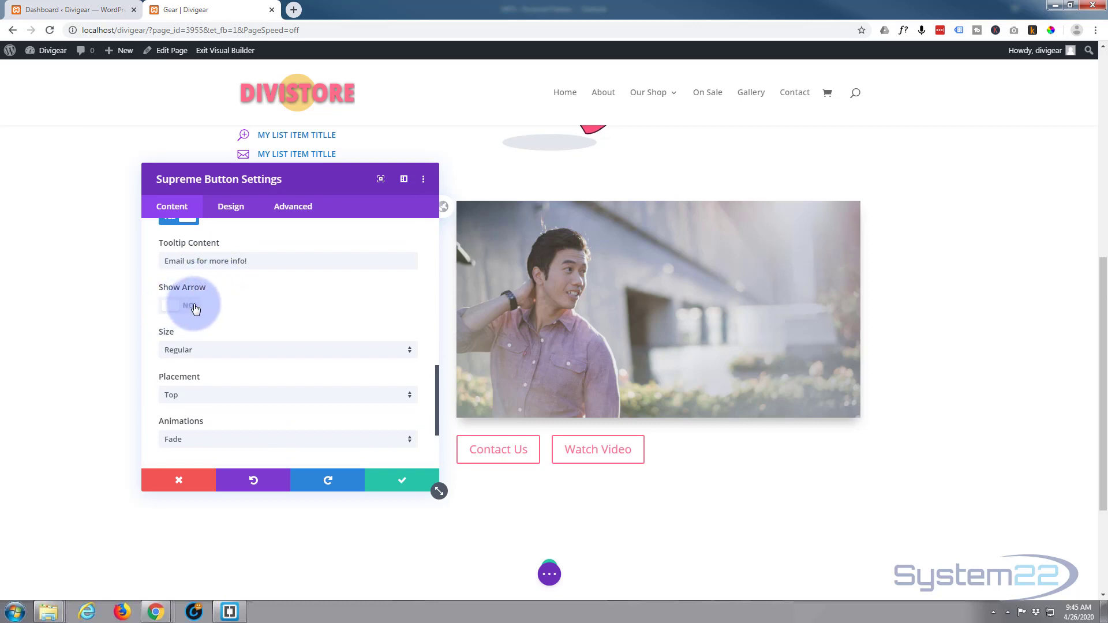
pyautogui.click(179, 304)
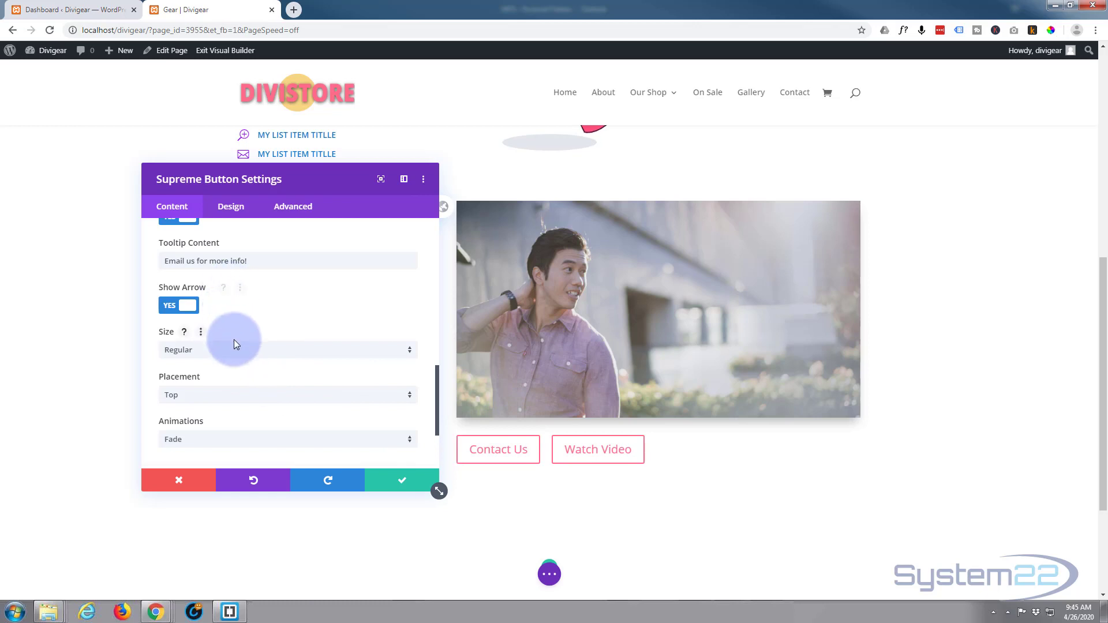
pyautogui.click(287, 394)
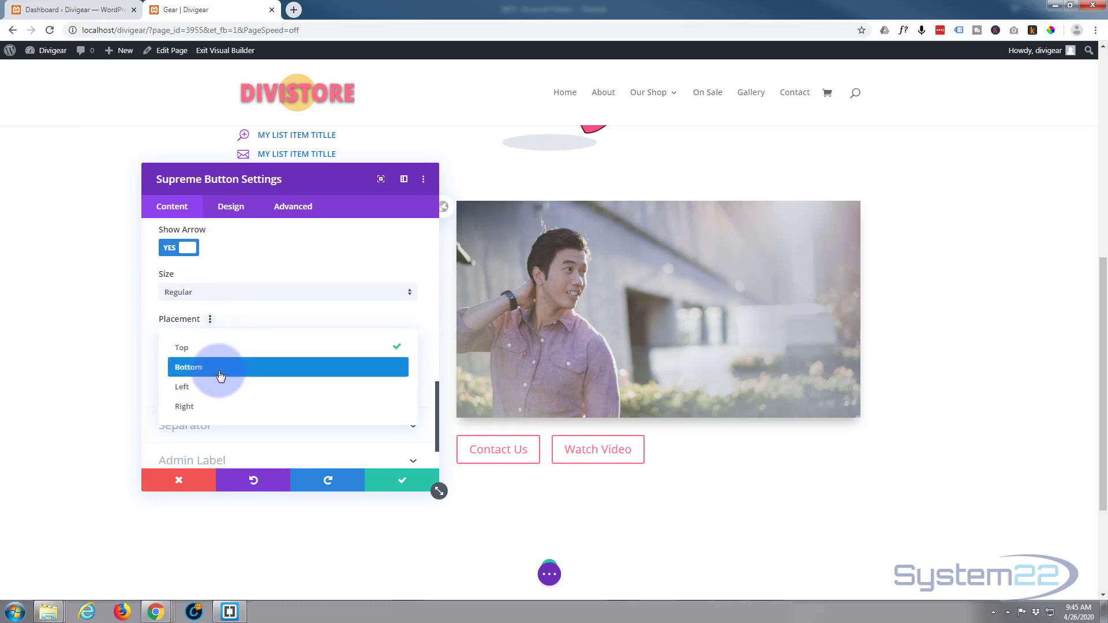
pyautogui.click(188, 367)
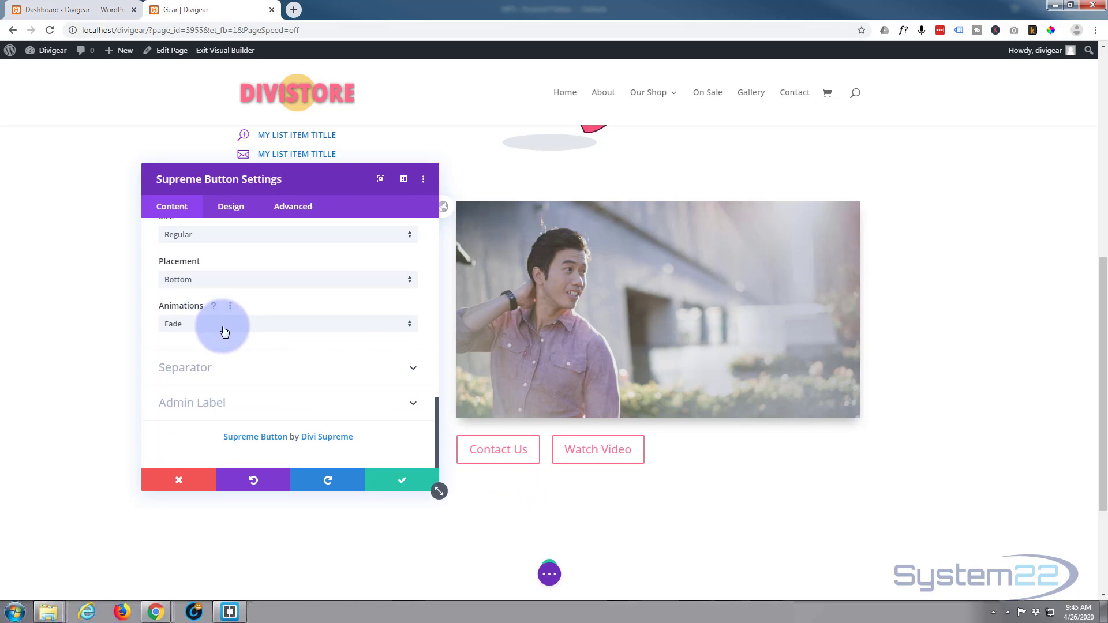
pyautogui.click(286, 323)
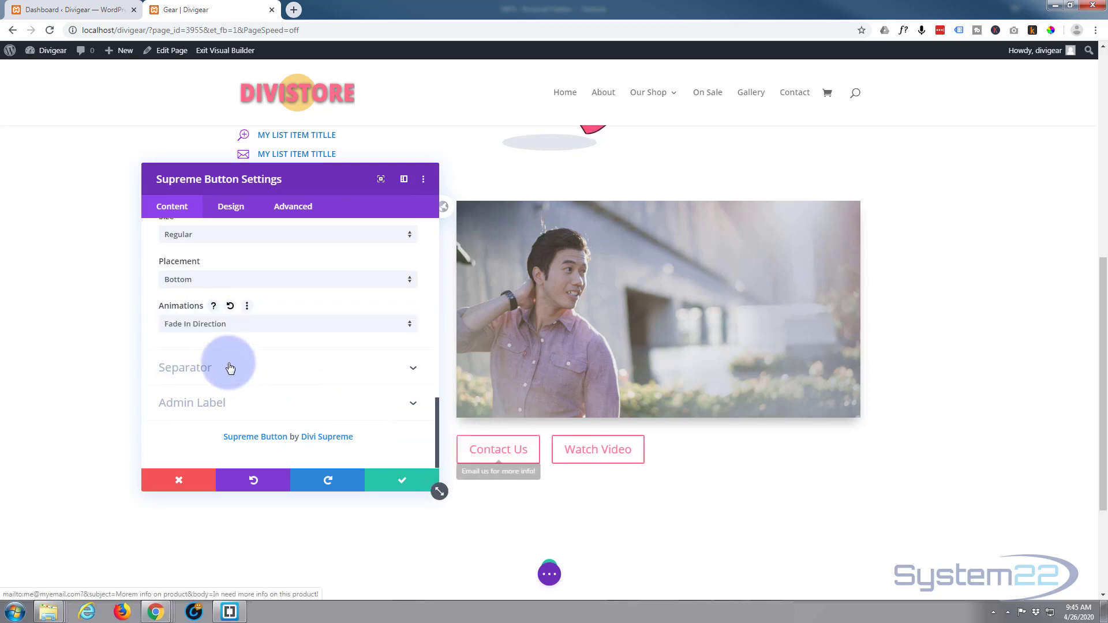
pyautogui.click(286, 324)
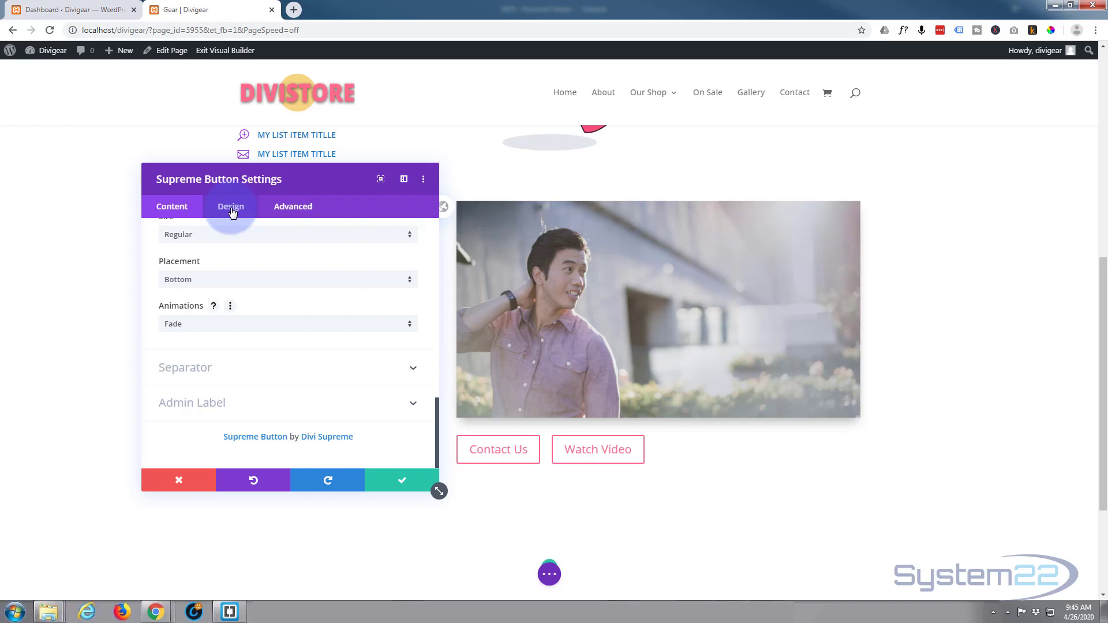
# Set the button pair's alignment to right in the Design settings
pyautogui.click(231, 207)
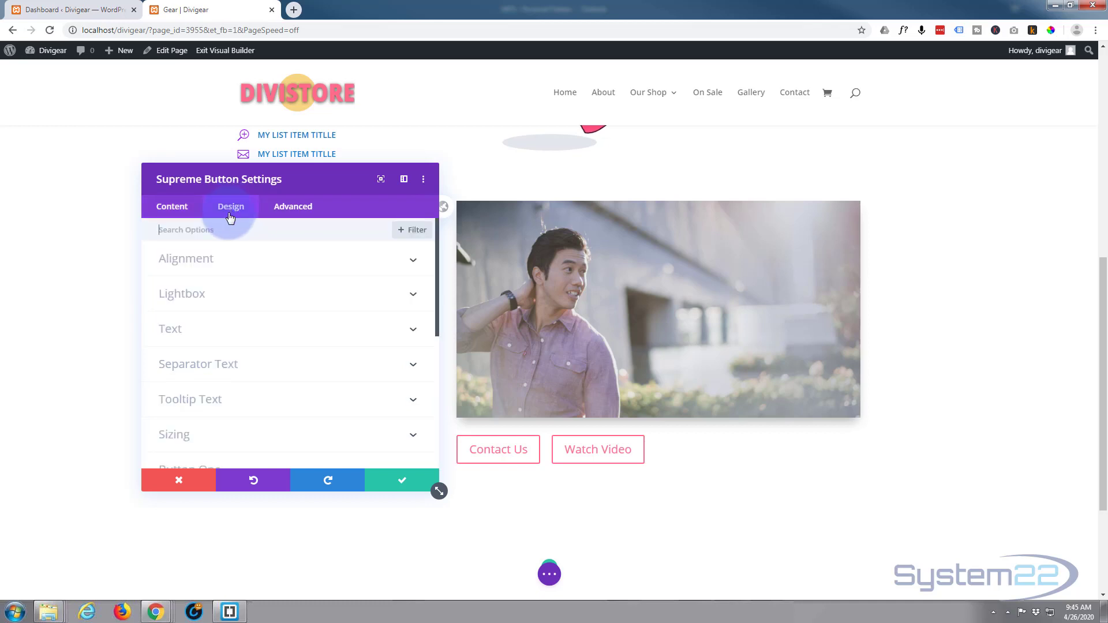
pyautogui.click(186, 258)
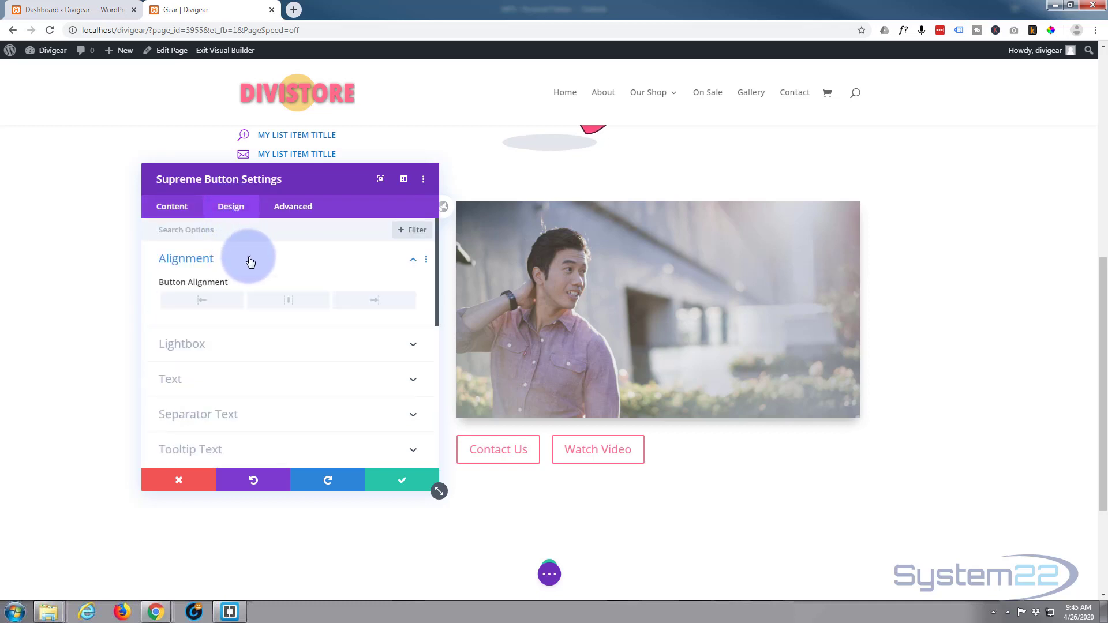
pyautogui.click(374, 300)
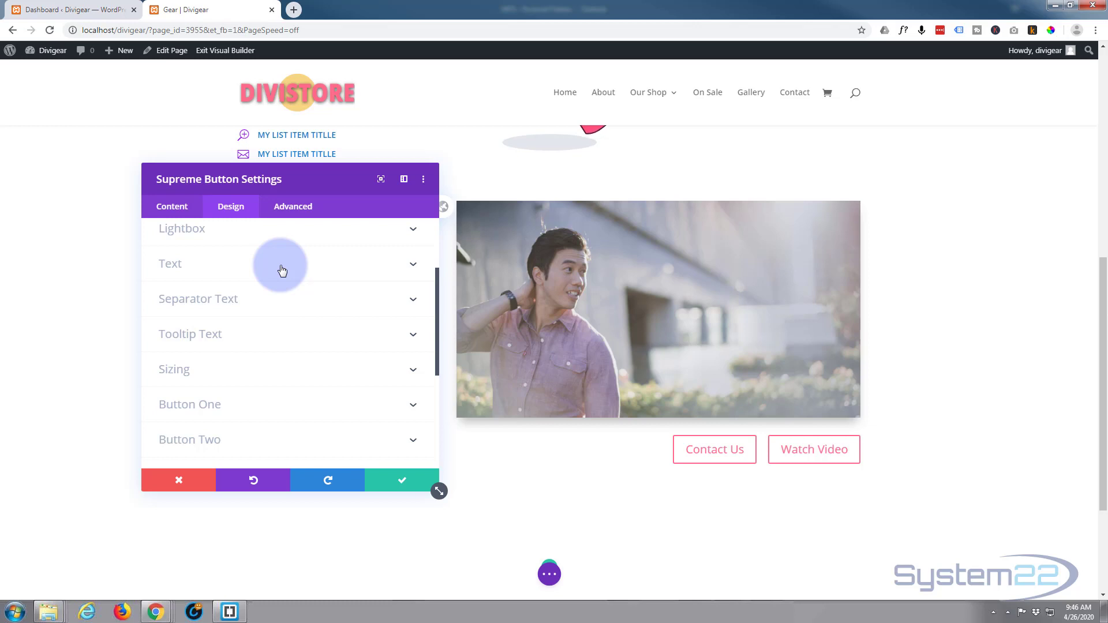
pyautogui.scroll(-3)
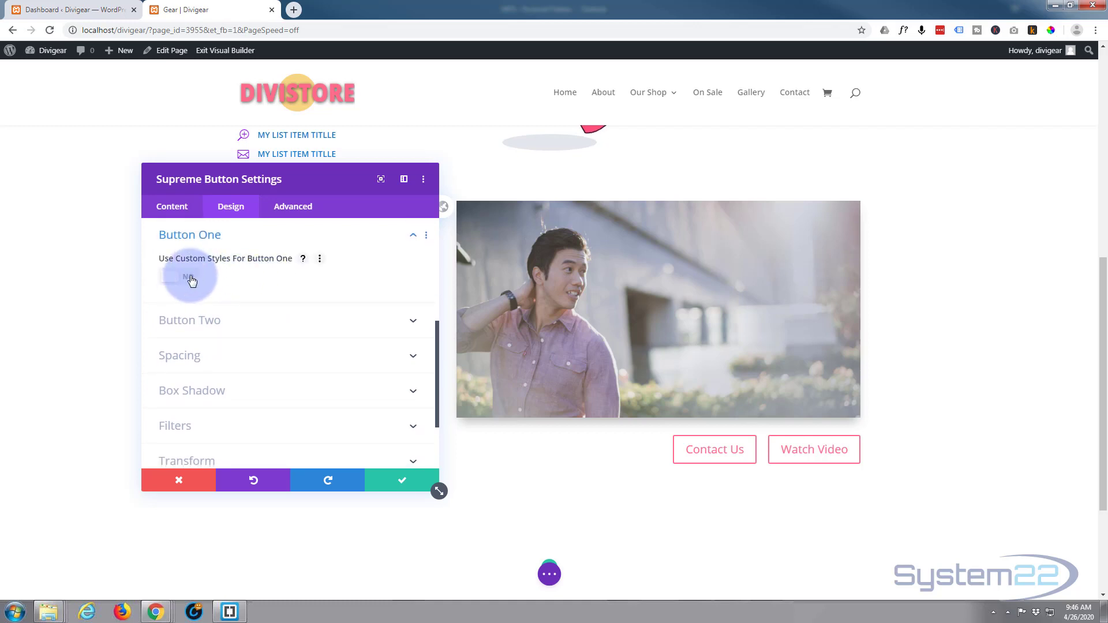
# Give Button One custom styles with a blue background and green hover background
pyautogui.click(177, 275)
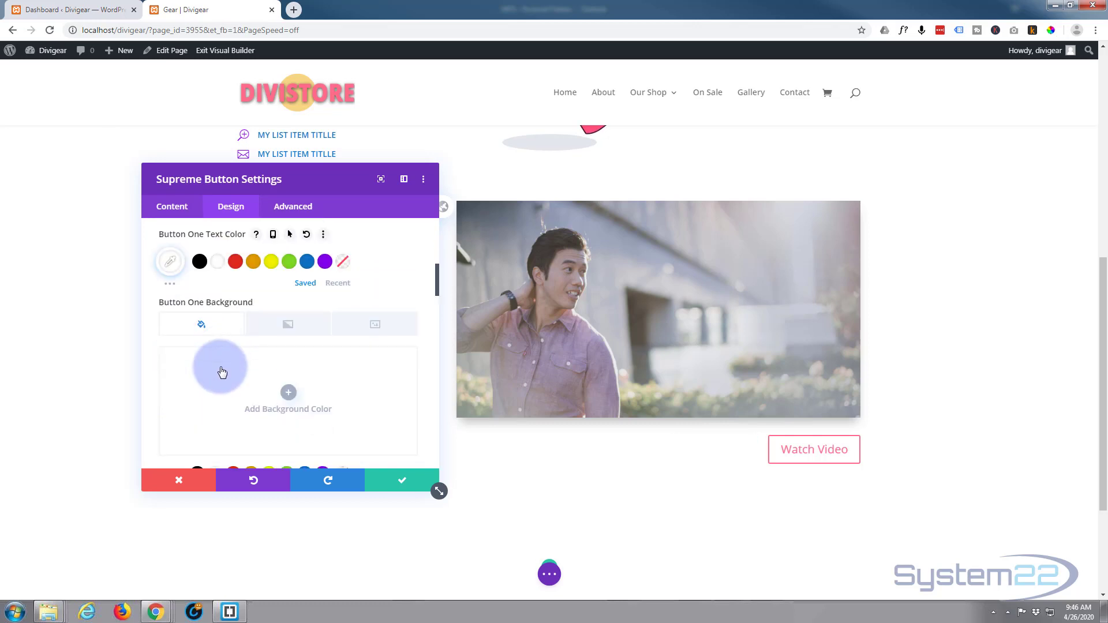
pyautogui.scroll(-3)
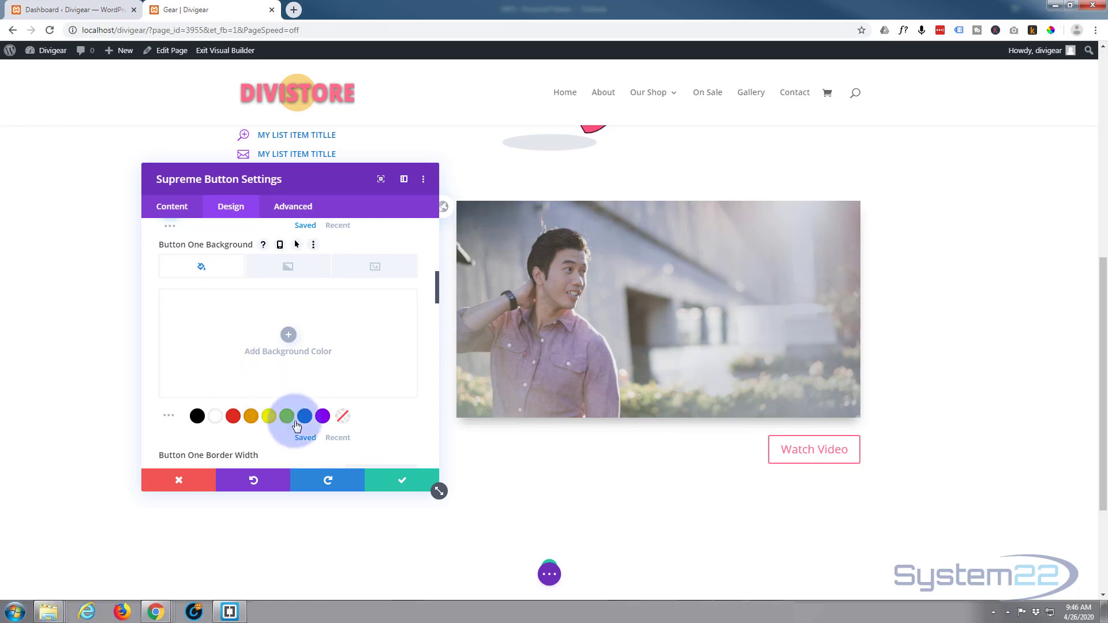
pyautogui.click(303, 415)
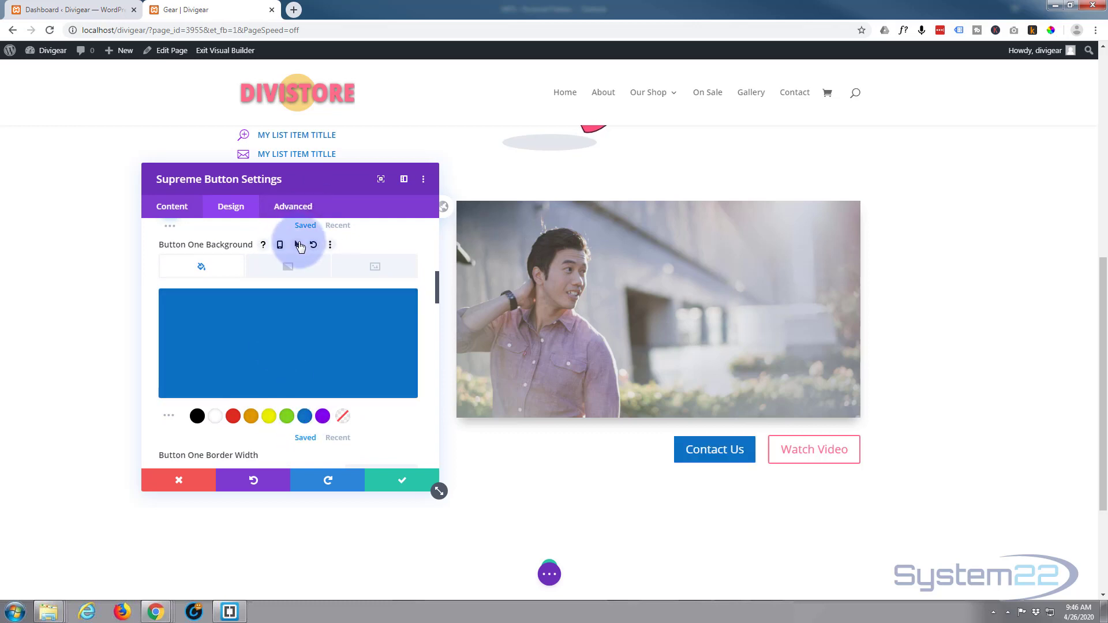
pyautogui.click(280, 244)
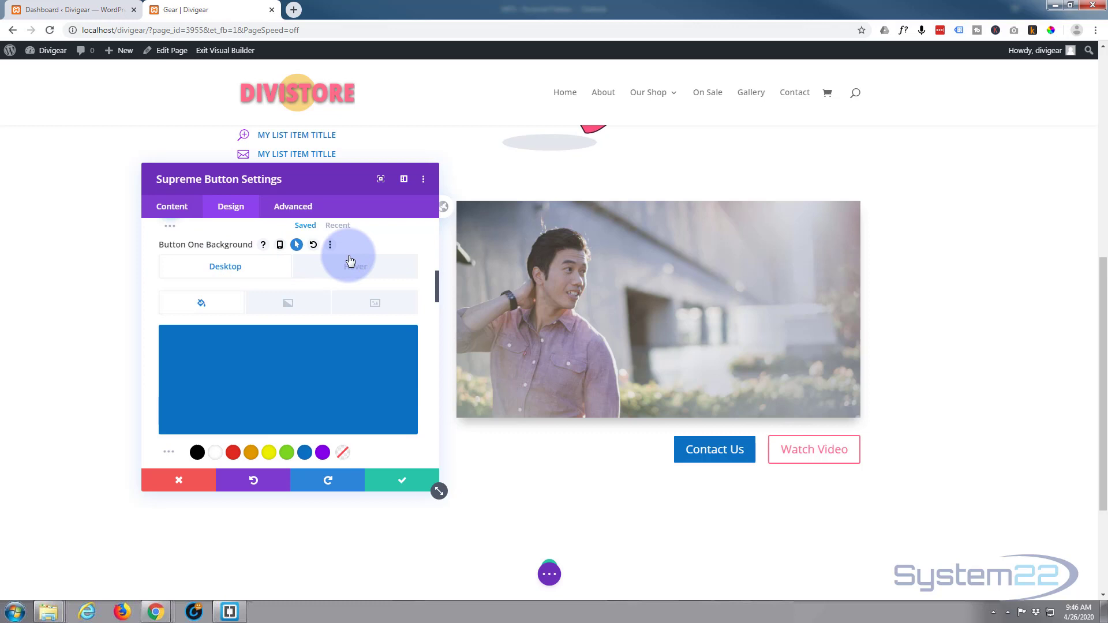
pyautogui.click(355, 266)
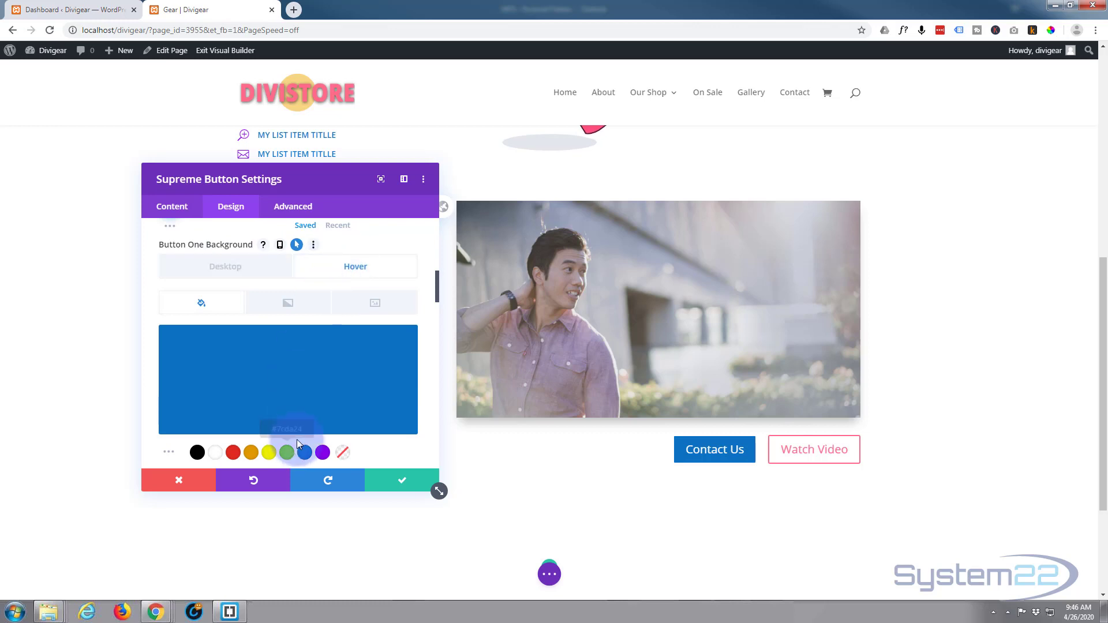
pyautogui.click(286, 452)
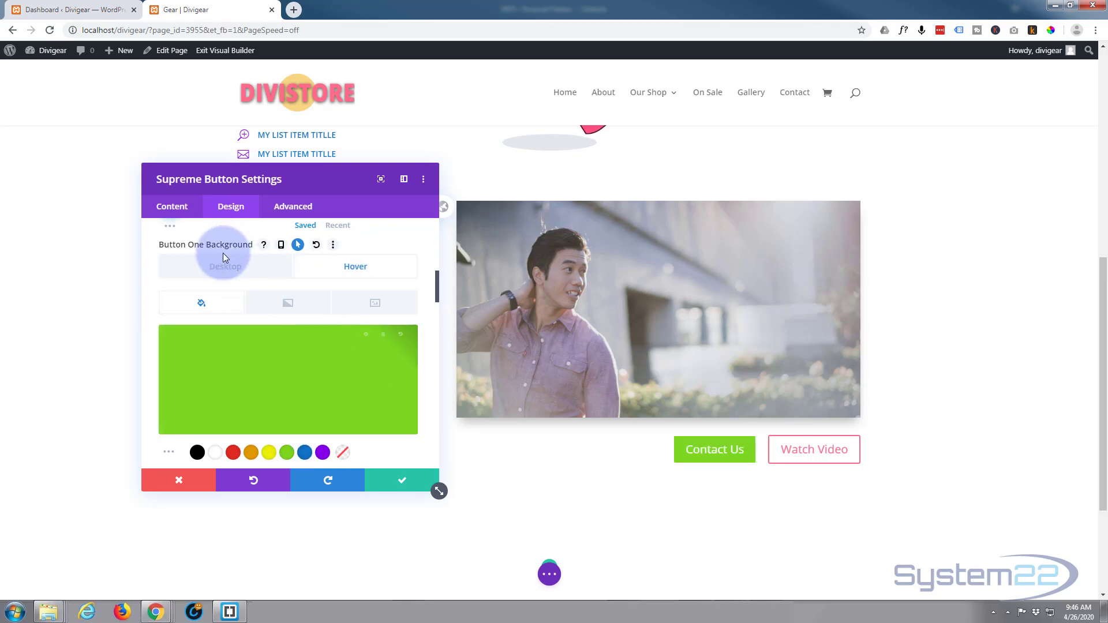
# Apply a box shadow preset to the Contact Us button
pyautogui.scroll(-3)
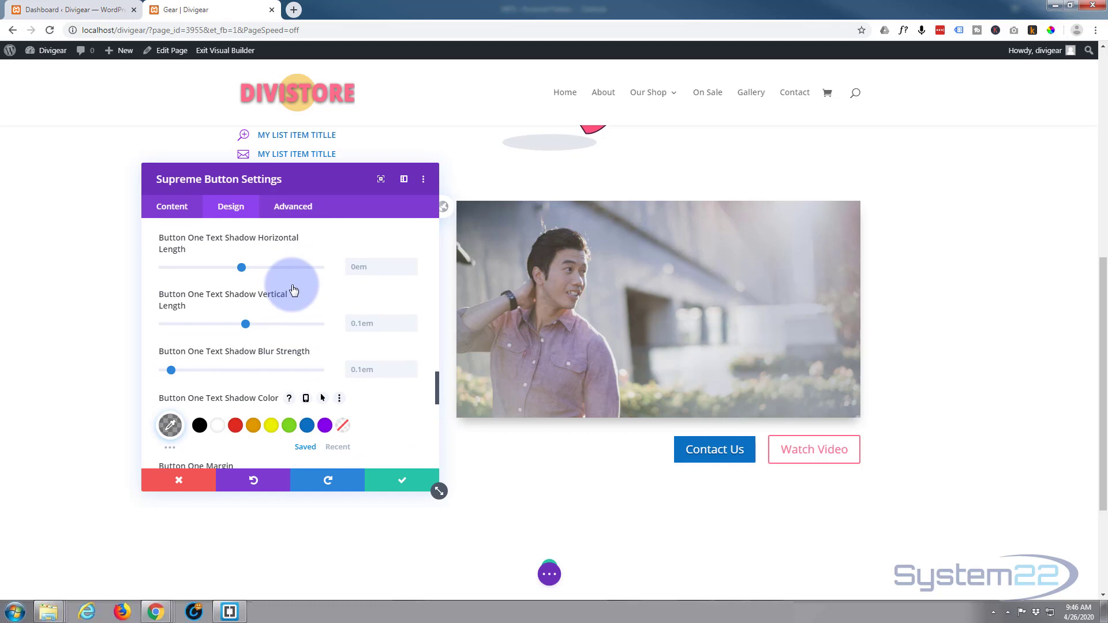
pyautogui.scroll(-3)
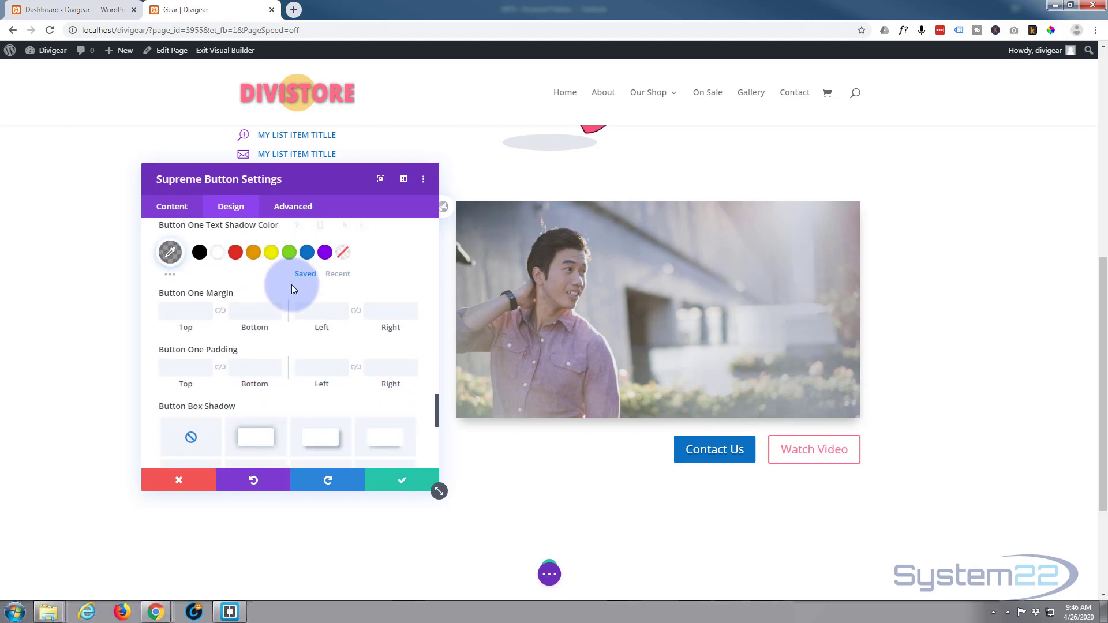
pyautogui.scroll(-3)
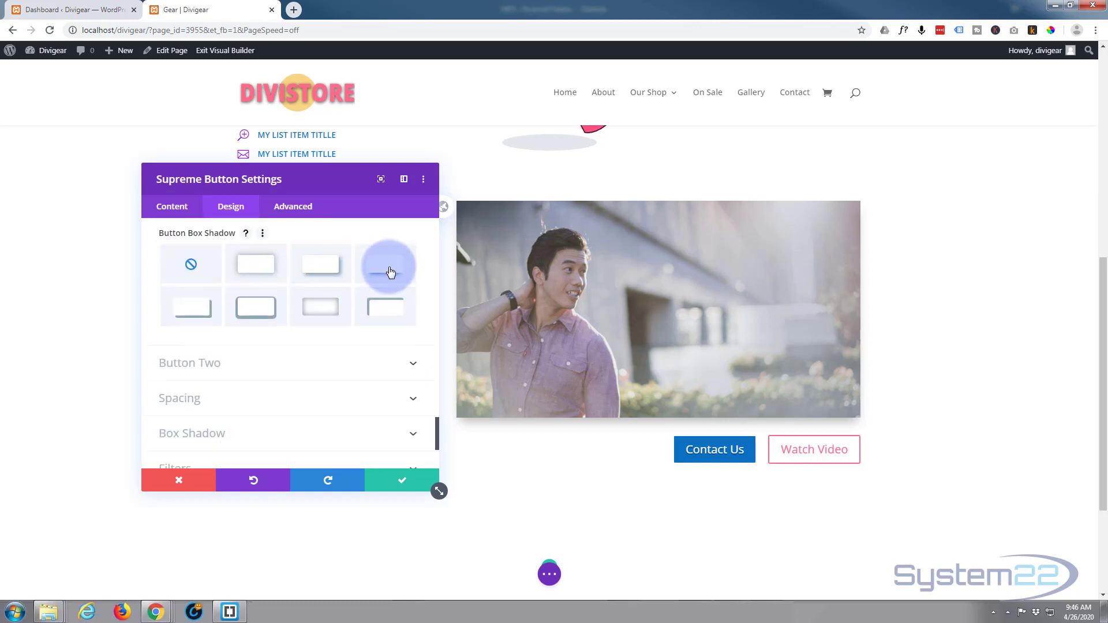
pyautogui.click(255, 263)
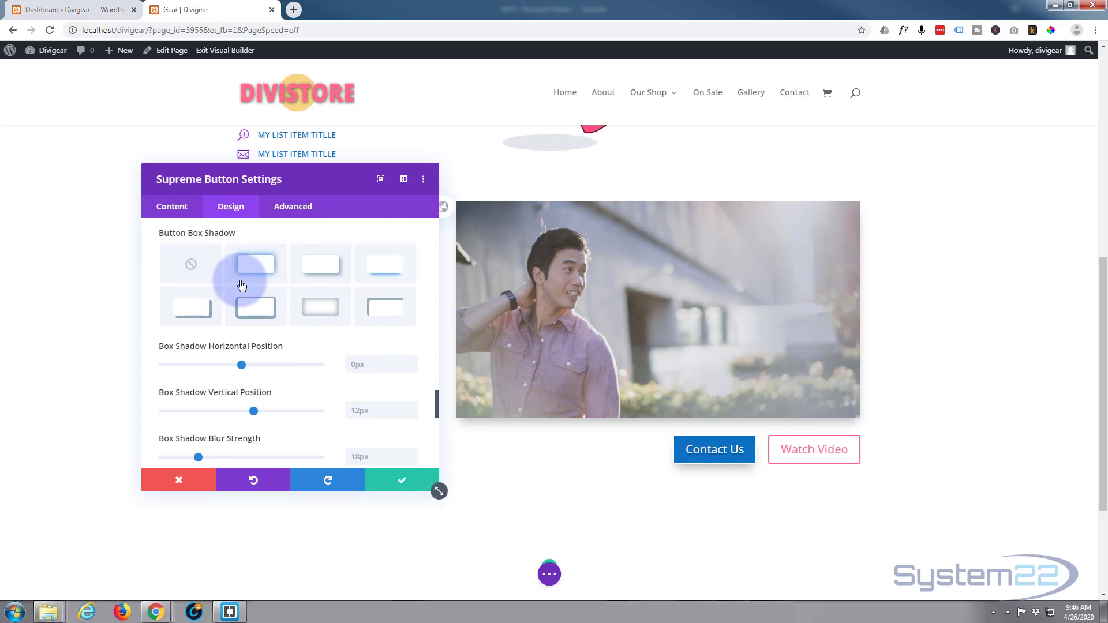
pyautogui.scroll(-3)
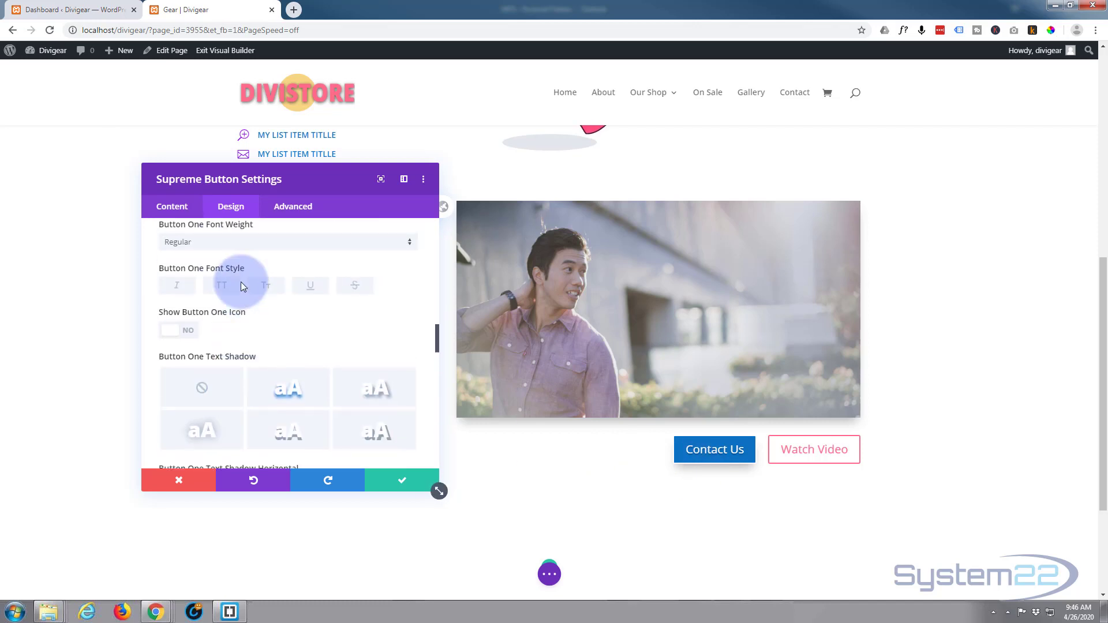
pyautogui.scroll(-3)
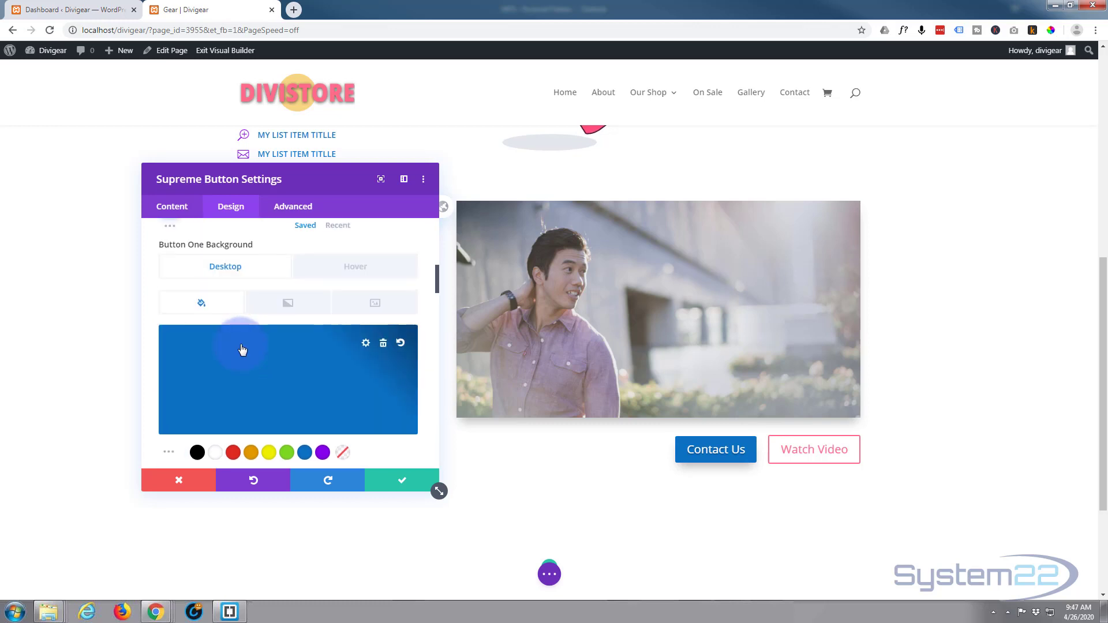
# Give Button Two custom styles with a purple background colour
pyautogui.click(190, 349)
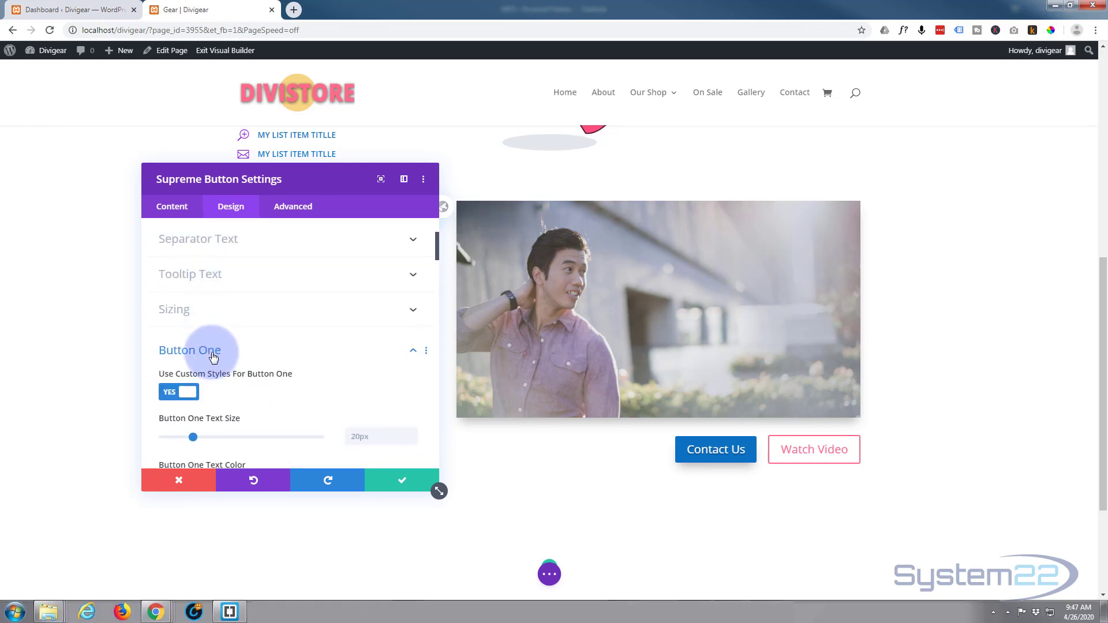
pyautogui.click(189, 350)
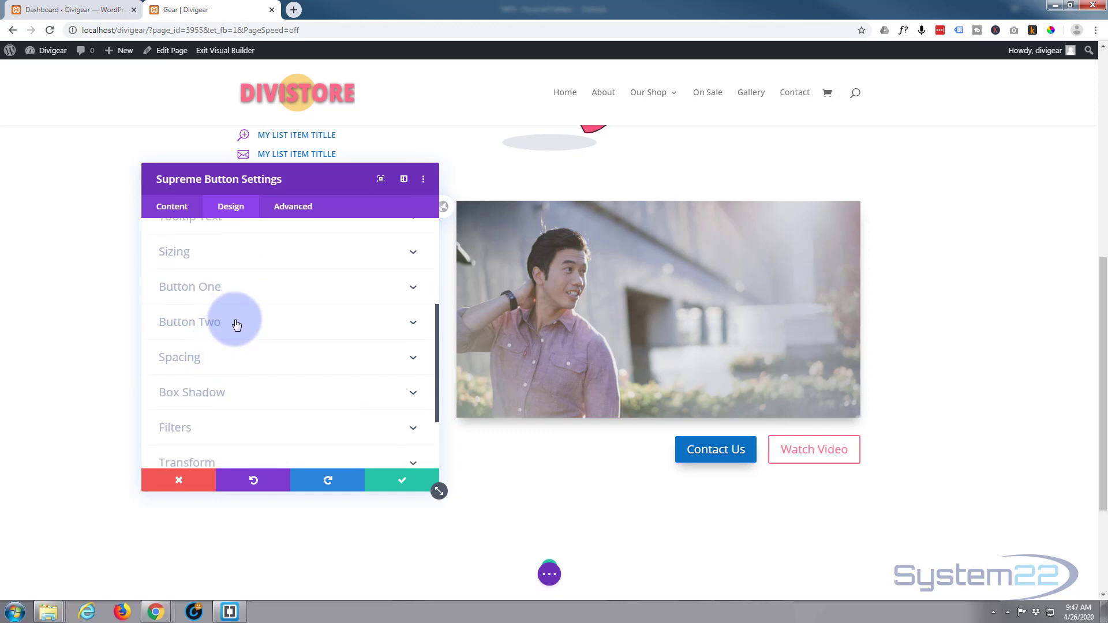
pyautogui.click(188, 322)
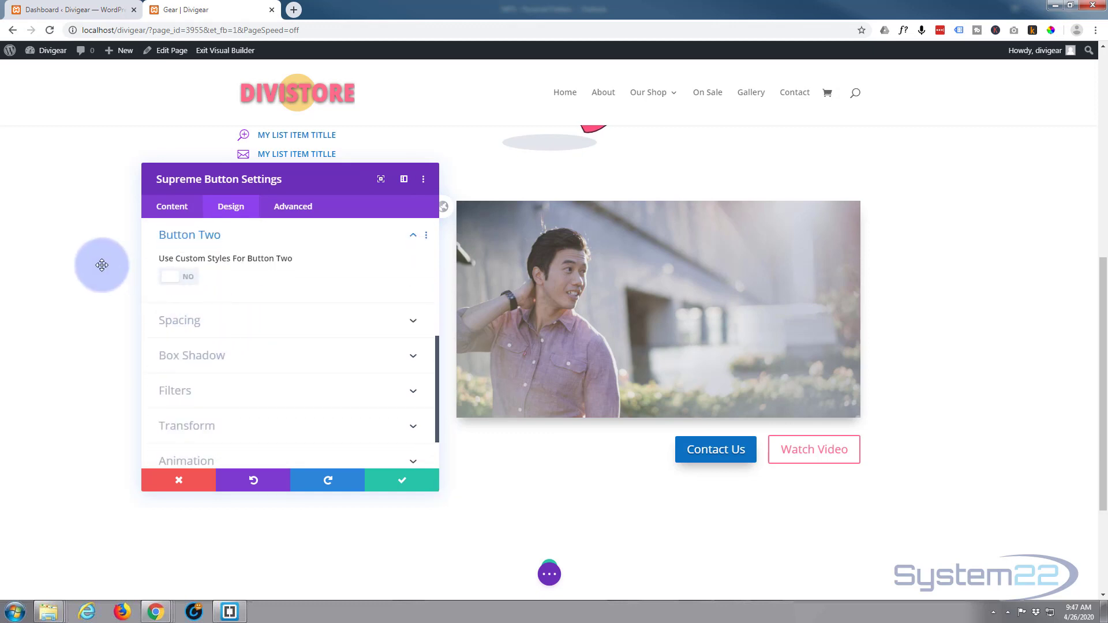
pyautogui.click(178, 276)
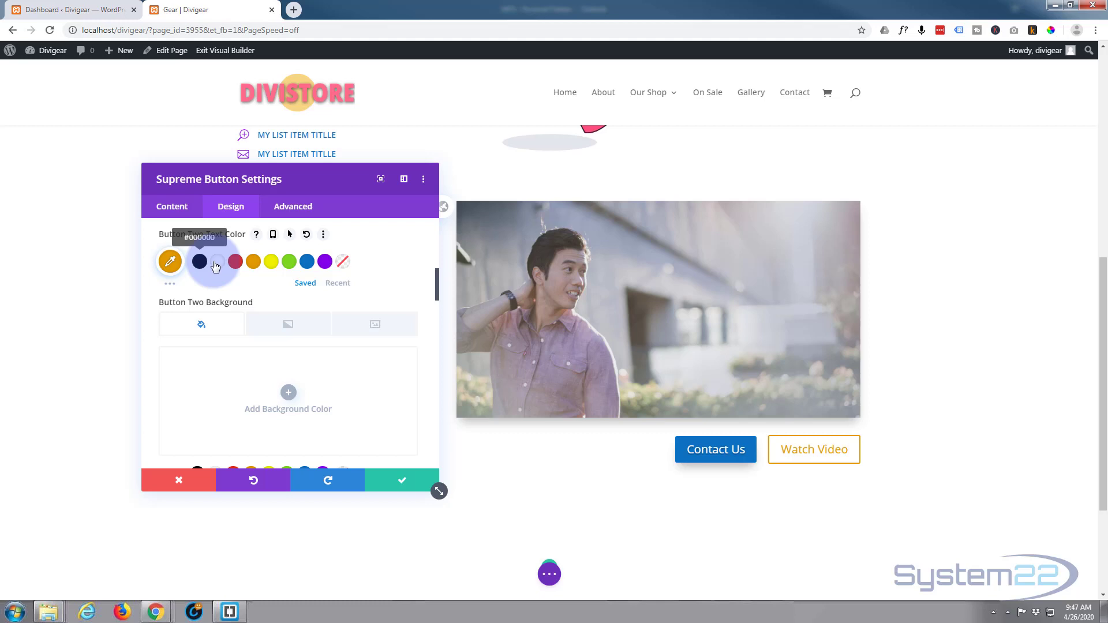
pyautogui.scroll(-3)
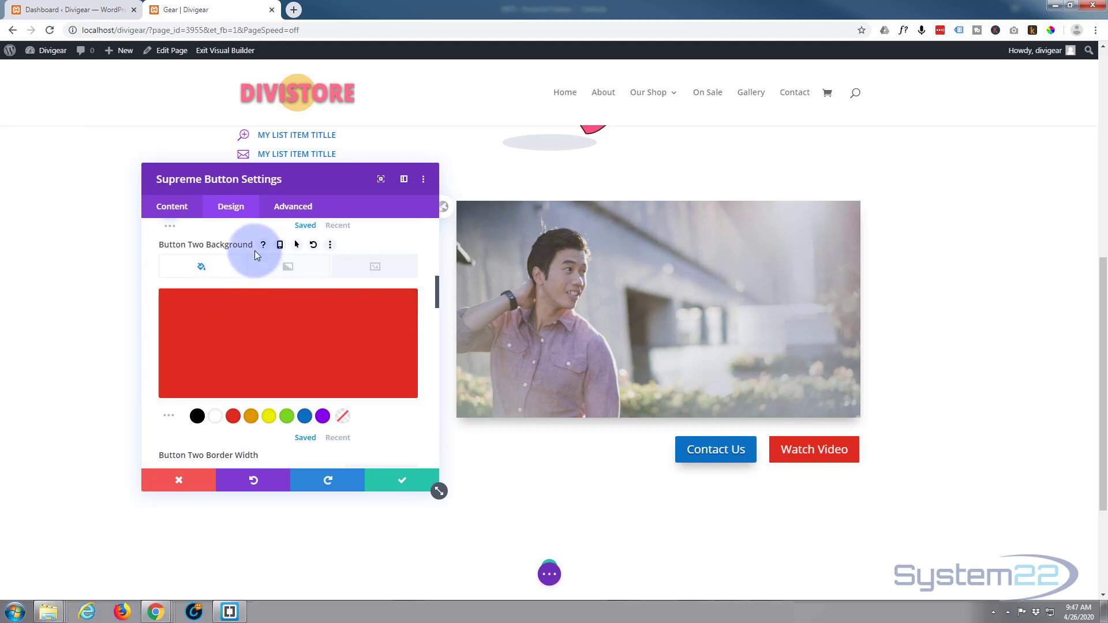
pyautogui.click(297, 245)
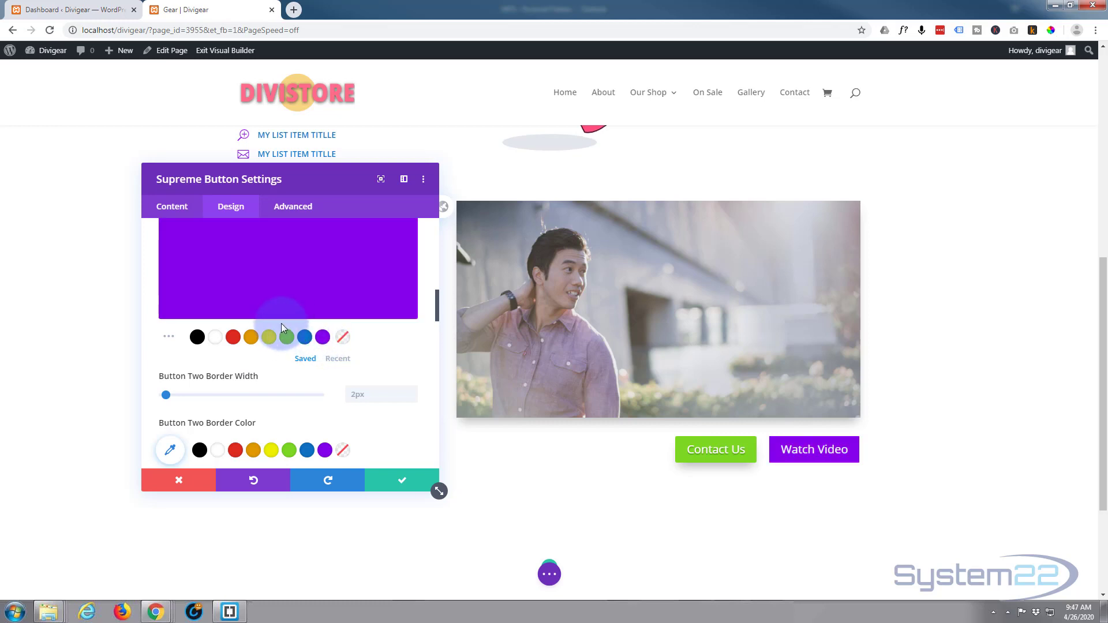
# Apply a box shadow preset to the Watch Video button
pyautogui.scroll(-3)
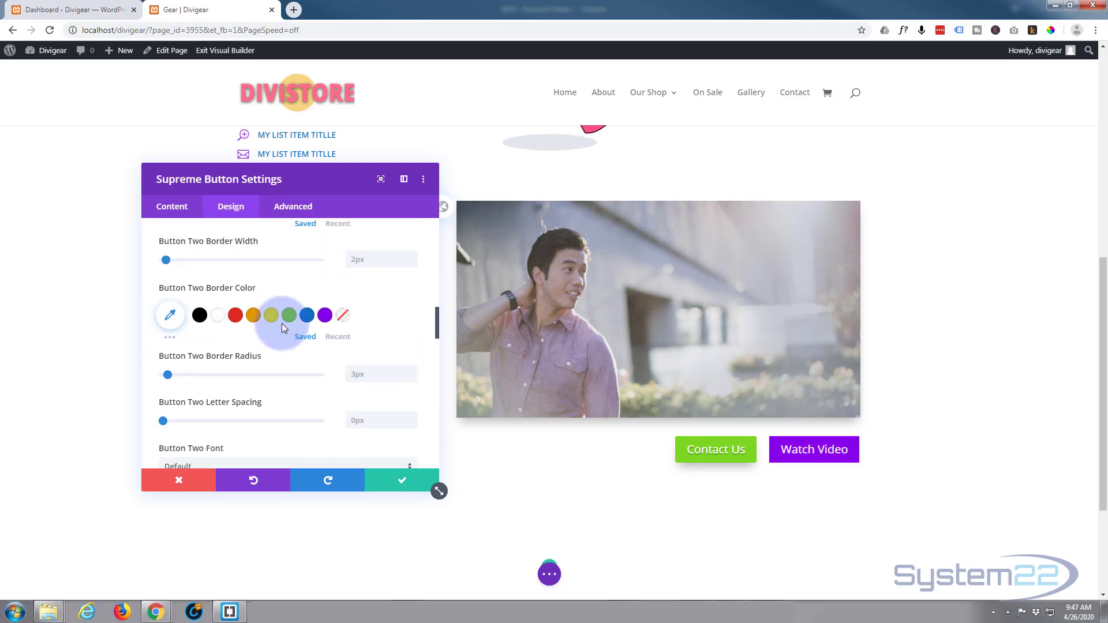
pyautogui.scroll(-3)
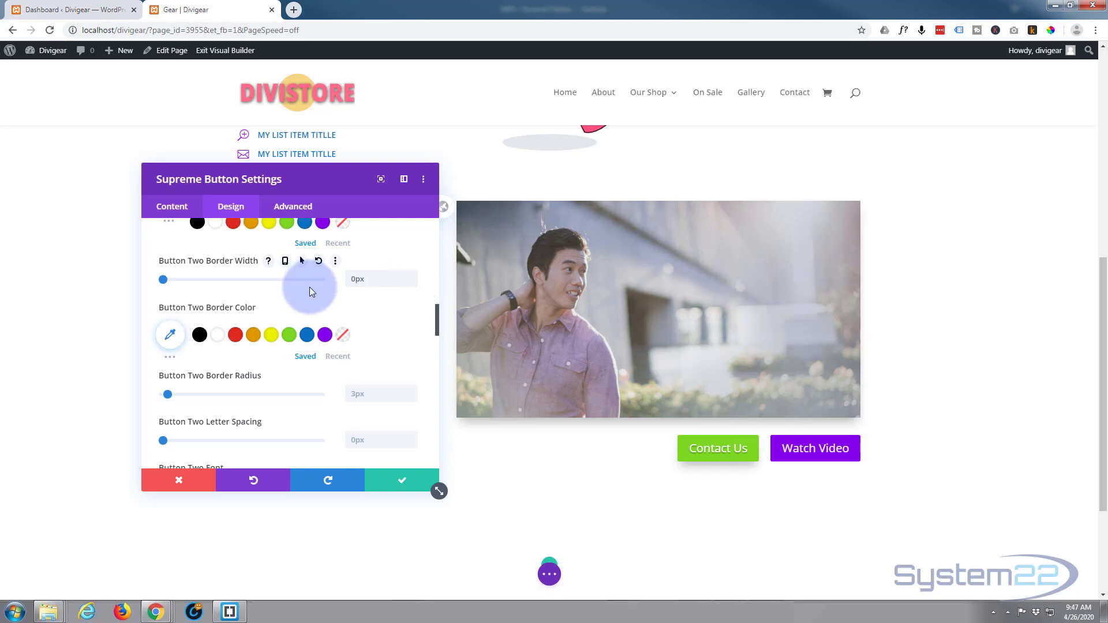
pyautogui.scroll(-3)
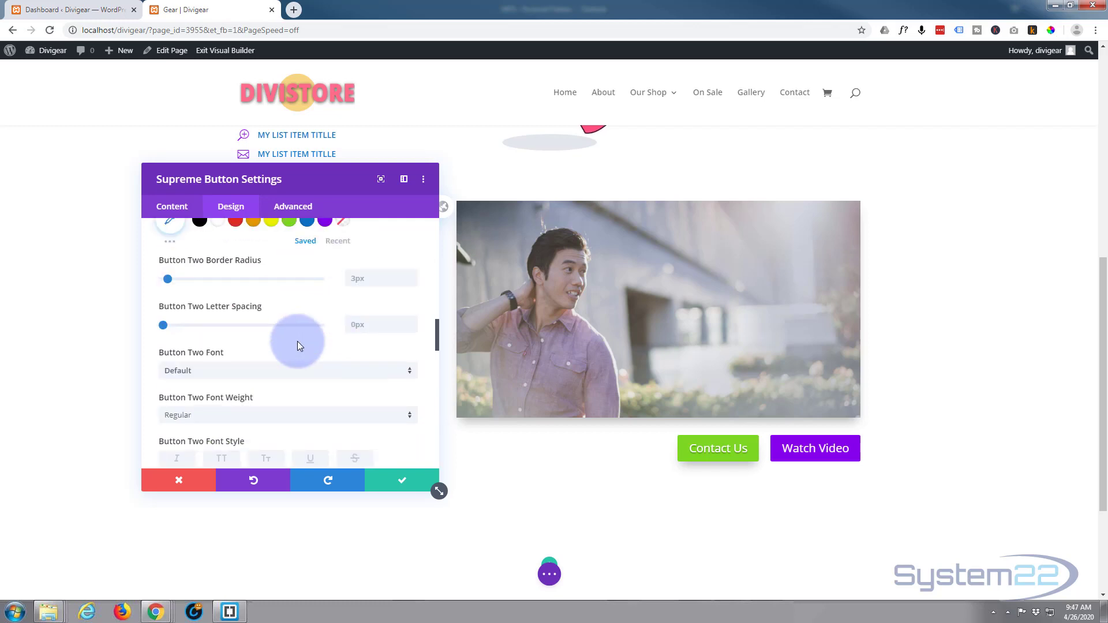
pyautogui.scroll(-3)
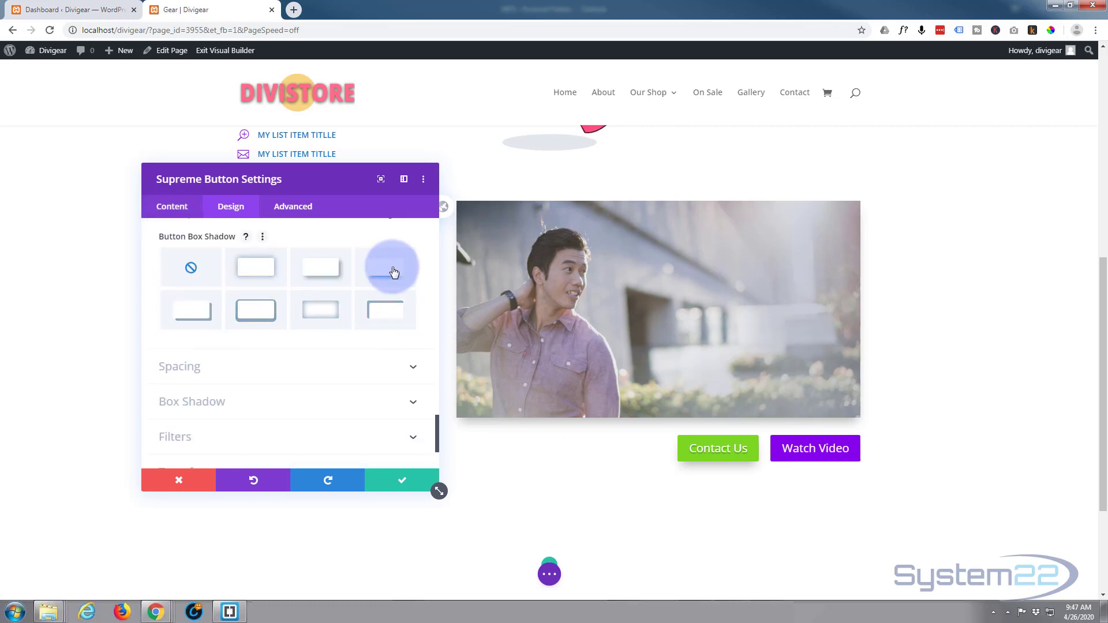
pyautogui.click(391, 266)
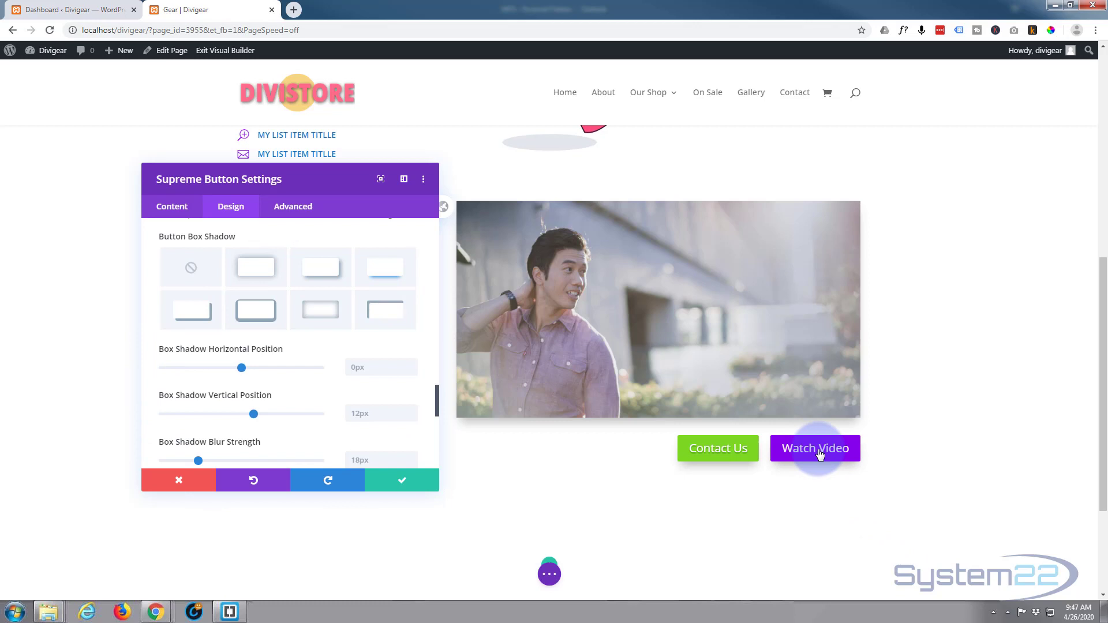
pyautogui.moveTo(816, 472)
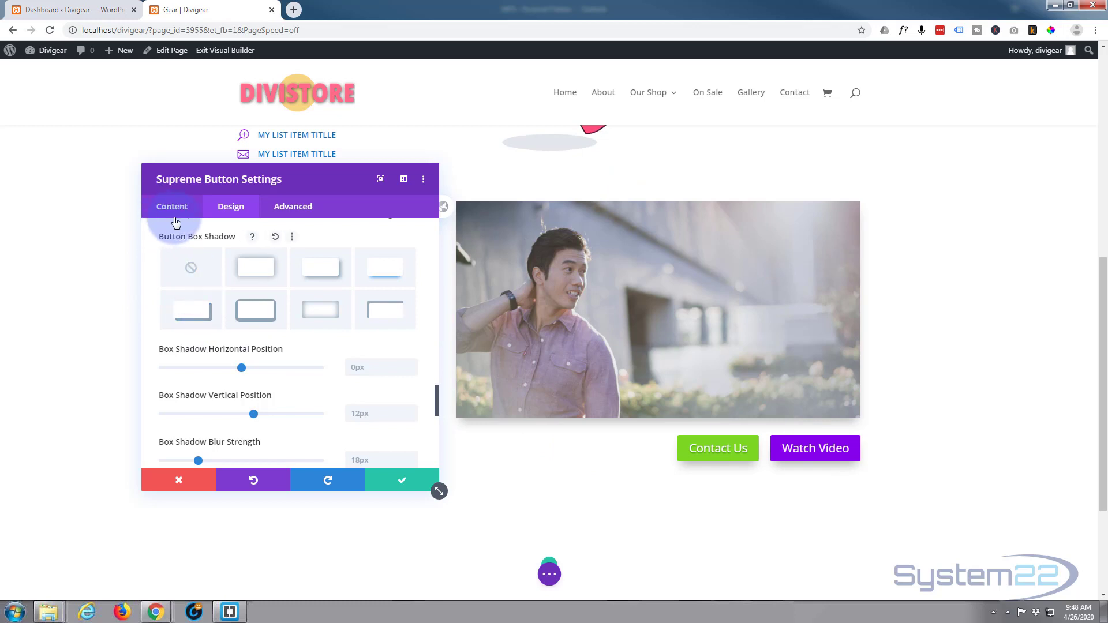
pyautogui.click(172, 207)
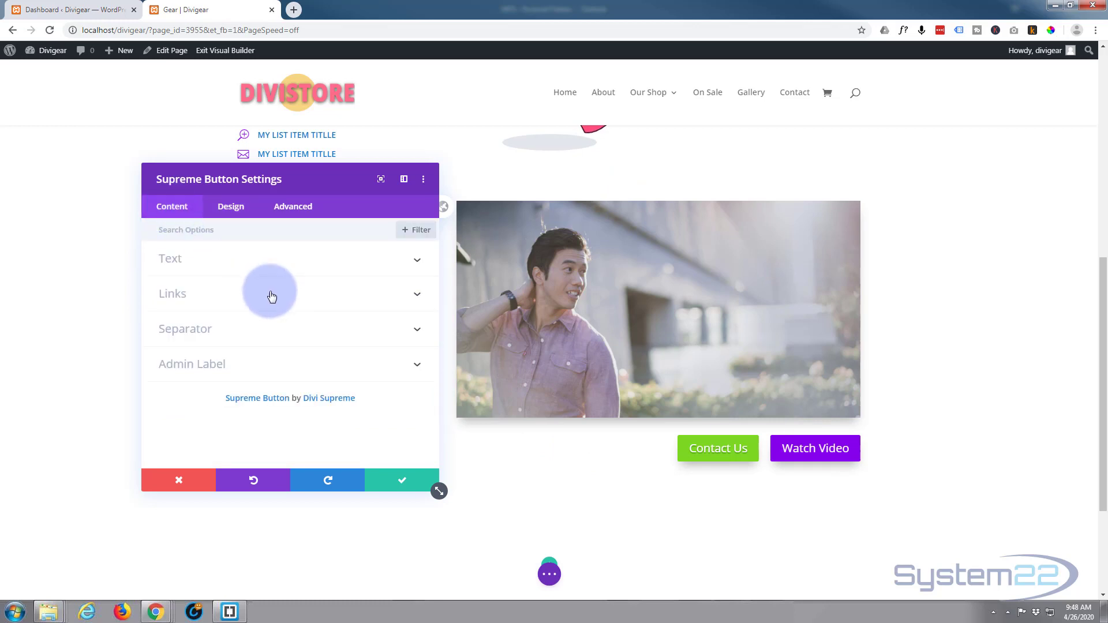
pyautogui.click(172, 293)
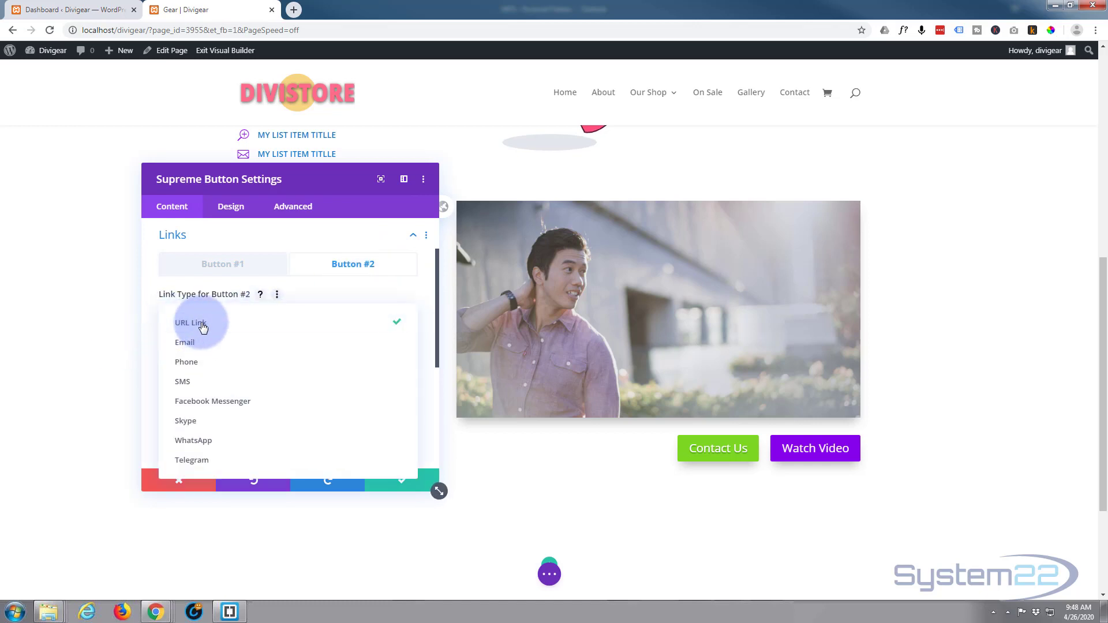
pyautogui.click(187, 323)
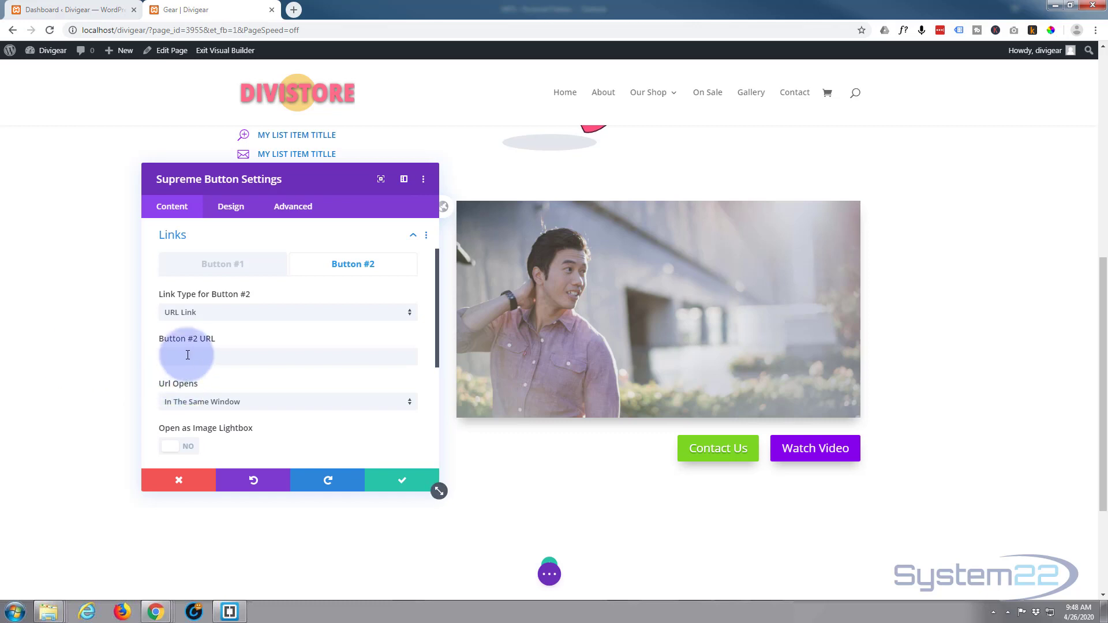
pyautogui.write('https://youtu.be/4YQG_pQe3L0')
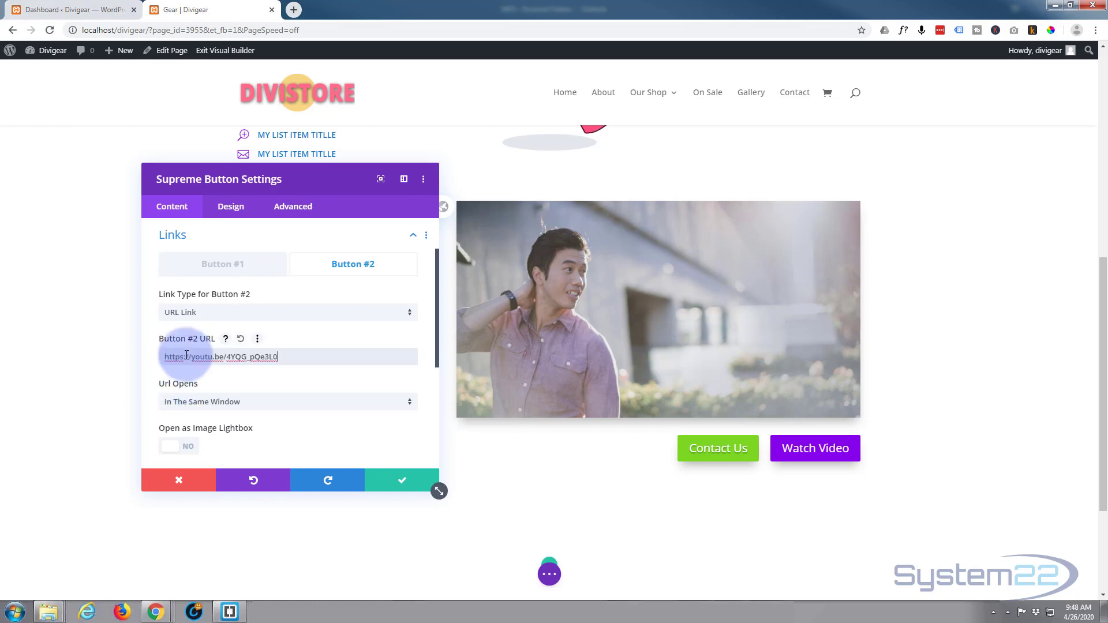
pyautogui.scroll(-3)
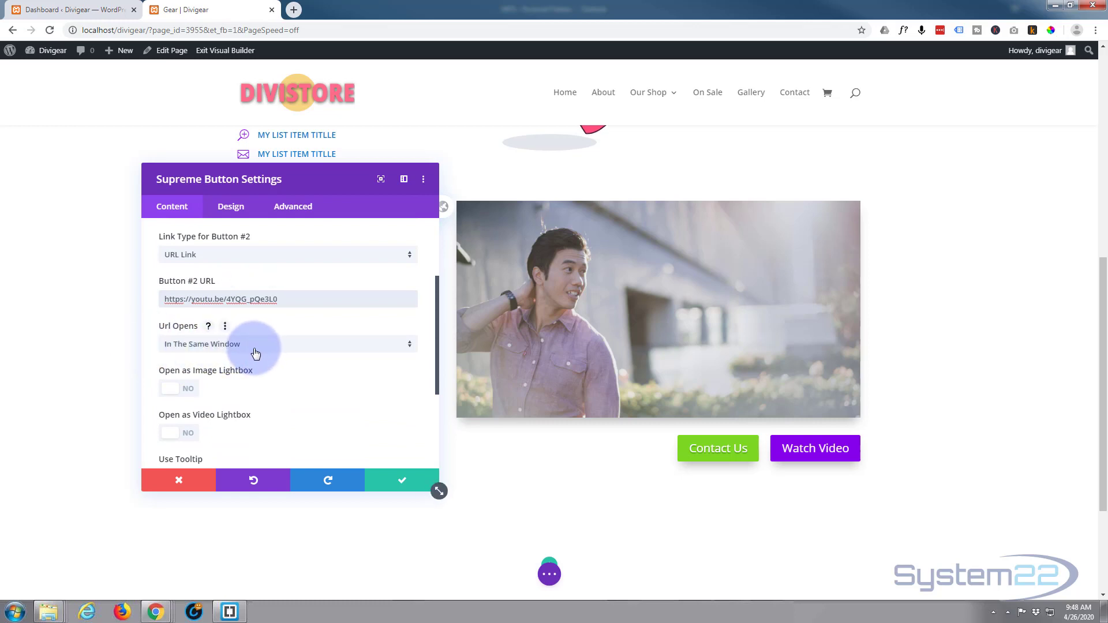
pyautogui.scroll(-3)
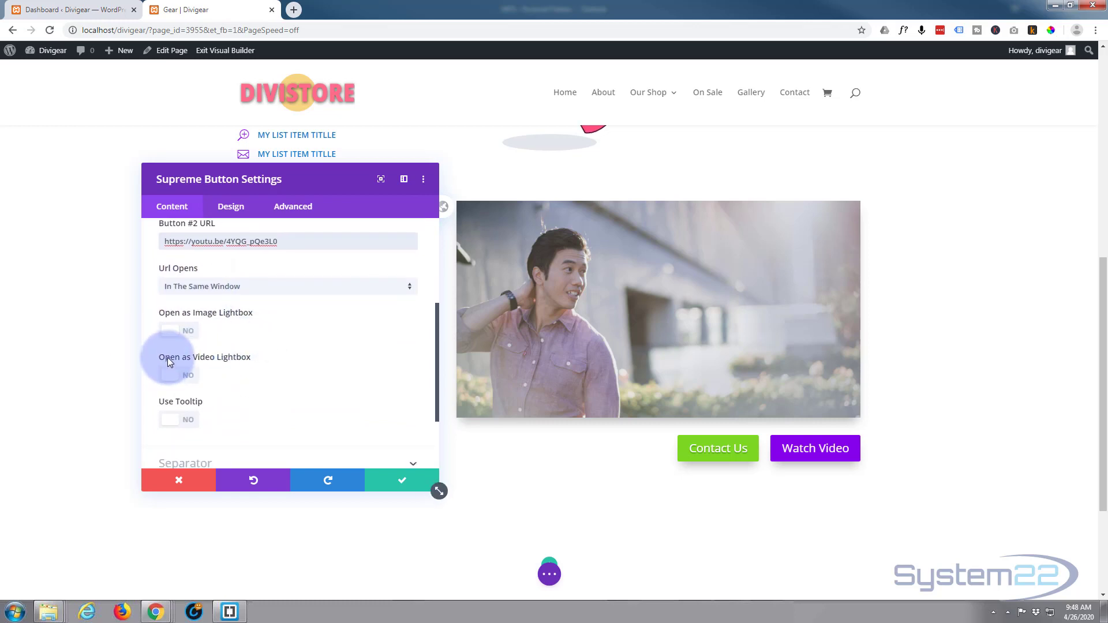
# Open the video in a lightbox and give Watch Video the tooltip 'Watch the product video!'
pyautogui.click(178, 374)
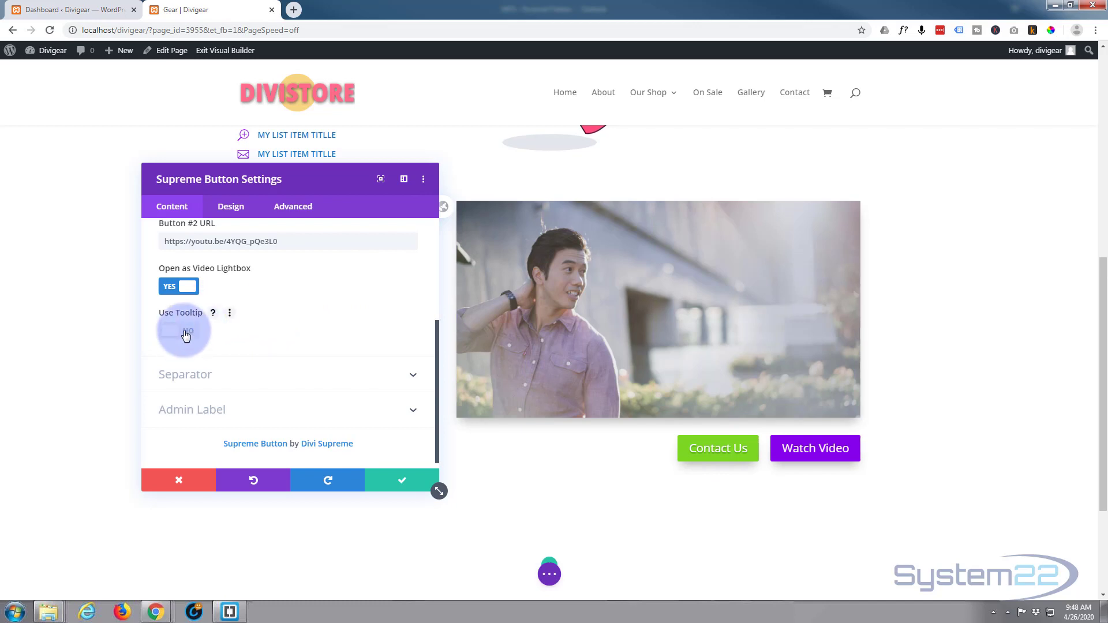
pyautogui.click(178, 330)
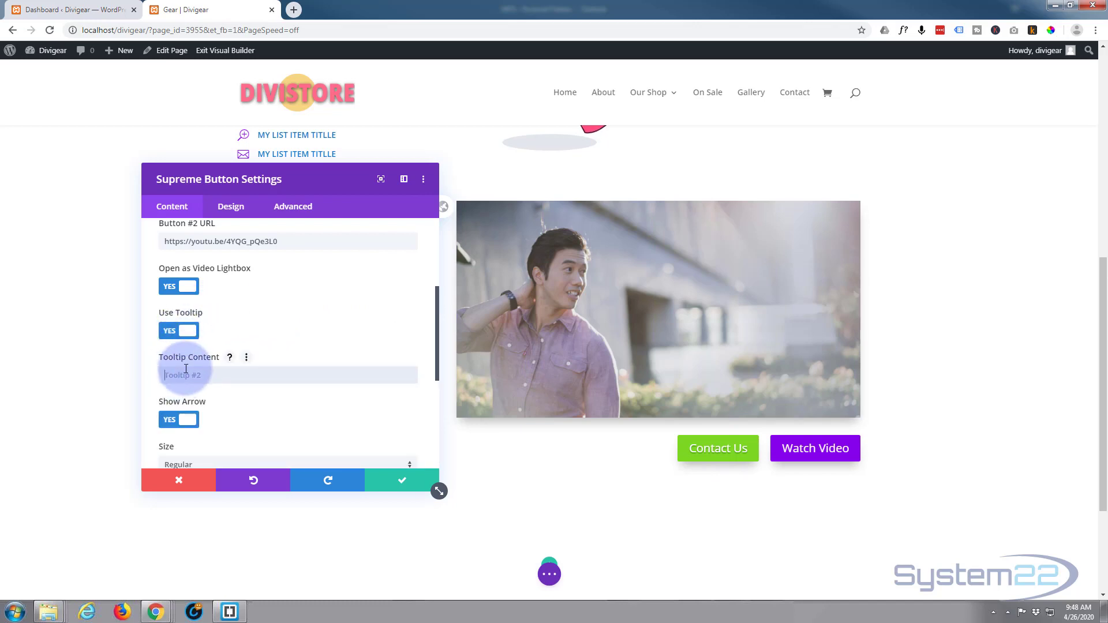
pyautogui.write('Wath the product')
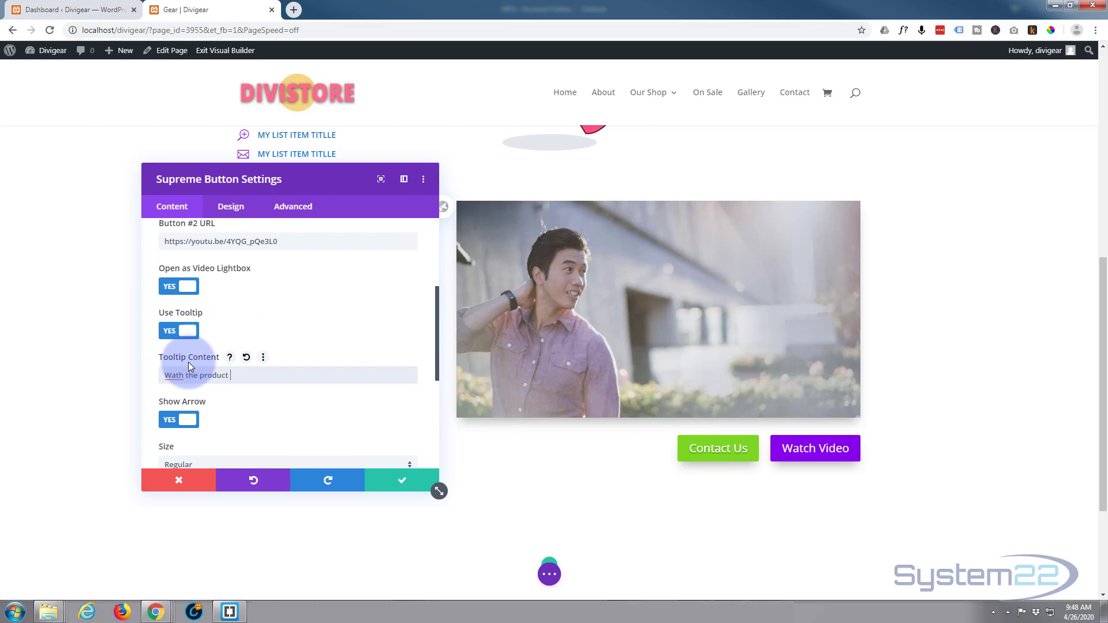
pyautogui.write('video')
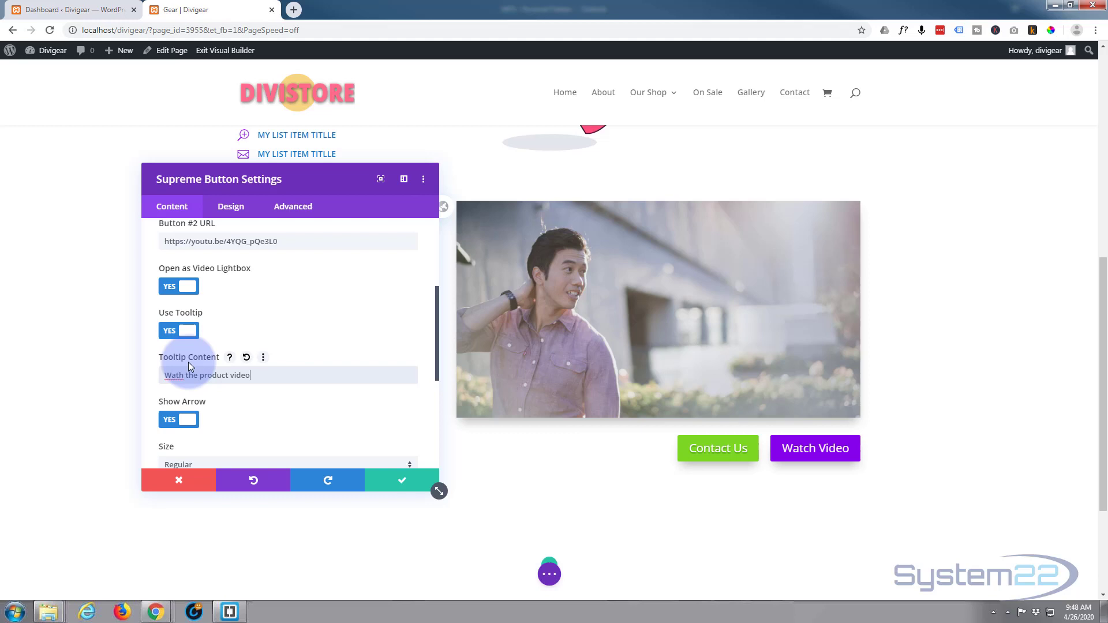
pyautogui.write('!')
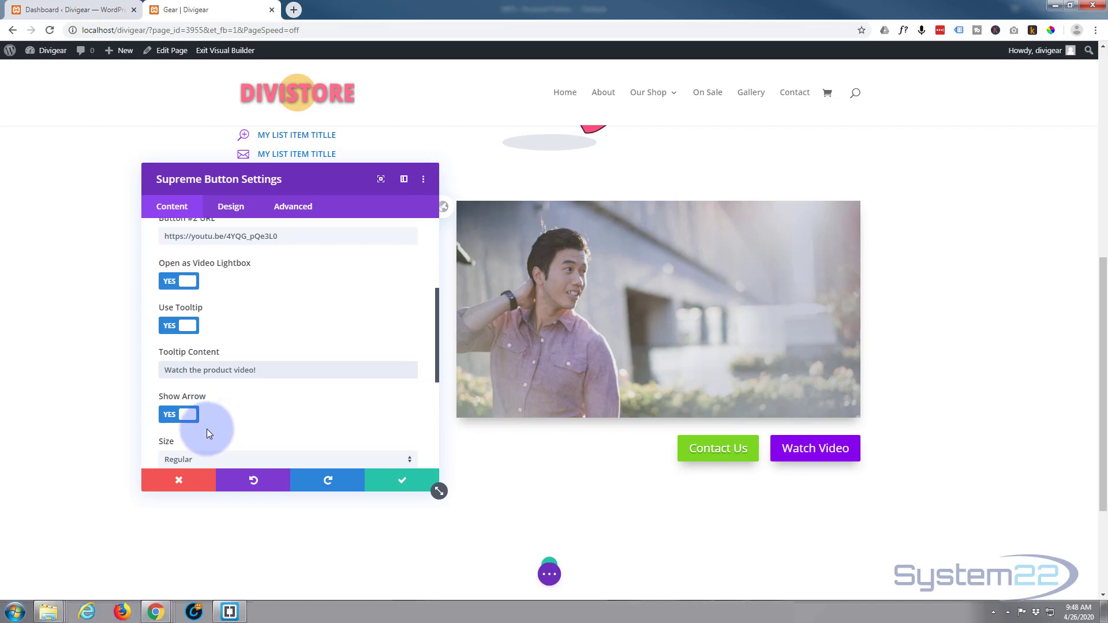
# Set the Watch Video tooltip placement to Bottom
pyautogui.scroll(-3)
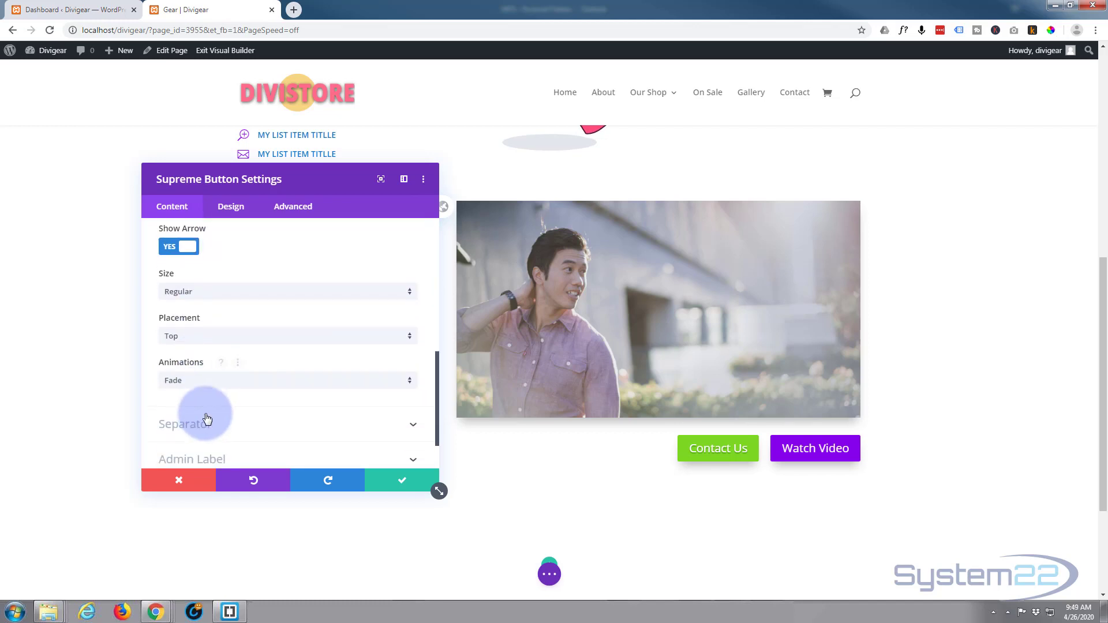
pyautogui.moveTo(763, 443)
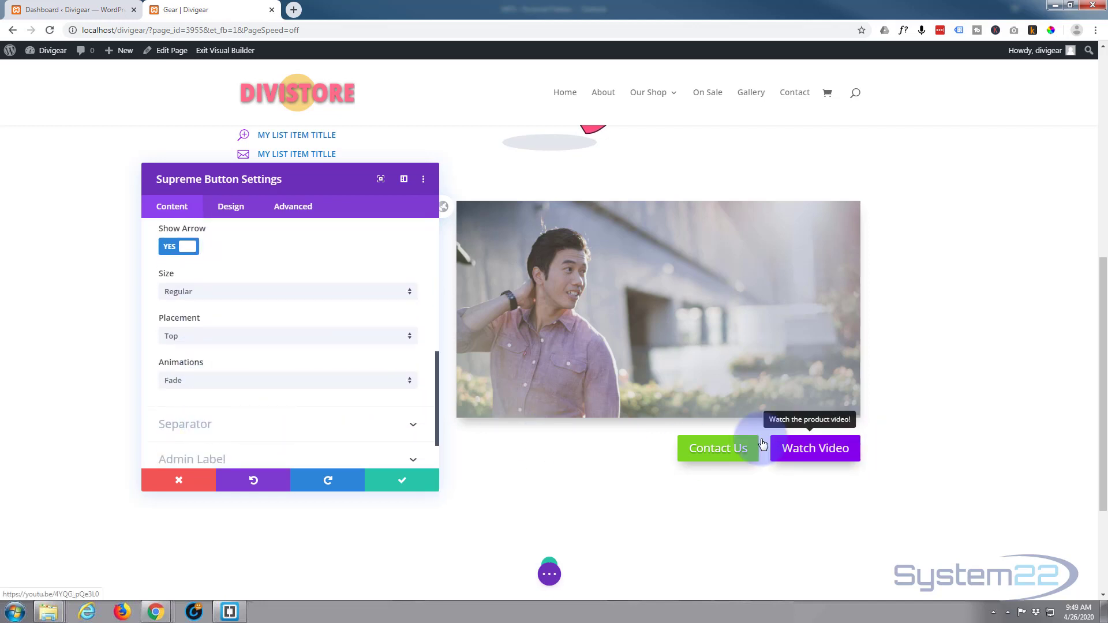
pyautogui.click(287, 336)
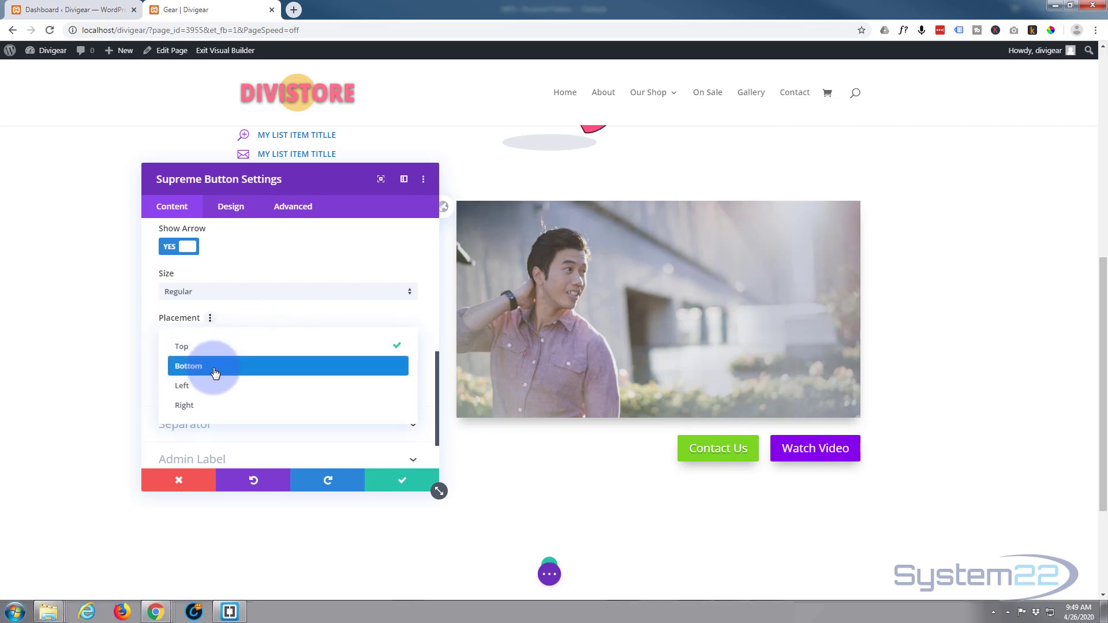
pyautogui.click(188, 366)
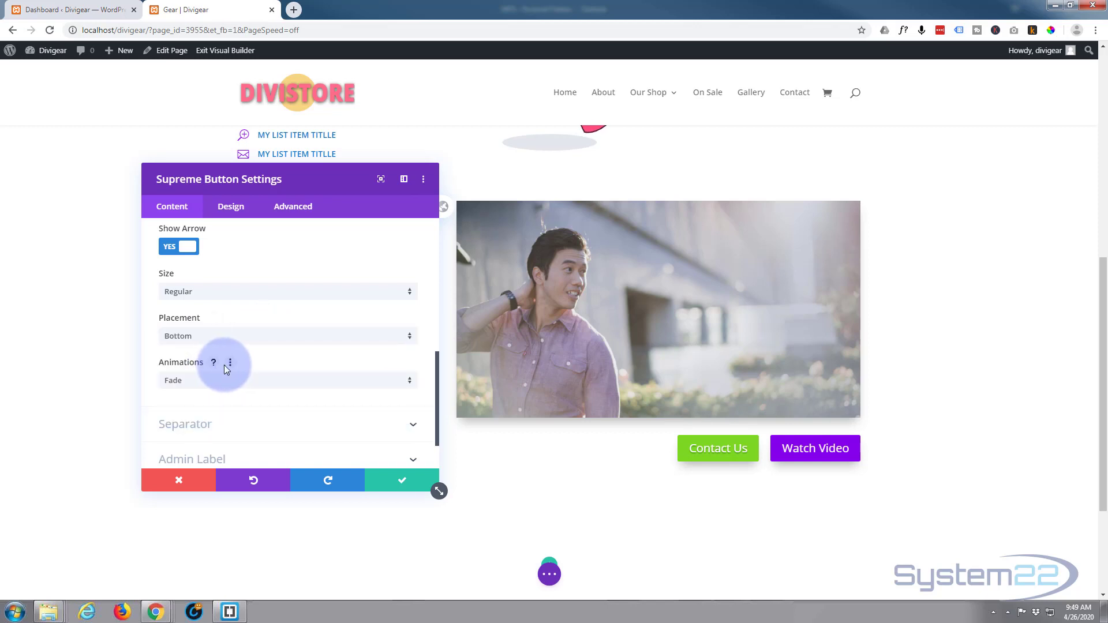
pyautogui.scroll(-3)
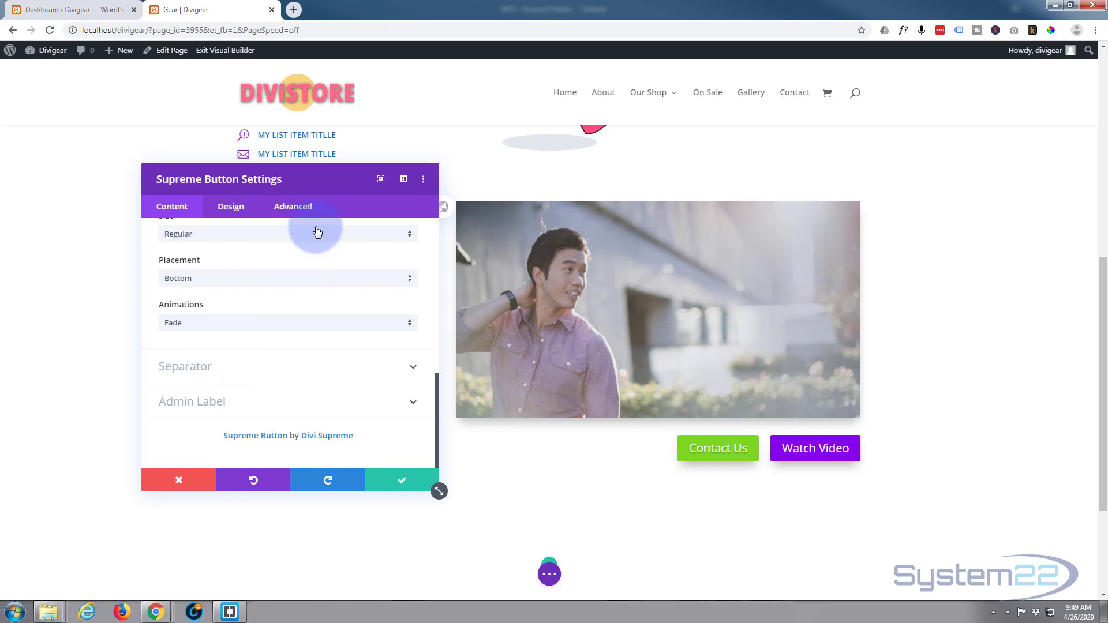
pyautogui.moveTo(716, 447)
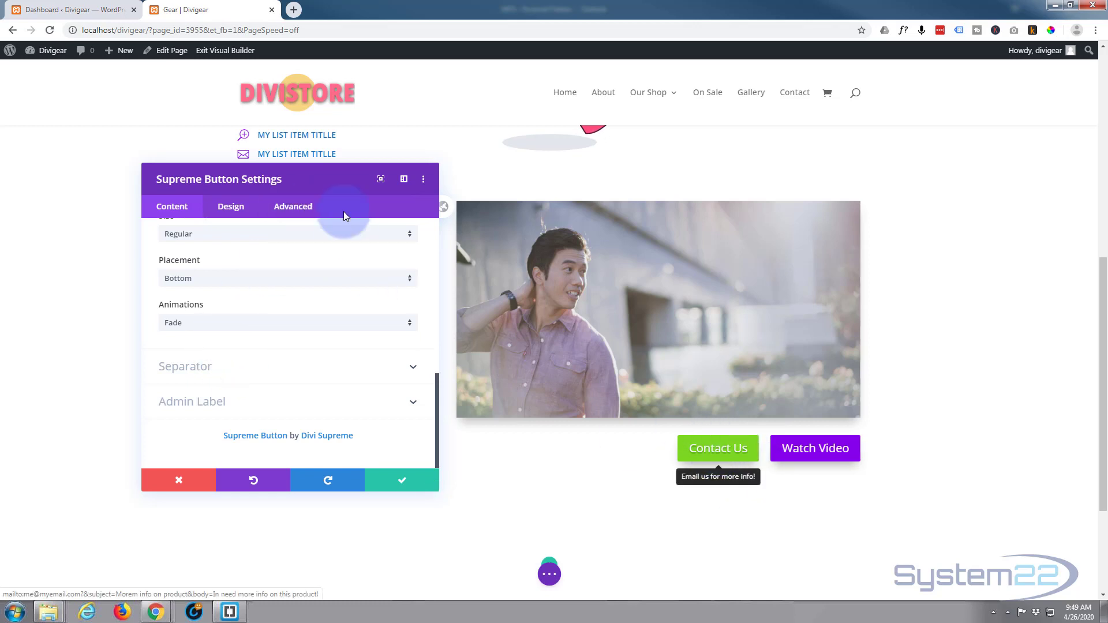
# Set the button's Transition Duration to 1000ms under Advanced > Transitions and save the settings
pyautogui.click(292, 207)
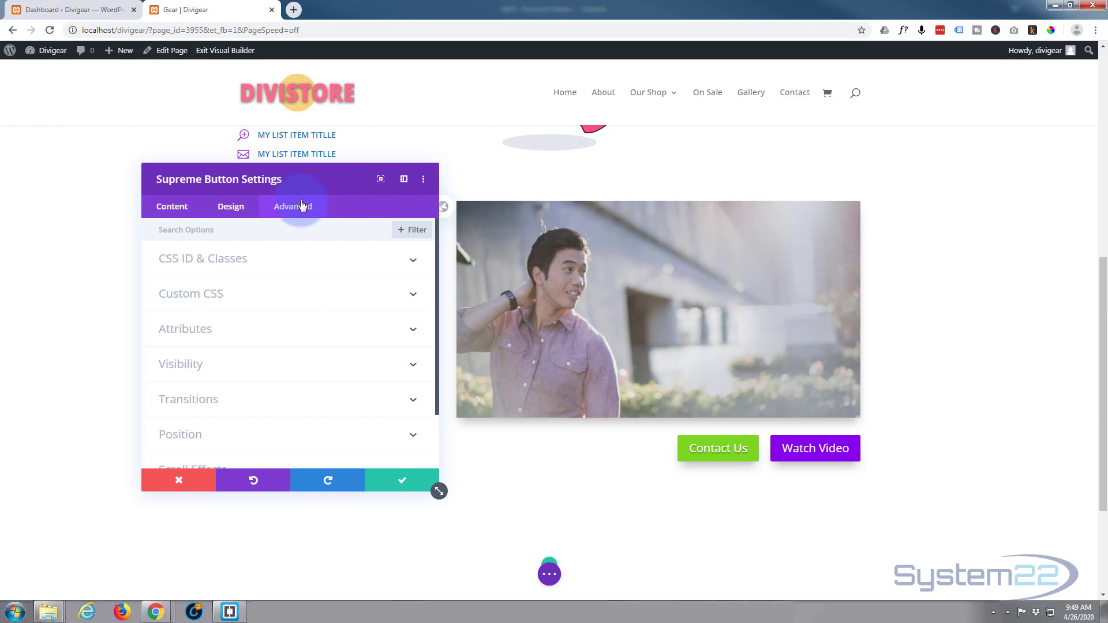
pyautogui.click(188, 399)
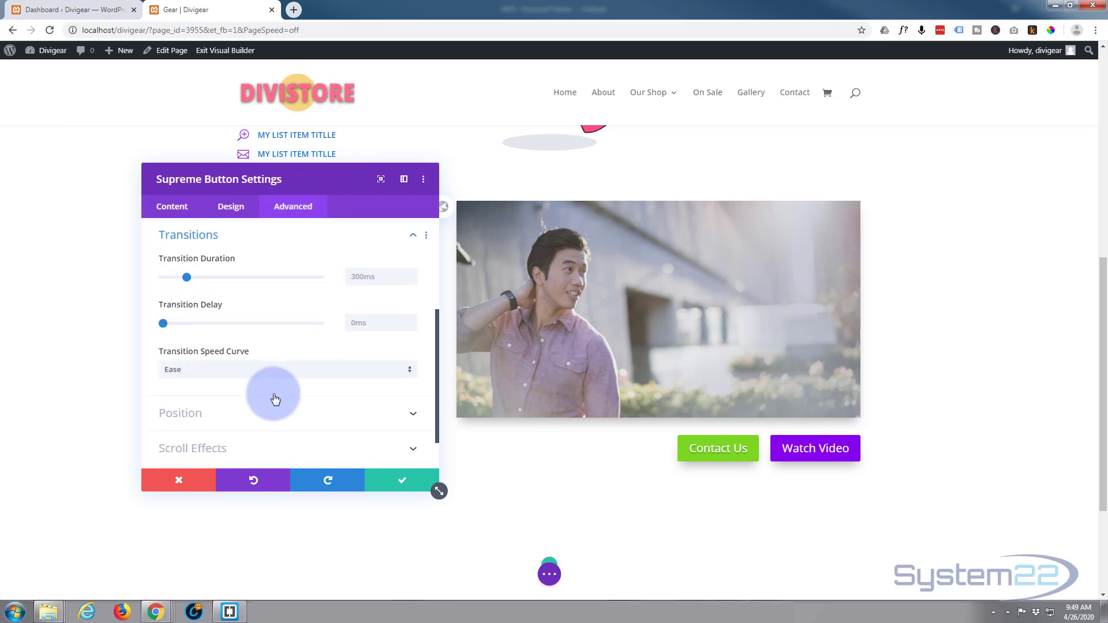
pyautogui.moveTo(170, 313)
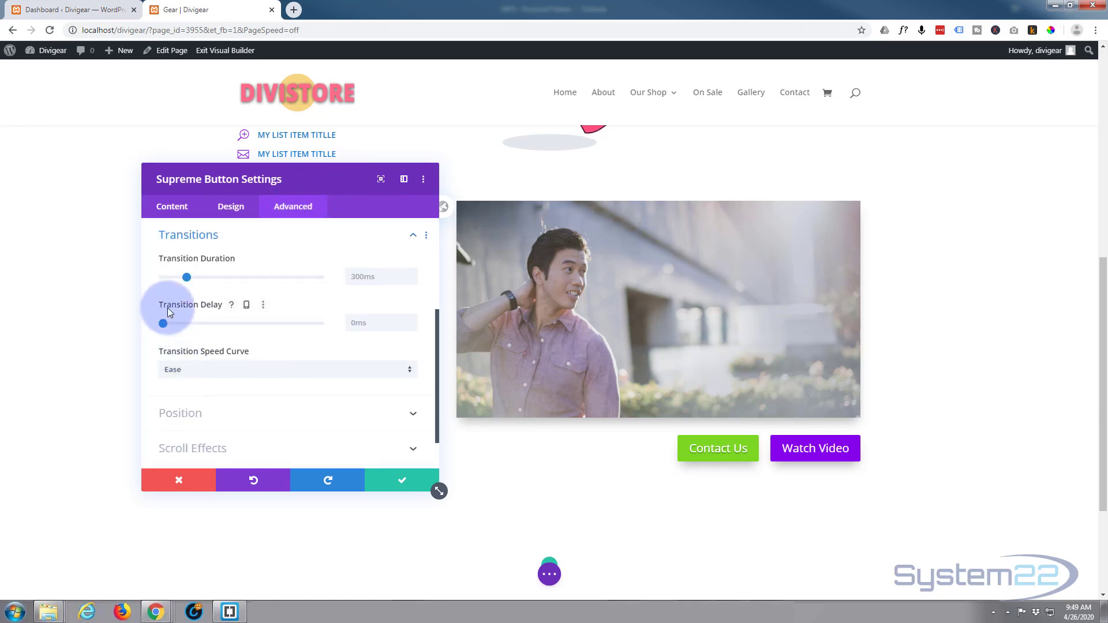
pyautogui.moveTo(167, 277); pyautogui.dragTo(214, 277)
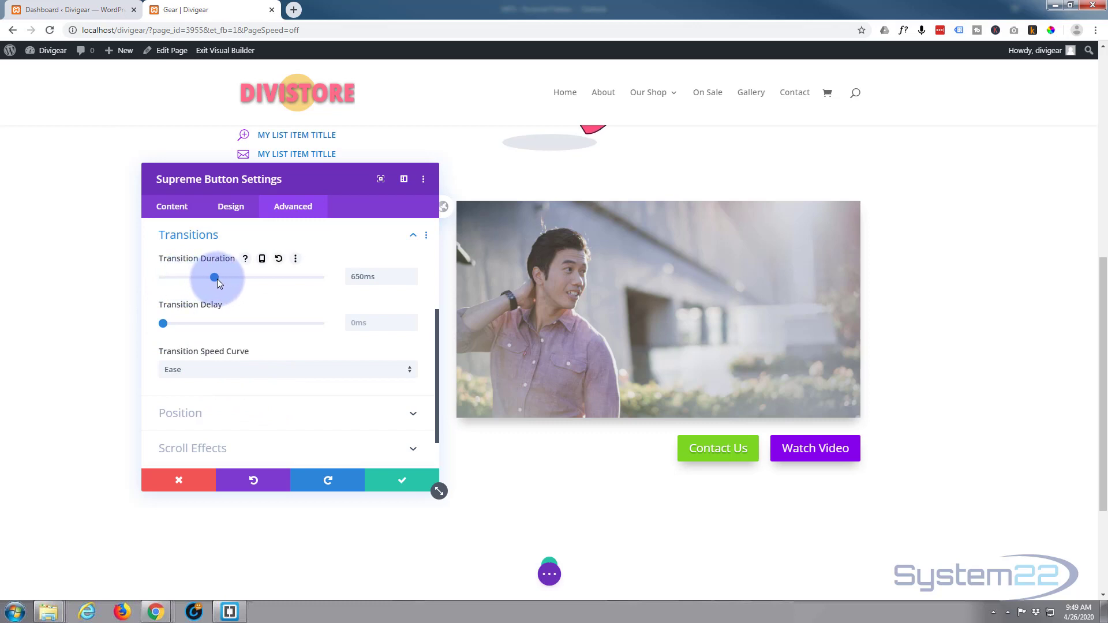
pyautogui.moveTo(215, 276); pyautogui.dragTo(247, 275)
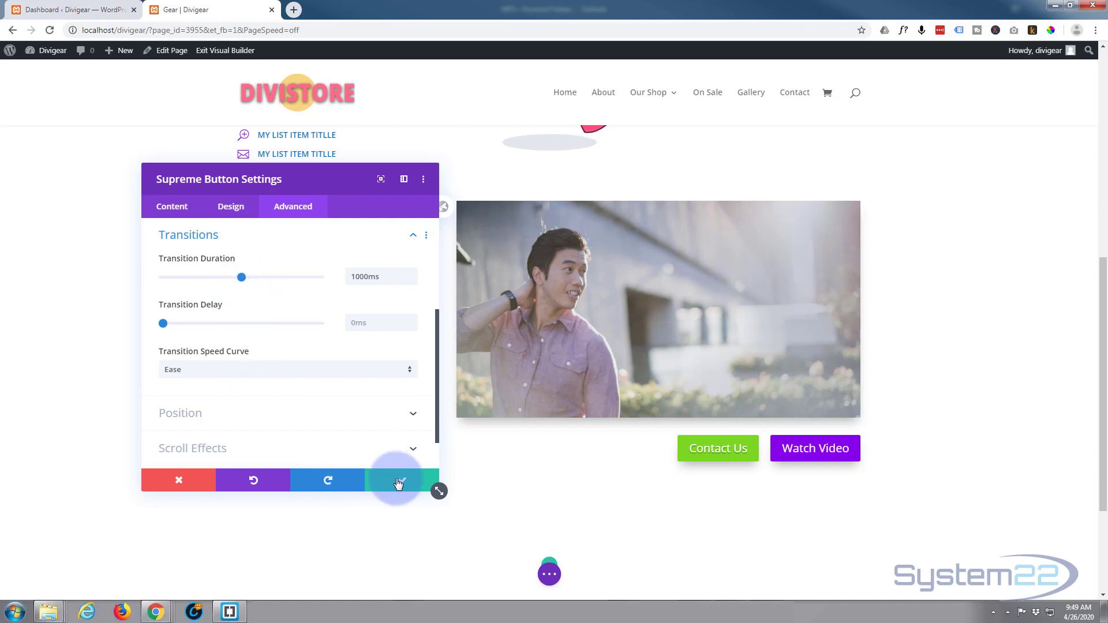
pyautogui.click(399, 480)
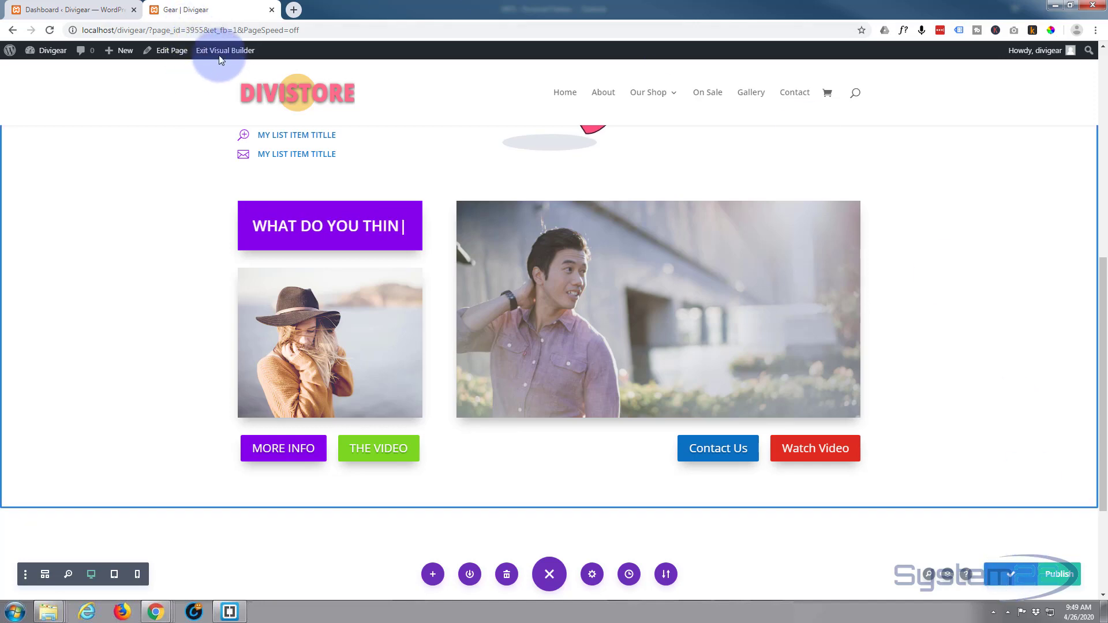
# Exit the Visual Builder and scroll the live page down to the two buttons
pyautogui.click(225, 50)
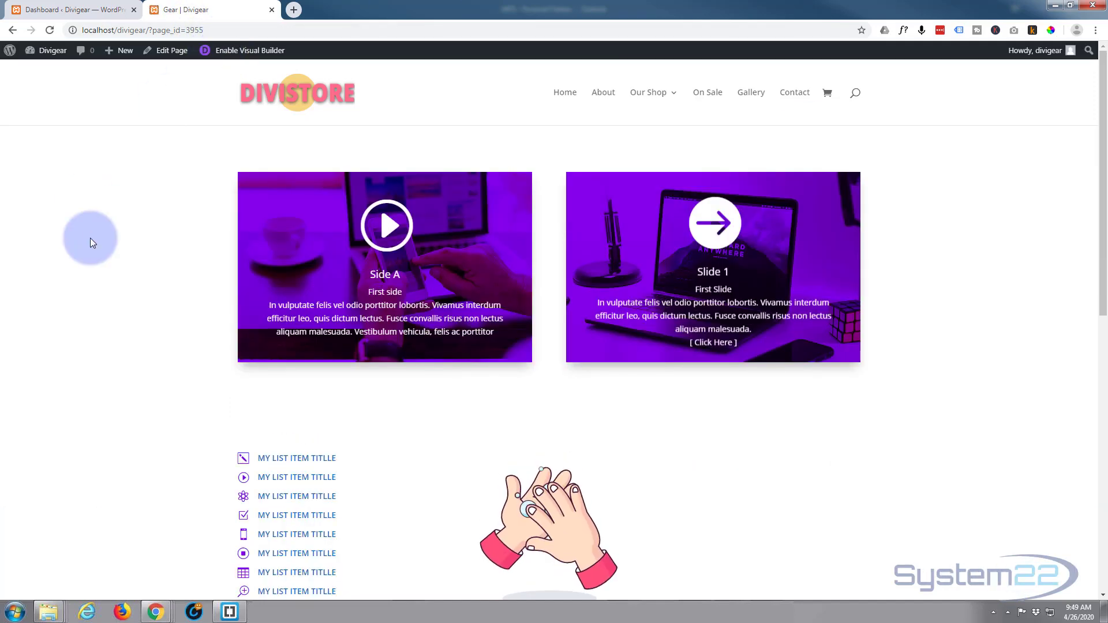
pyautogui.scroll(-3)
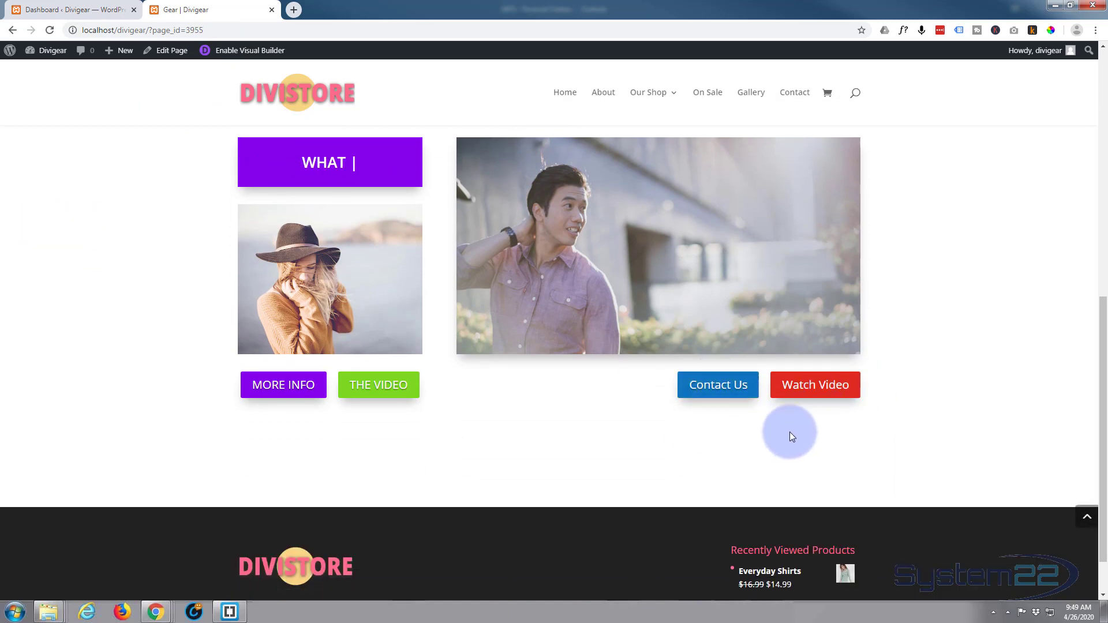
pyautogui.moveTo(814, 384)
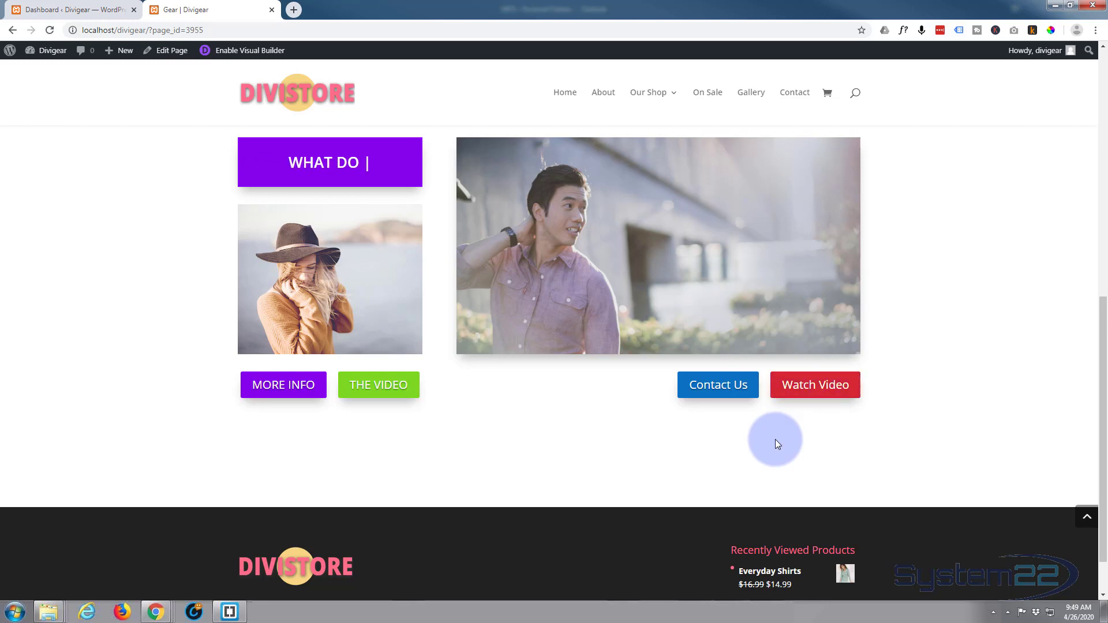
pyautogui.moveTo(716, 385)
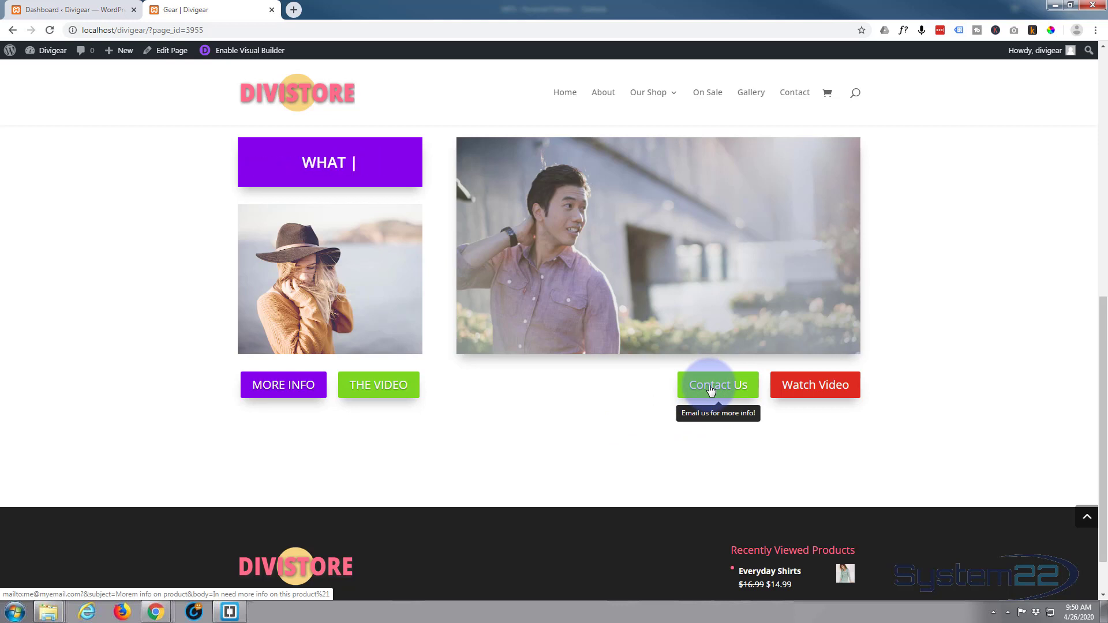
pyautogui.click(716, 385)
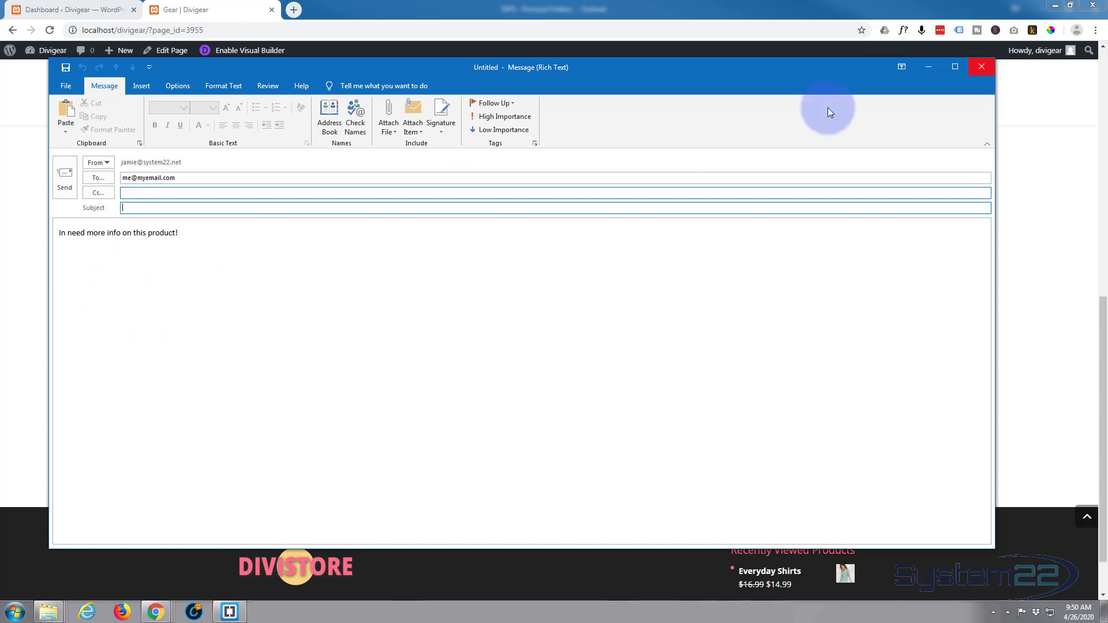
pyautogui.click(980, 67)
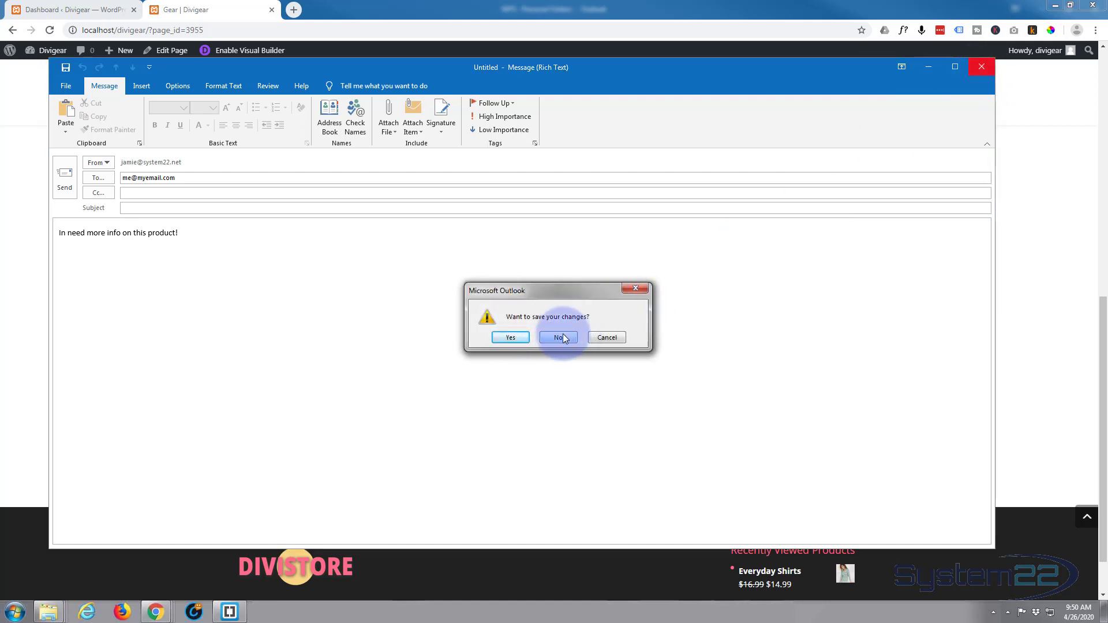
pyautogui.click(557, 337)
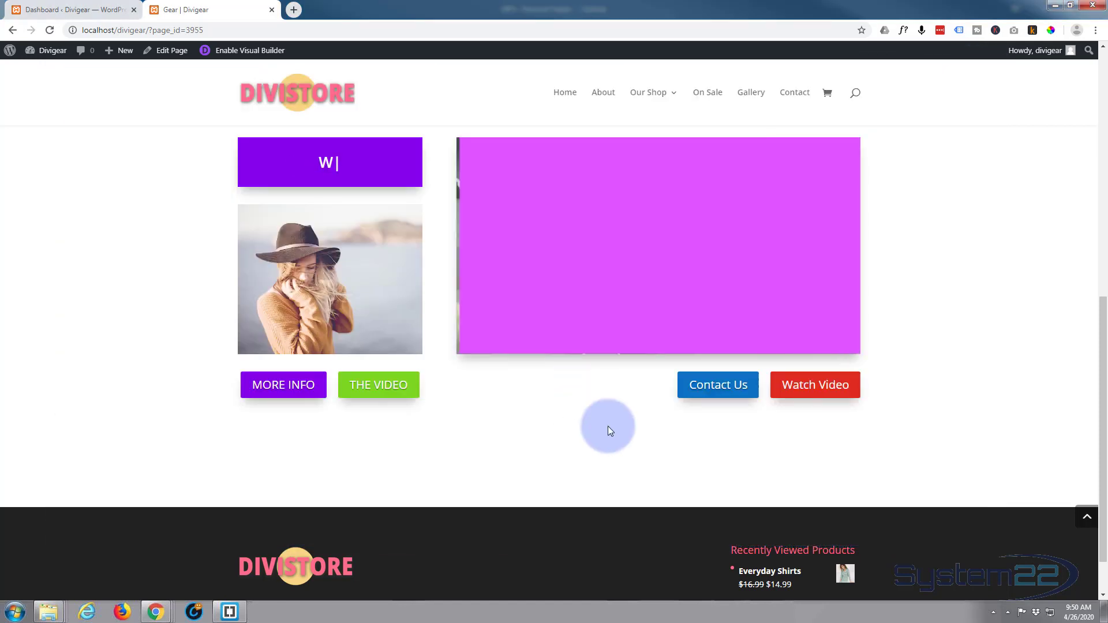
pyautogui.click(813, 384)
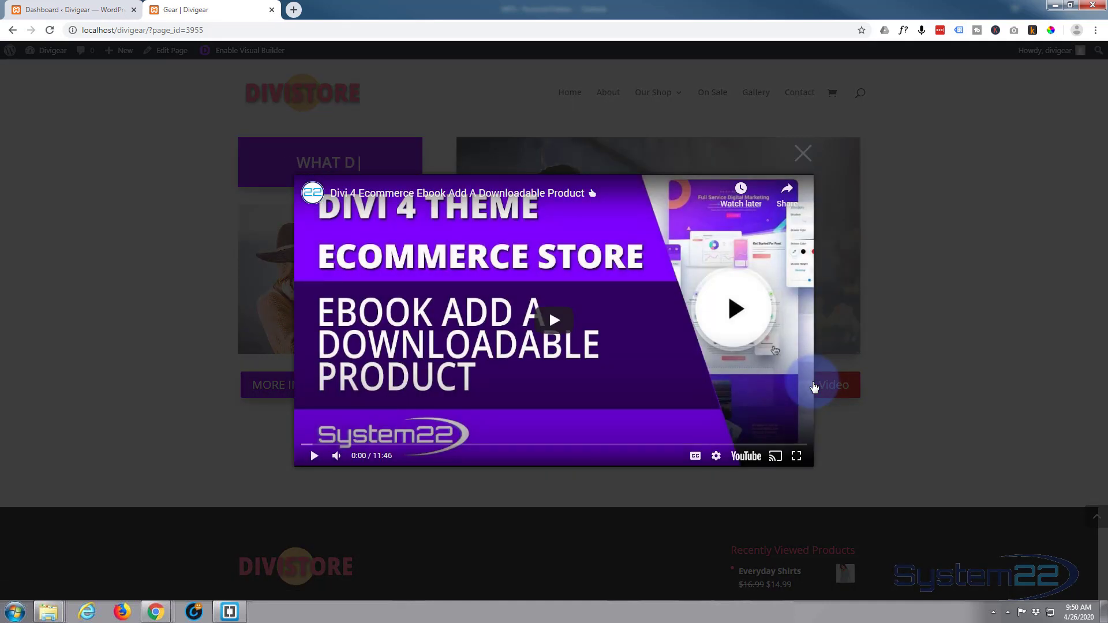
pyautogui.click(735, 309)
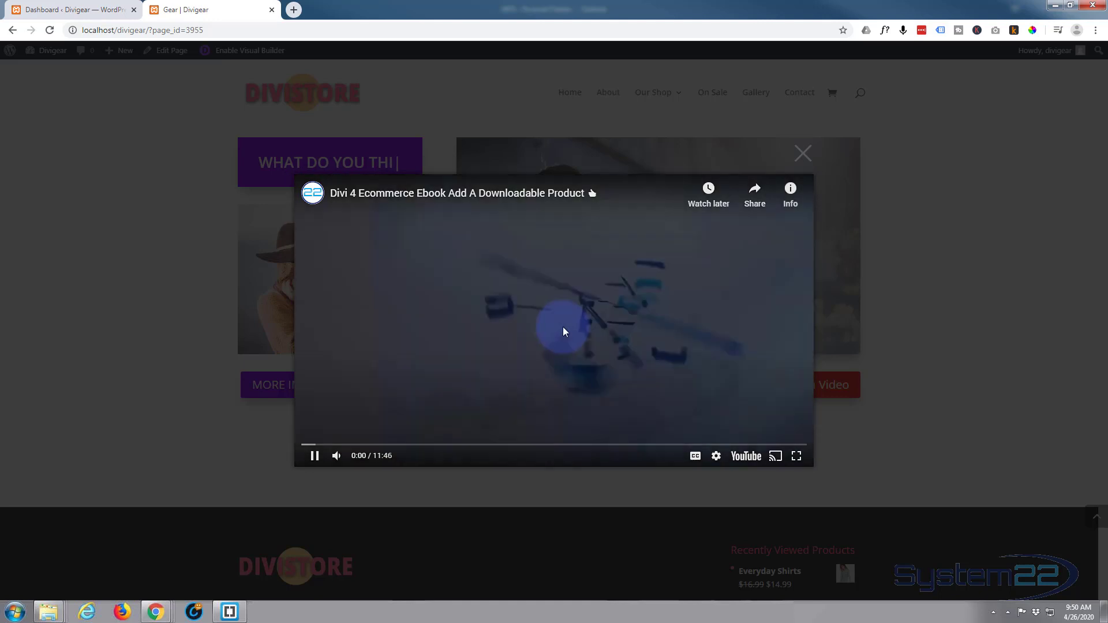
pyautogui.moveTo(1061, 283)
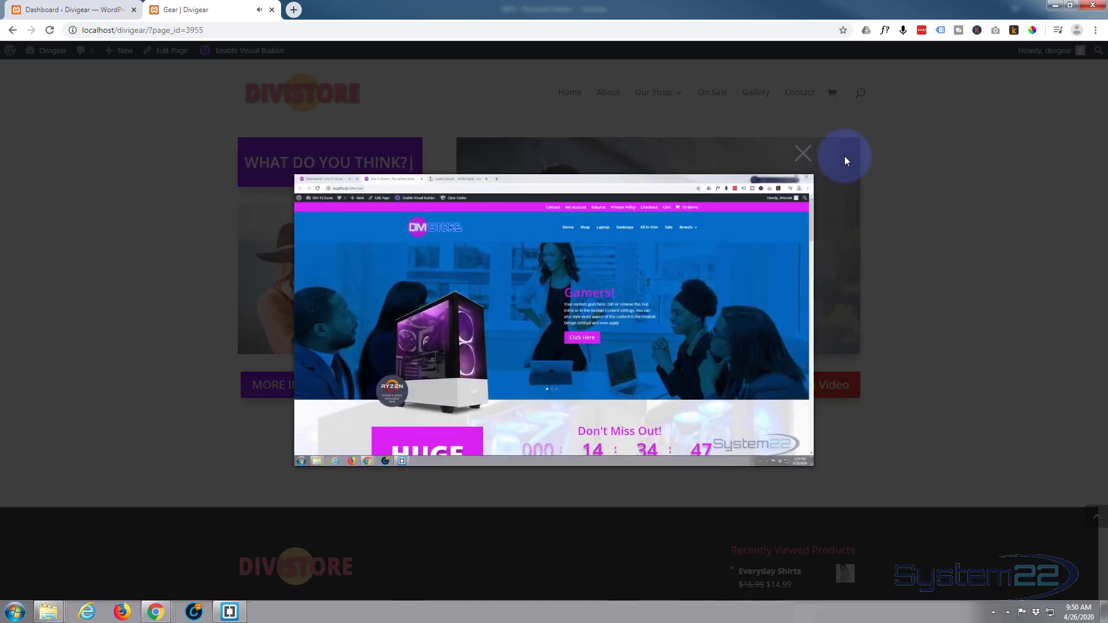
pyautogui.click(803, 154)
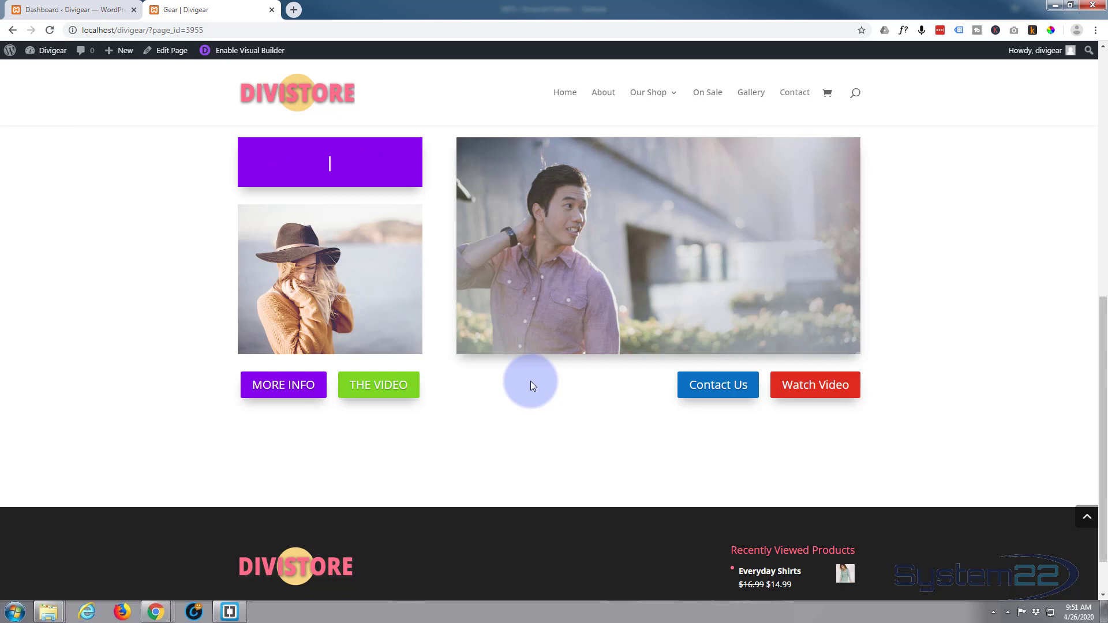
pyautogui.write('WHAT DO YOU THI')
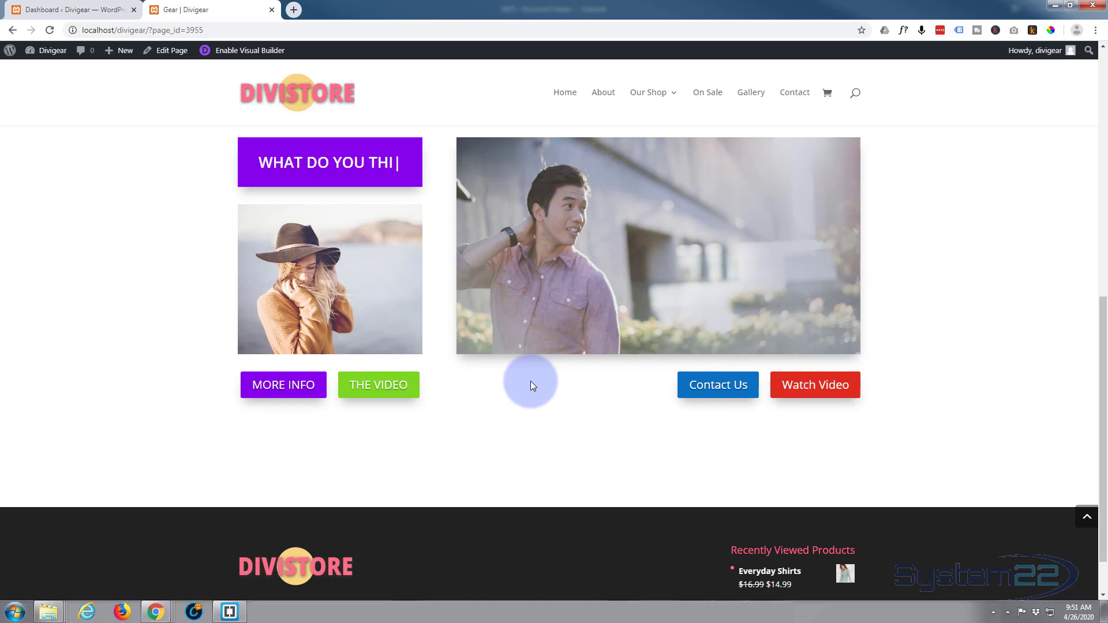
pyautogui.press('Backspace')
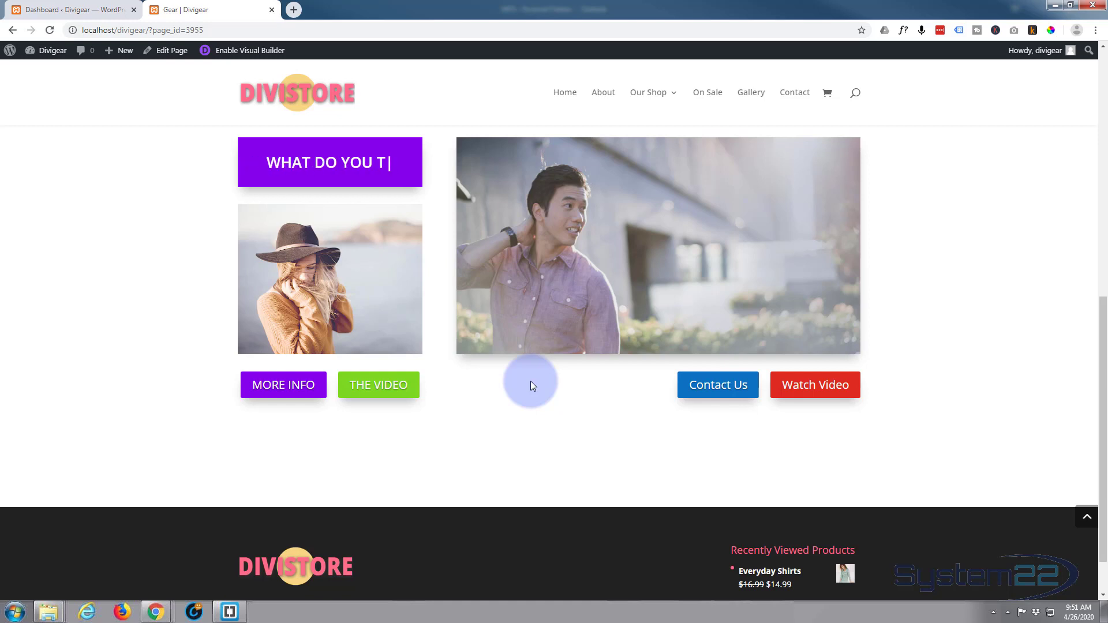